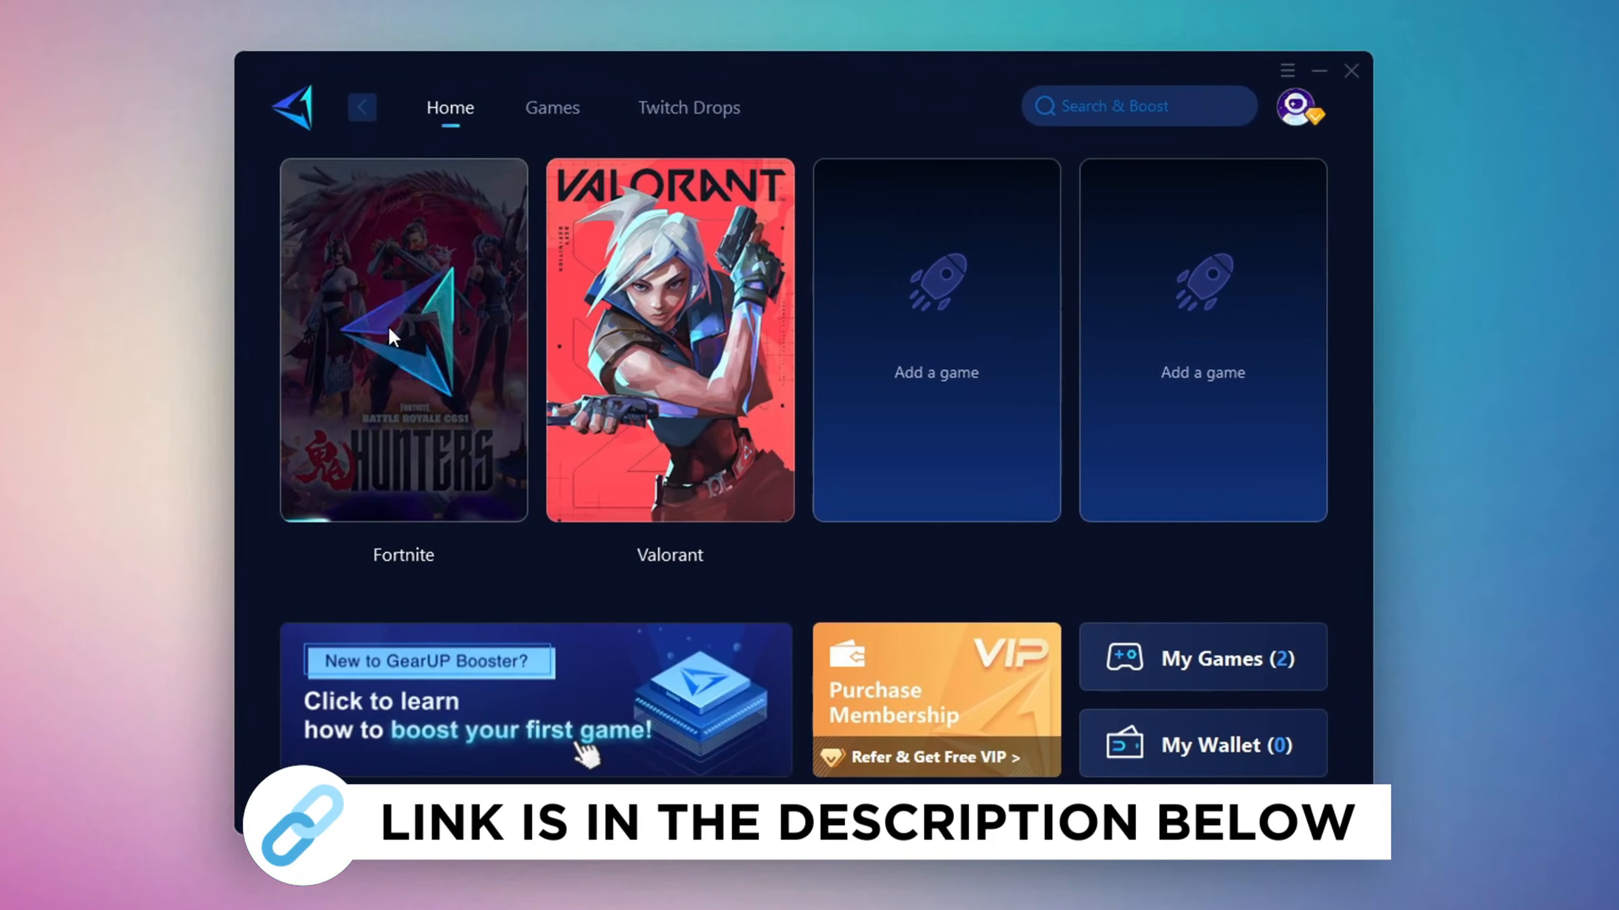
Step: Start the GearUP boost from the Fortnite tile on the home screen
click(551, 107)
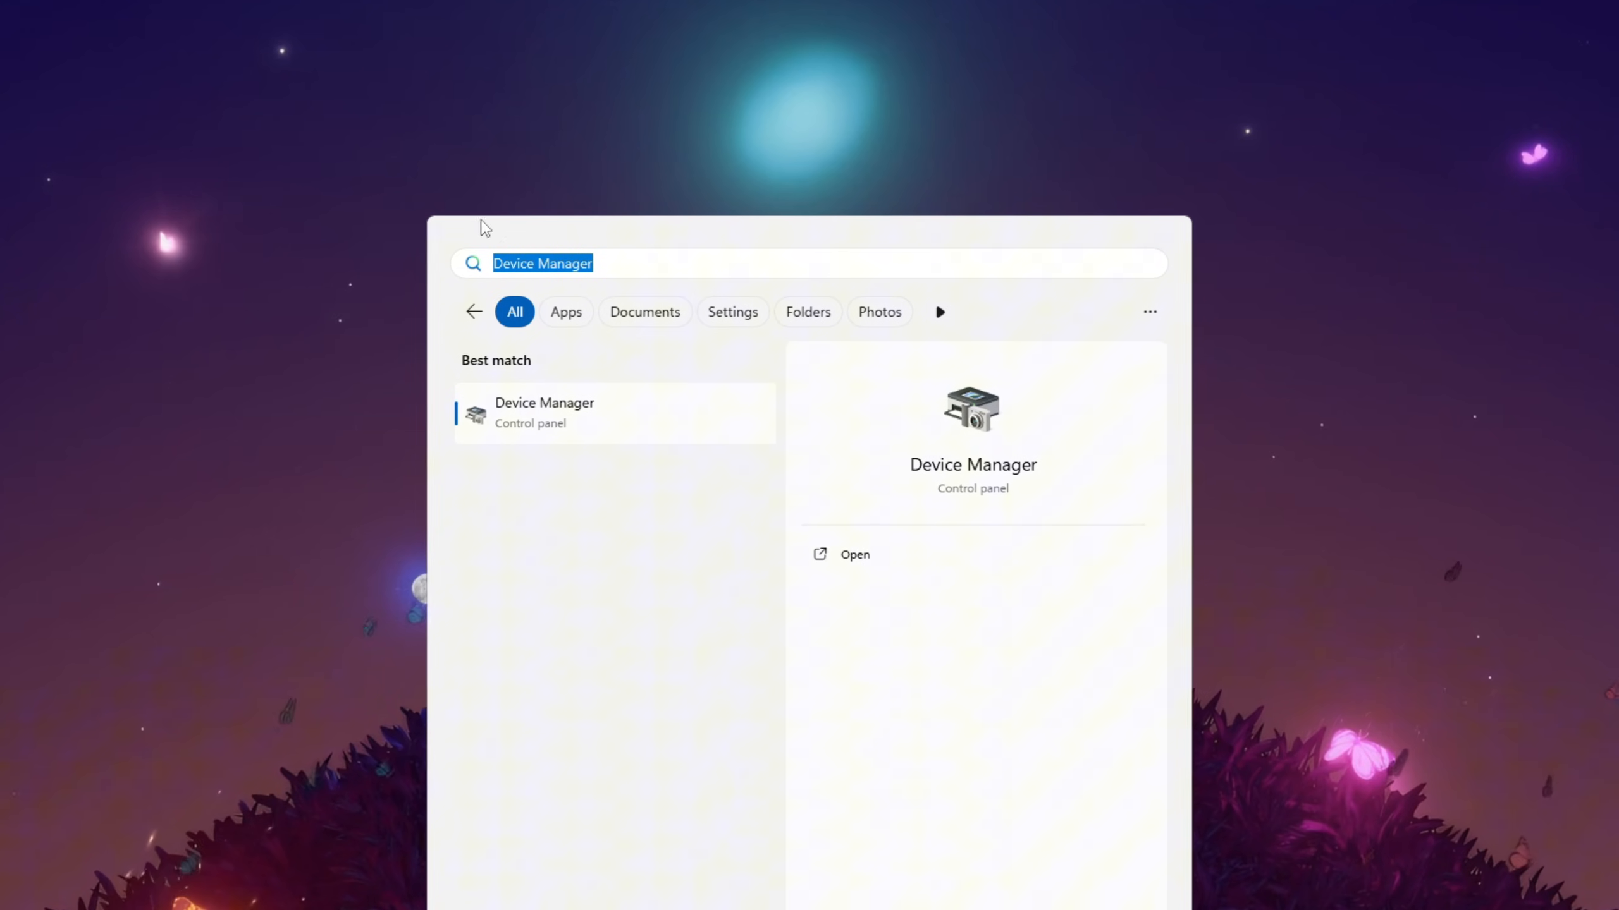
mouse_move(921, 582)
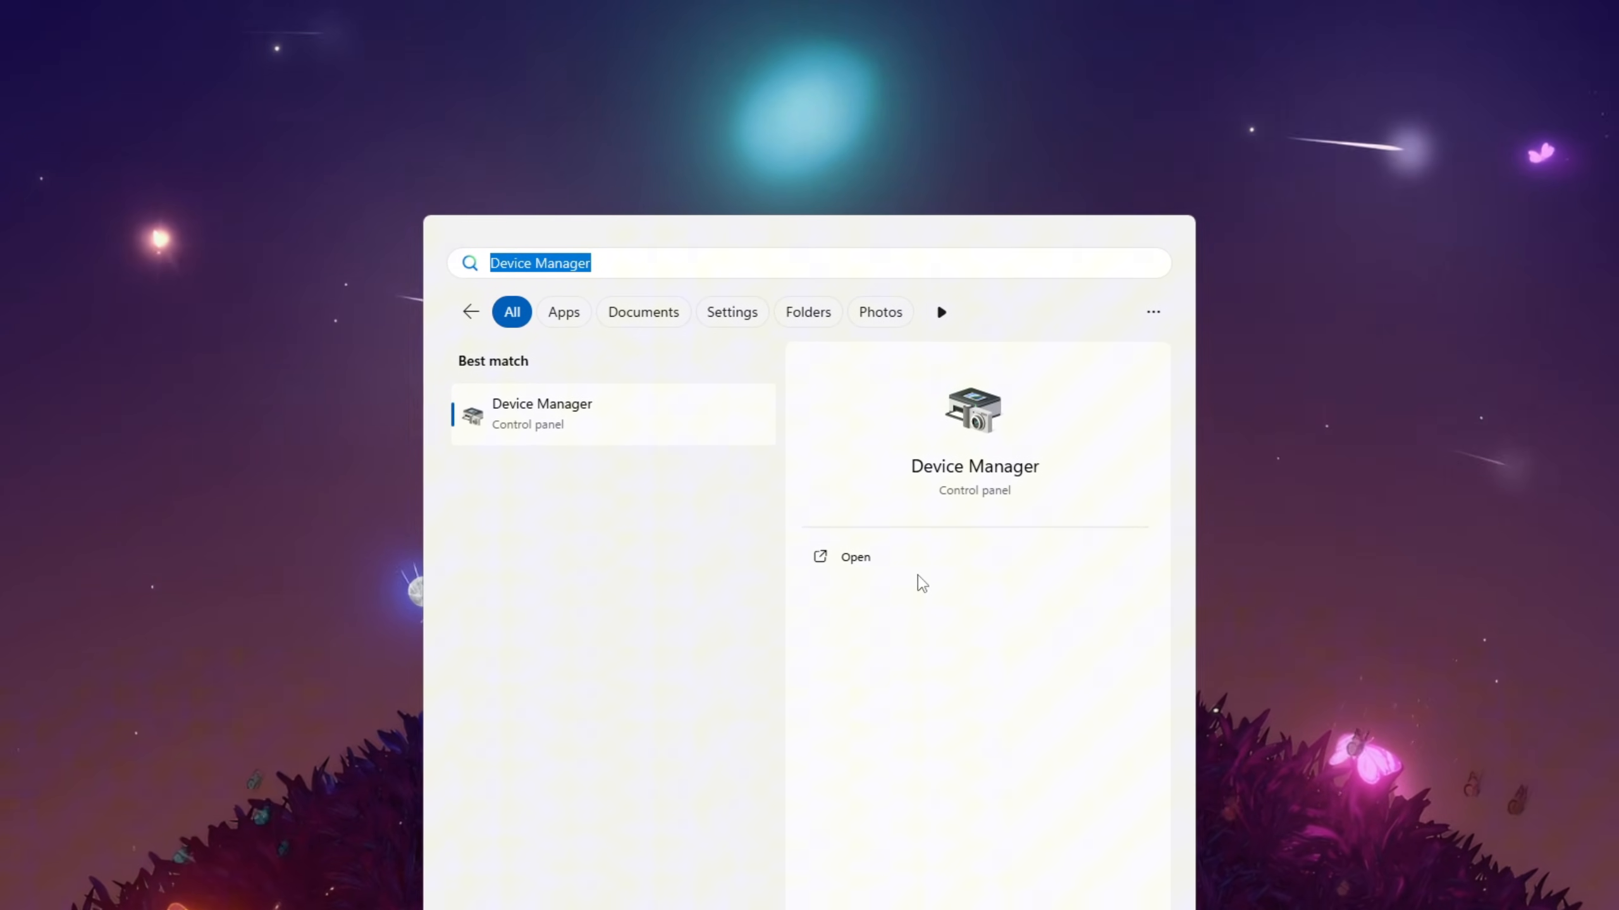
Step: Launch Device Manager and select the Realtek PCIe GbE Family Controller under Network adapters
click(855, 557)
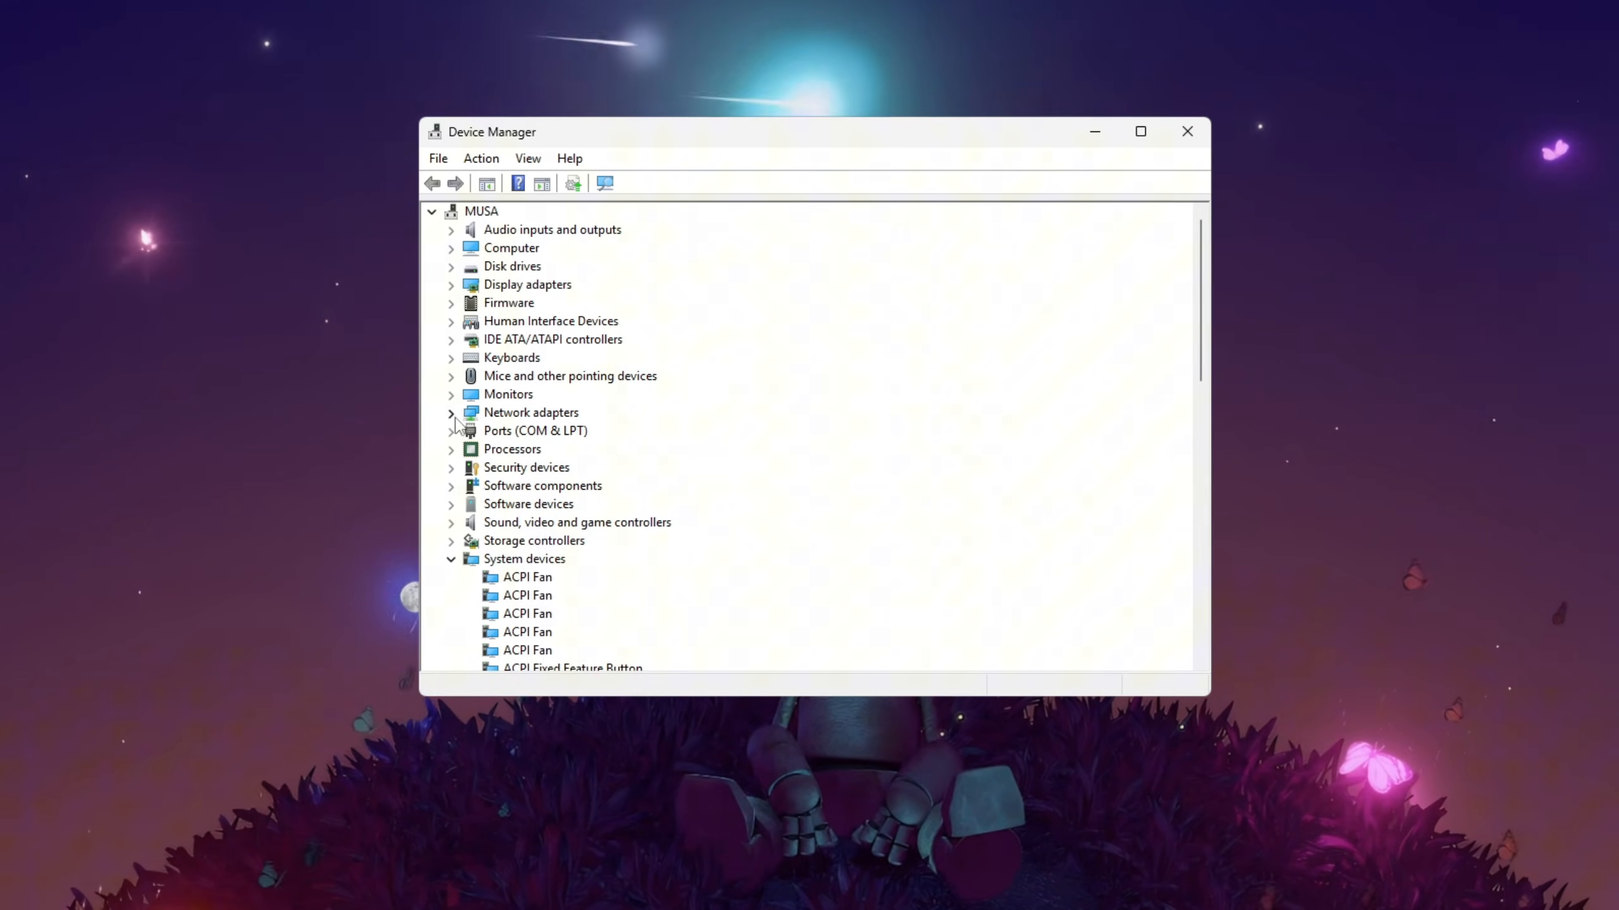
click(450, 413)
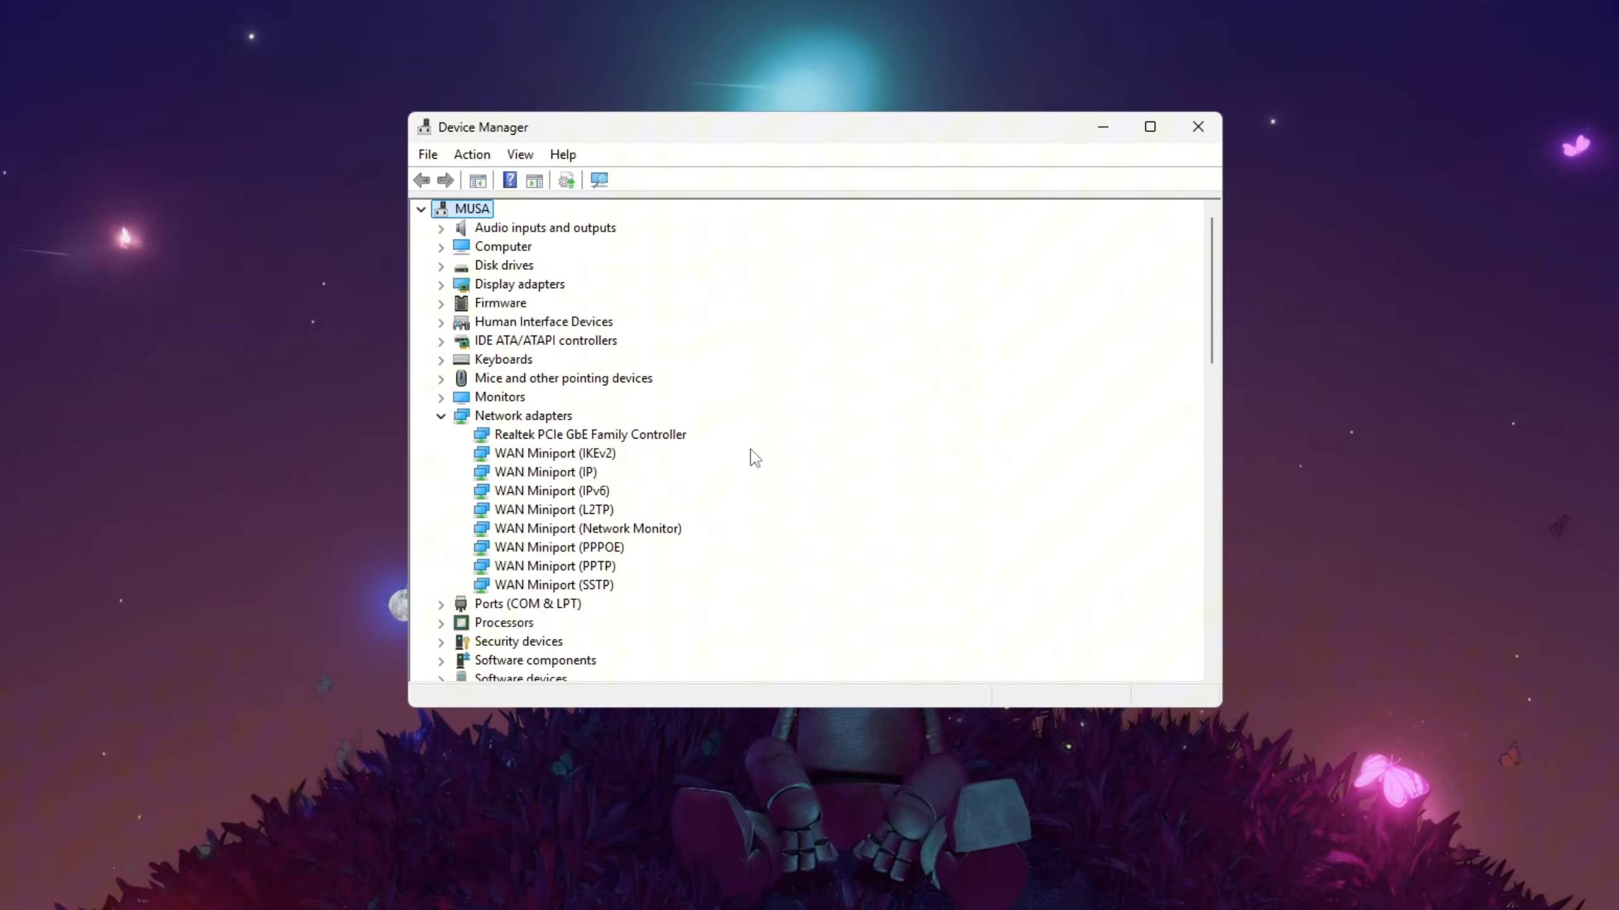
click(589, 435)
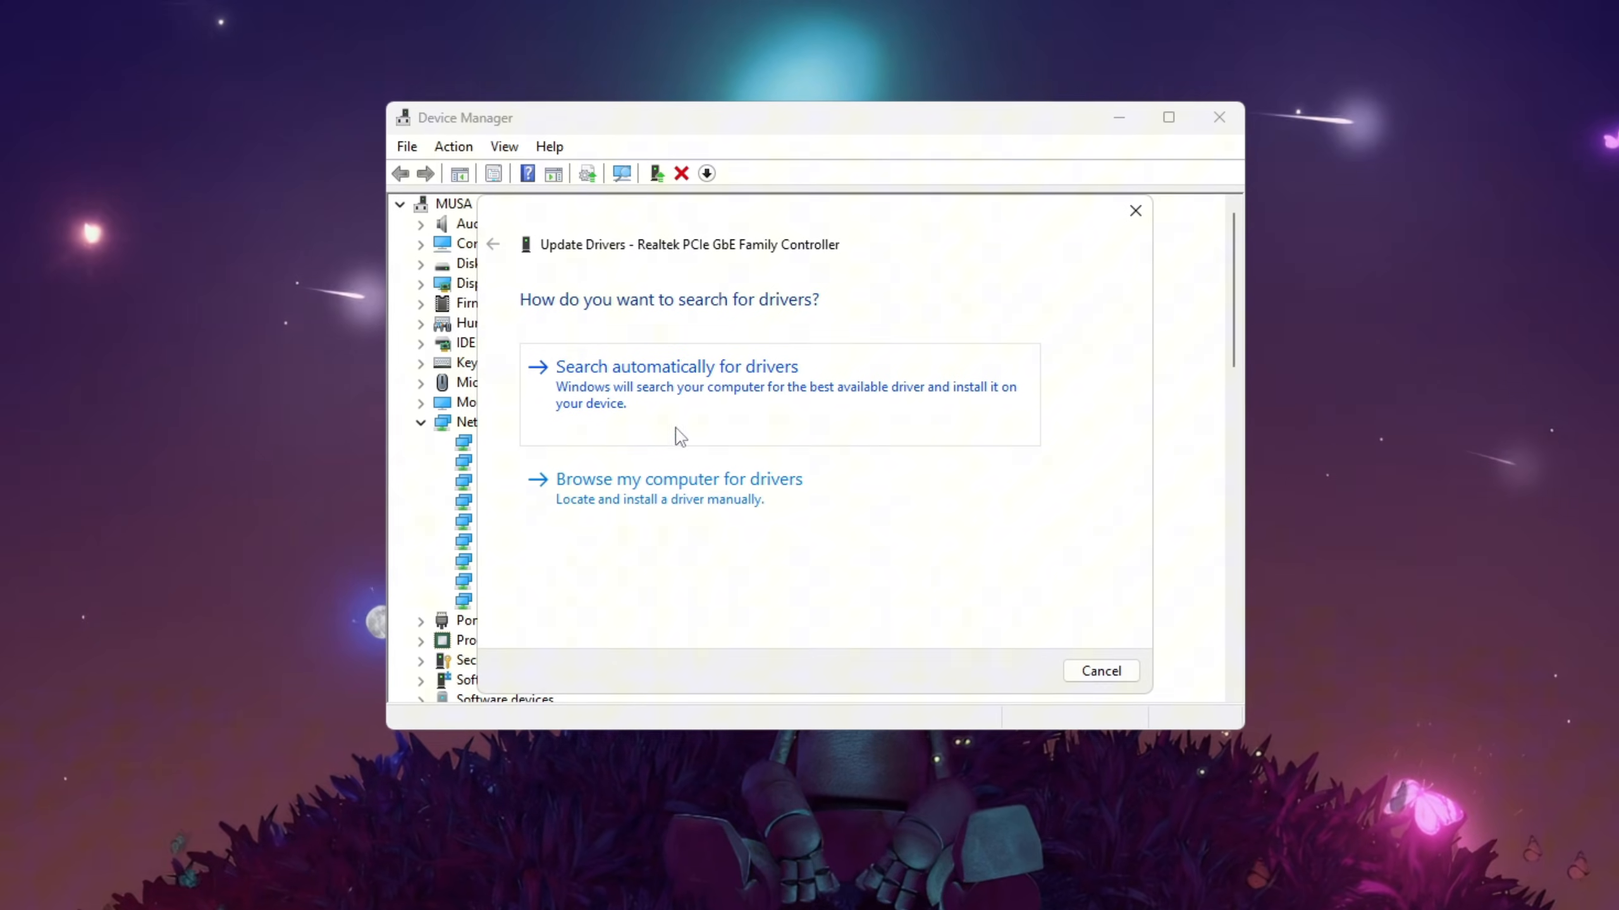
Step: Run an automatic driver search for the Realtek controller and dismiss the 'best drivers already installed' result
click(676, 366)
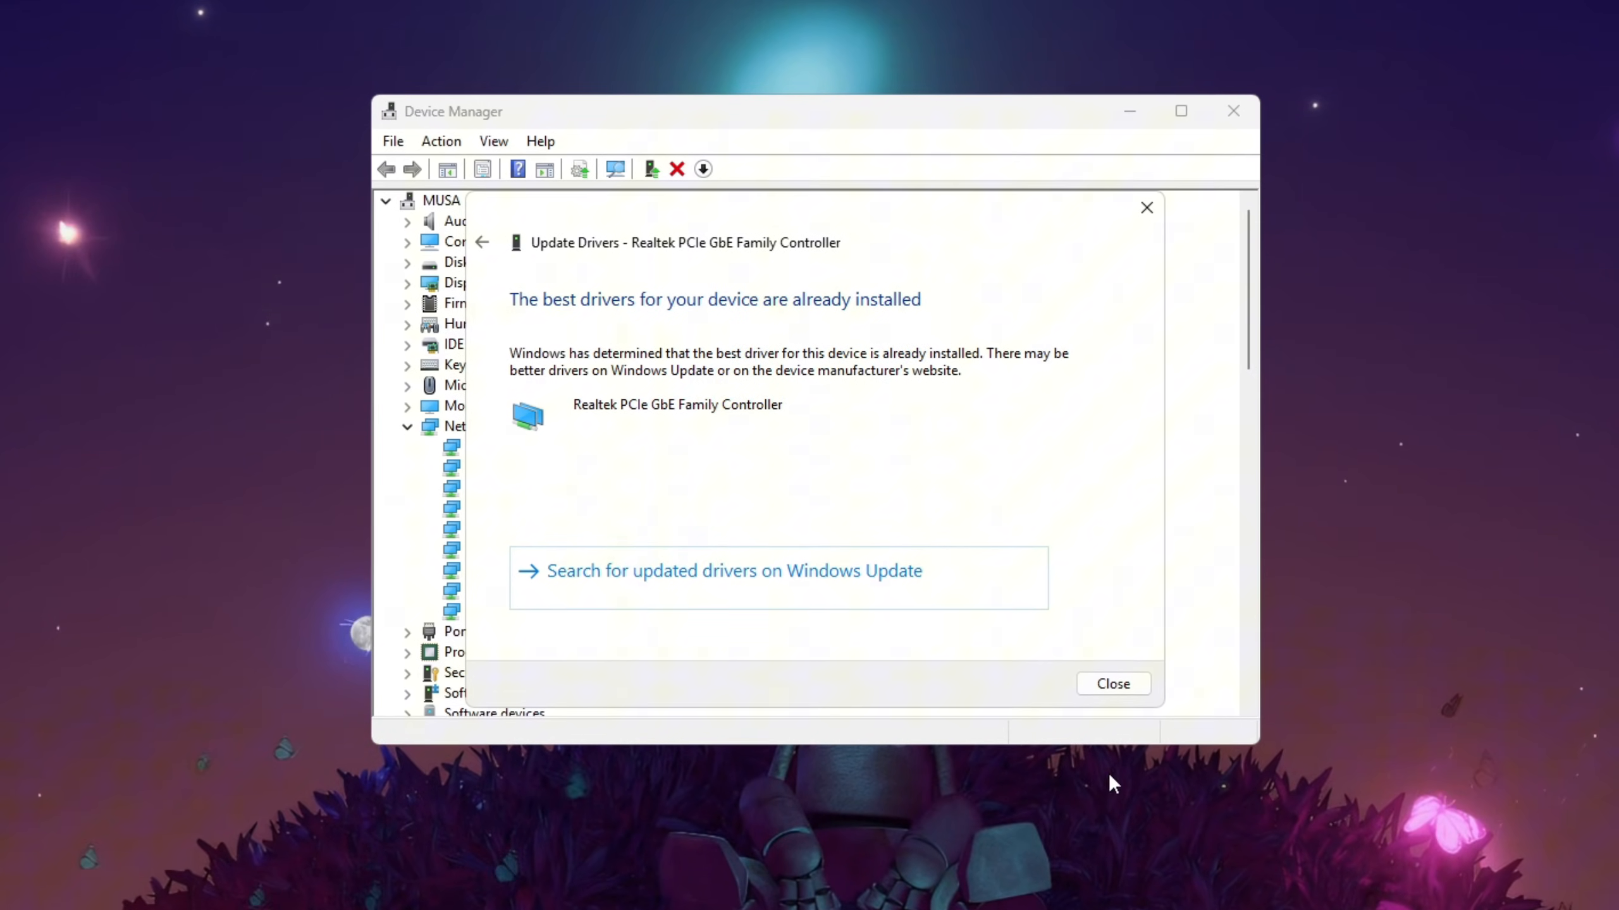
click(1111, 683)
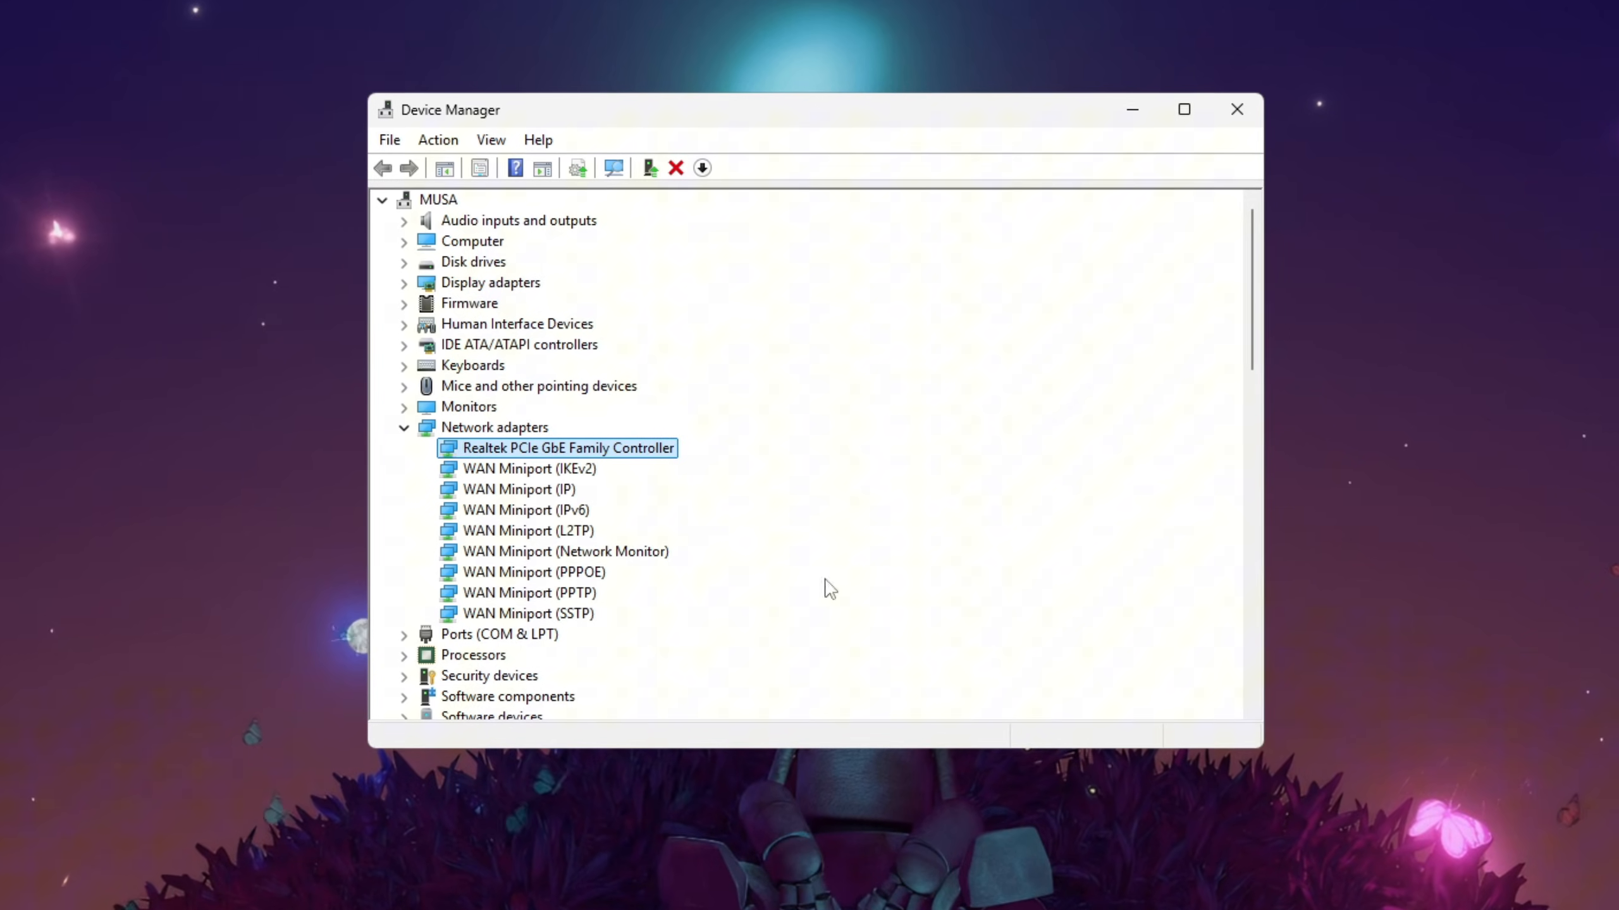
Step: In the Realtek adapter's Advanced properties, set Speed & Duplex to 1.0 Gbps Full Duplex
right_click(566, 448)
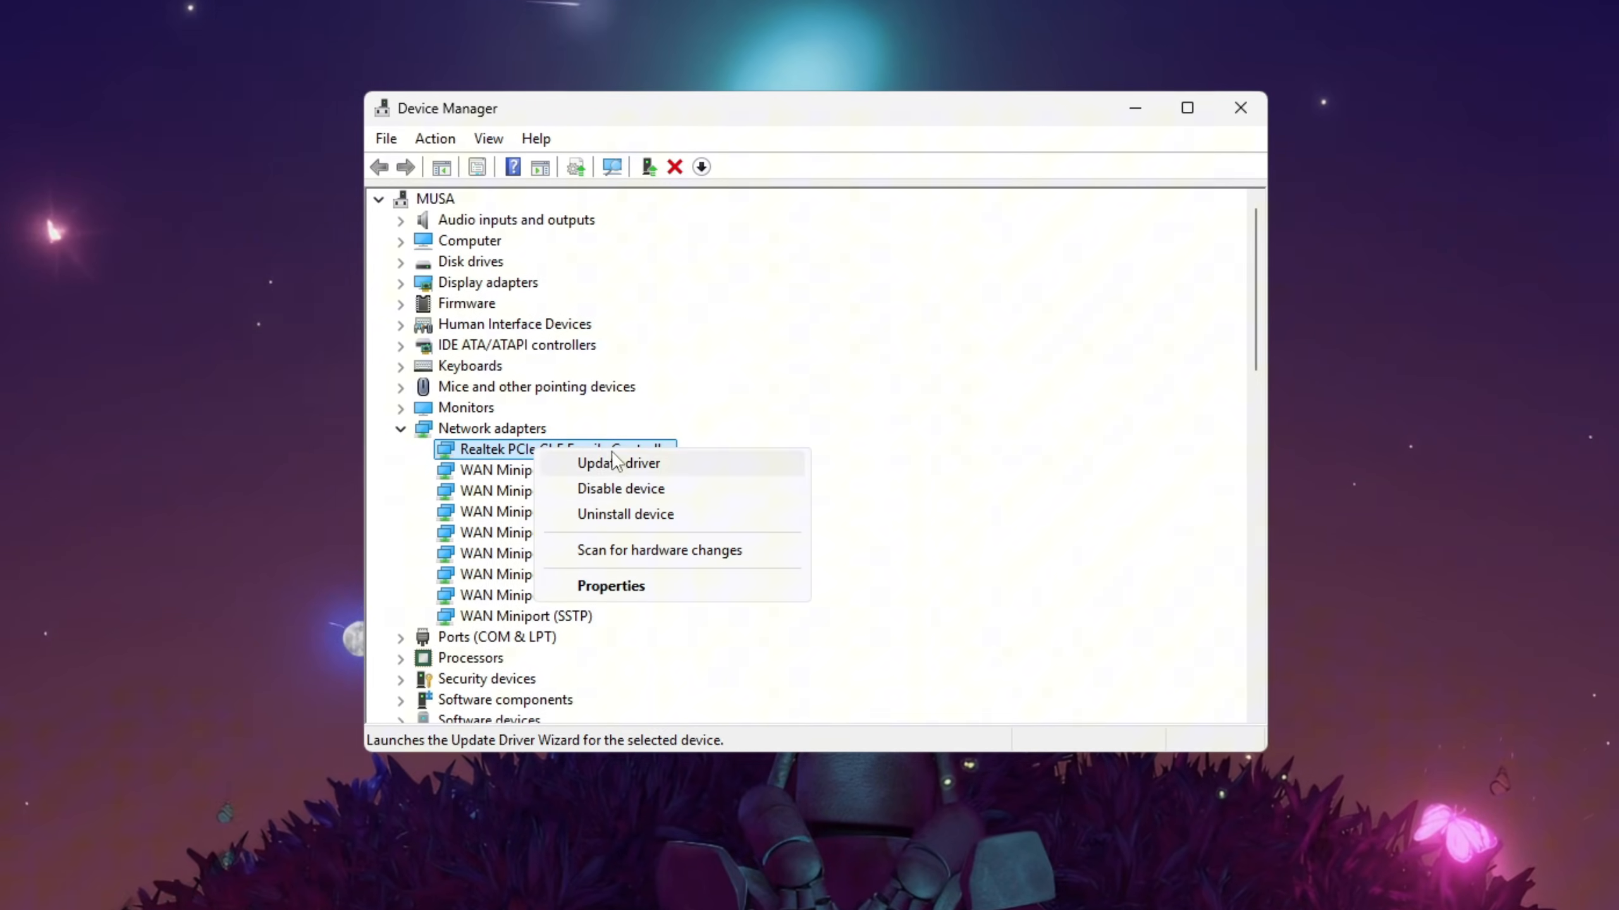
click(610, 585)
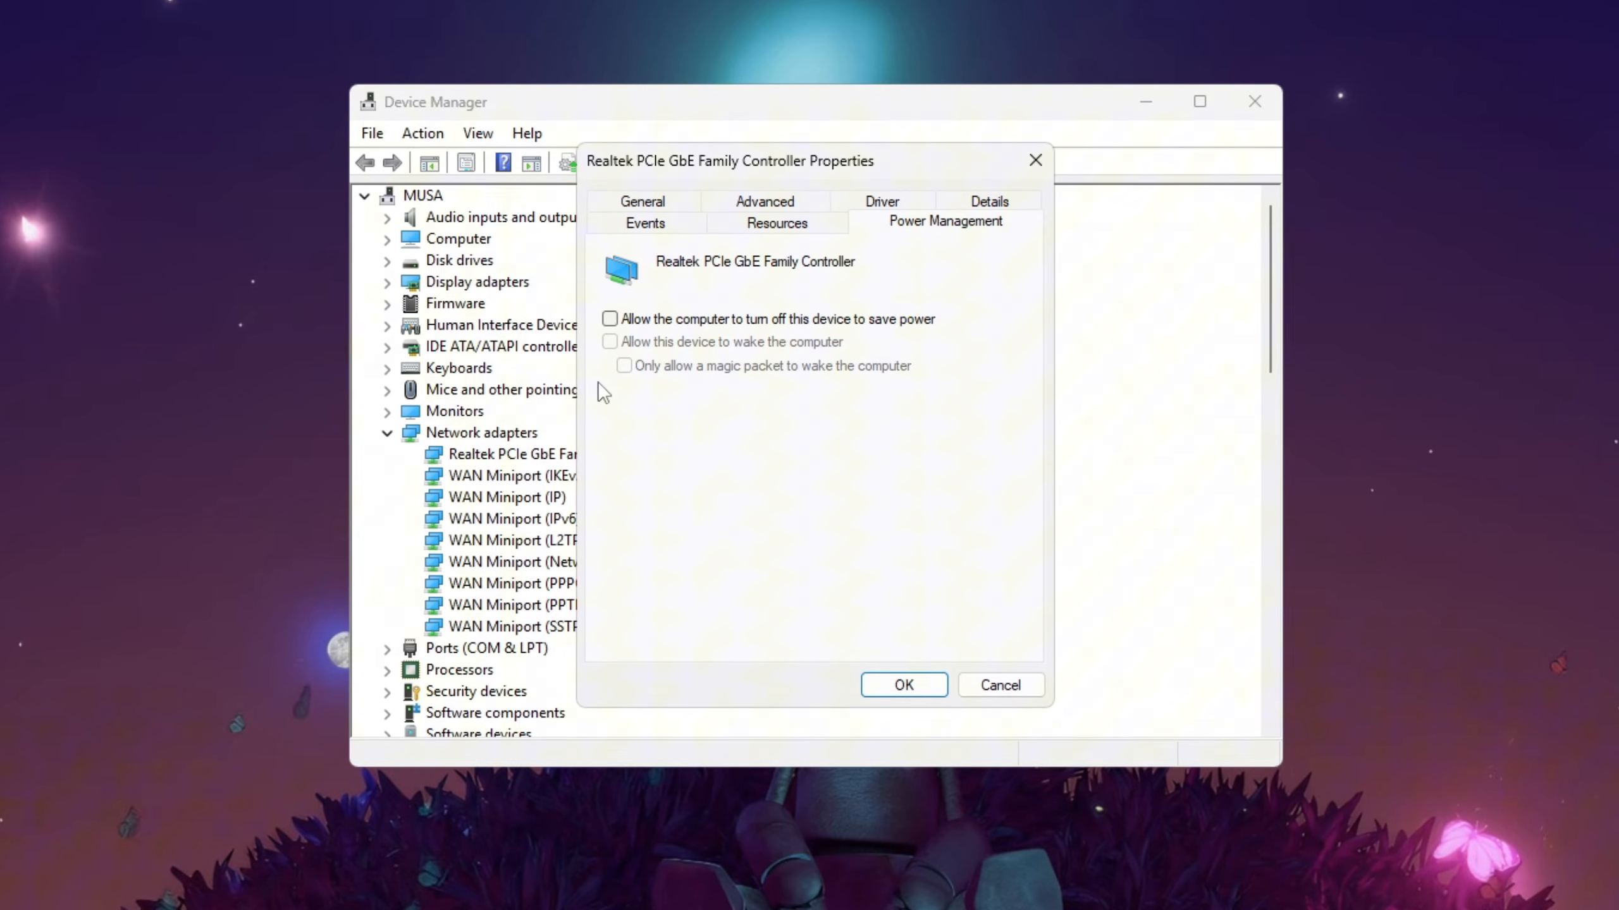
click(764, 220)
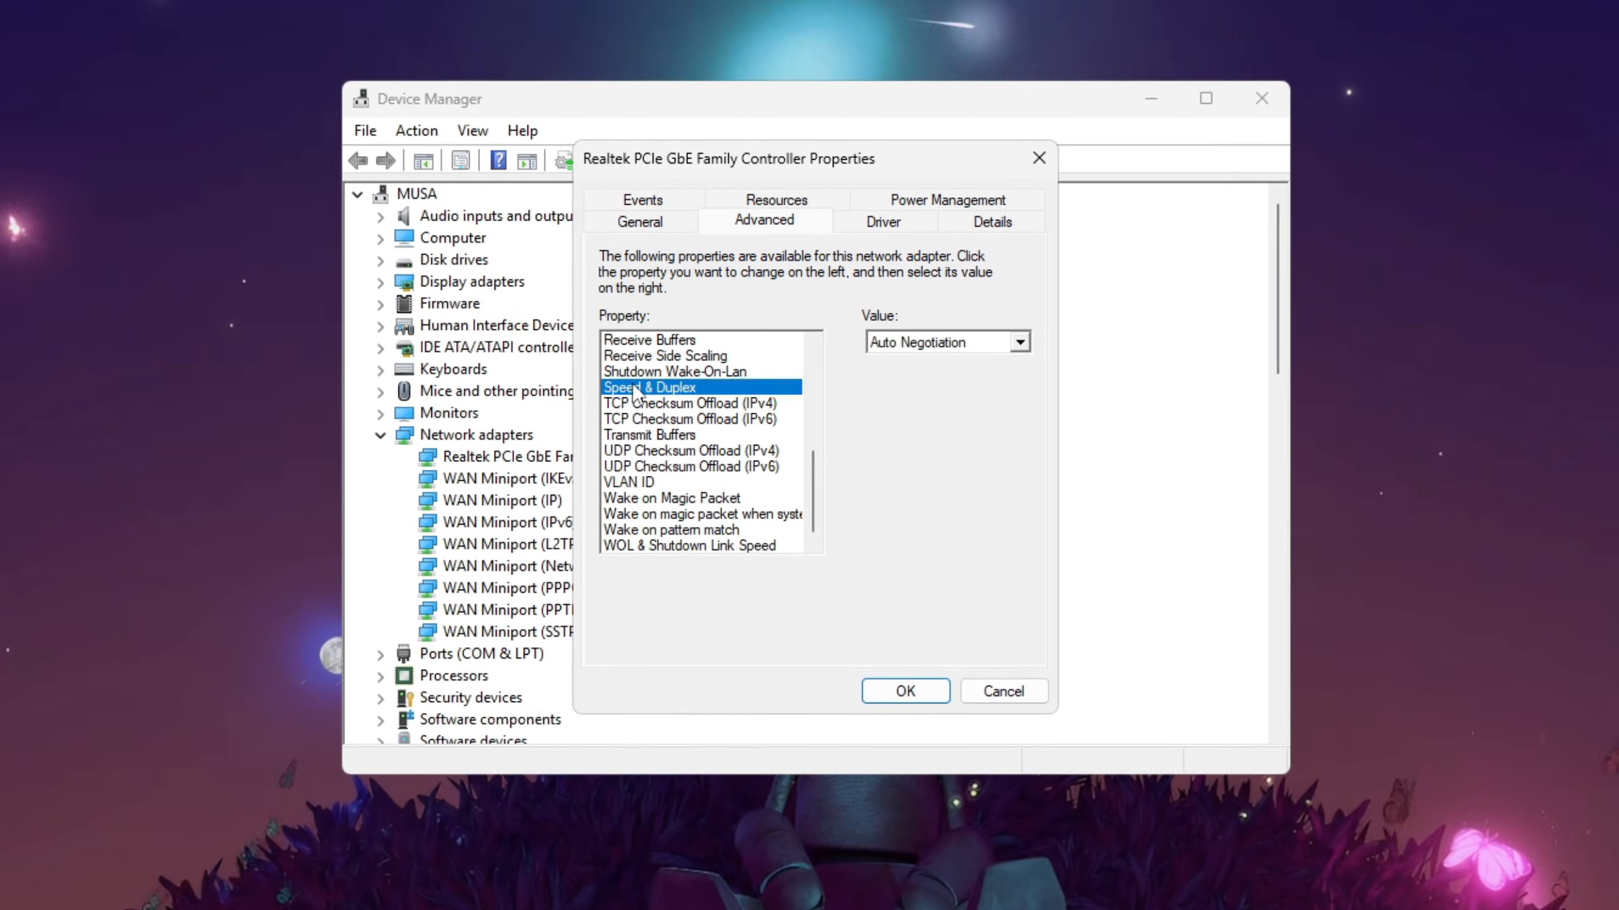
click(1019, 342)
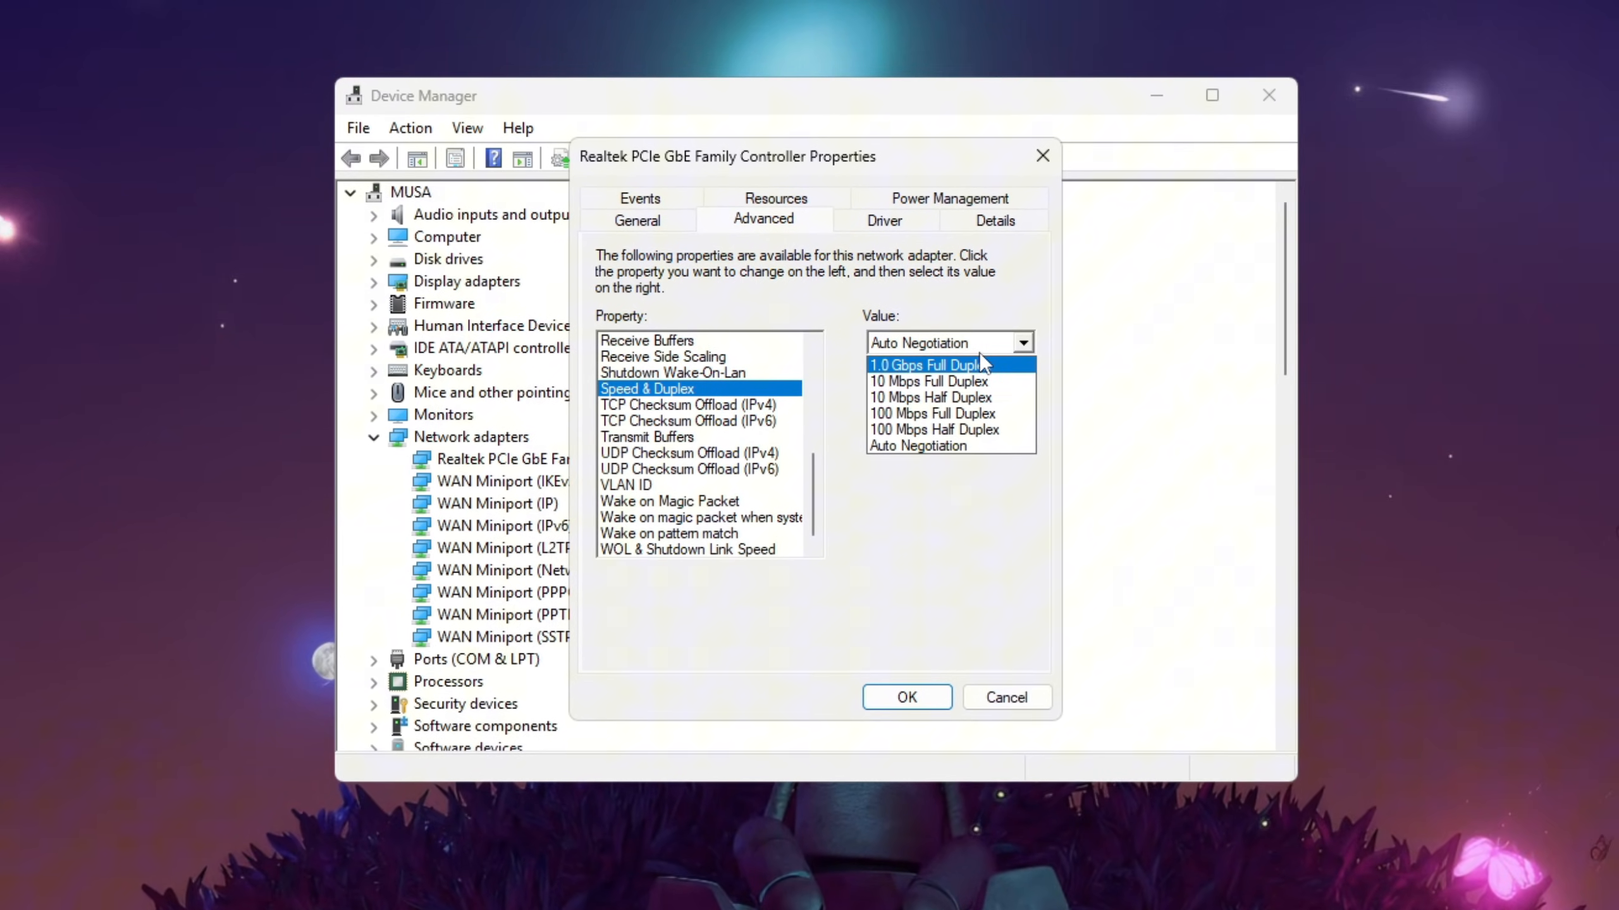
click(924, 365)
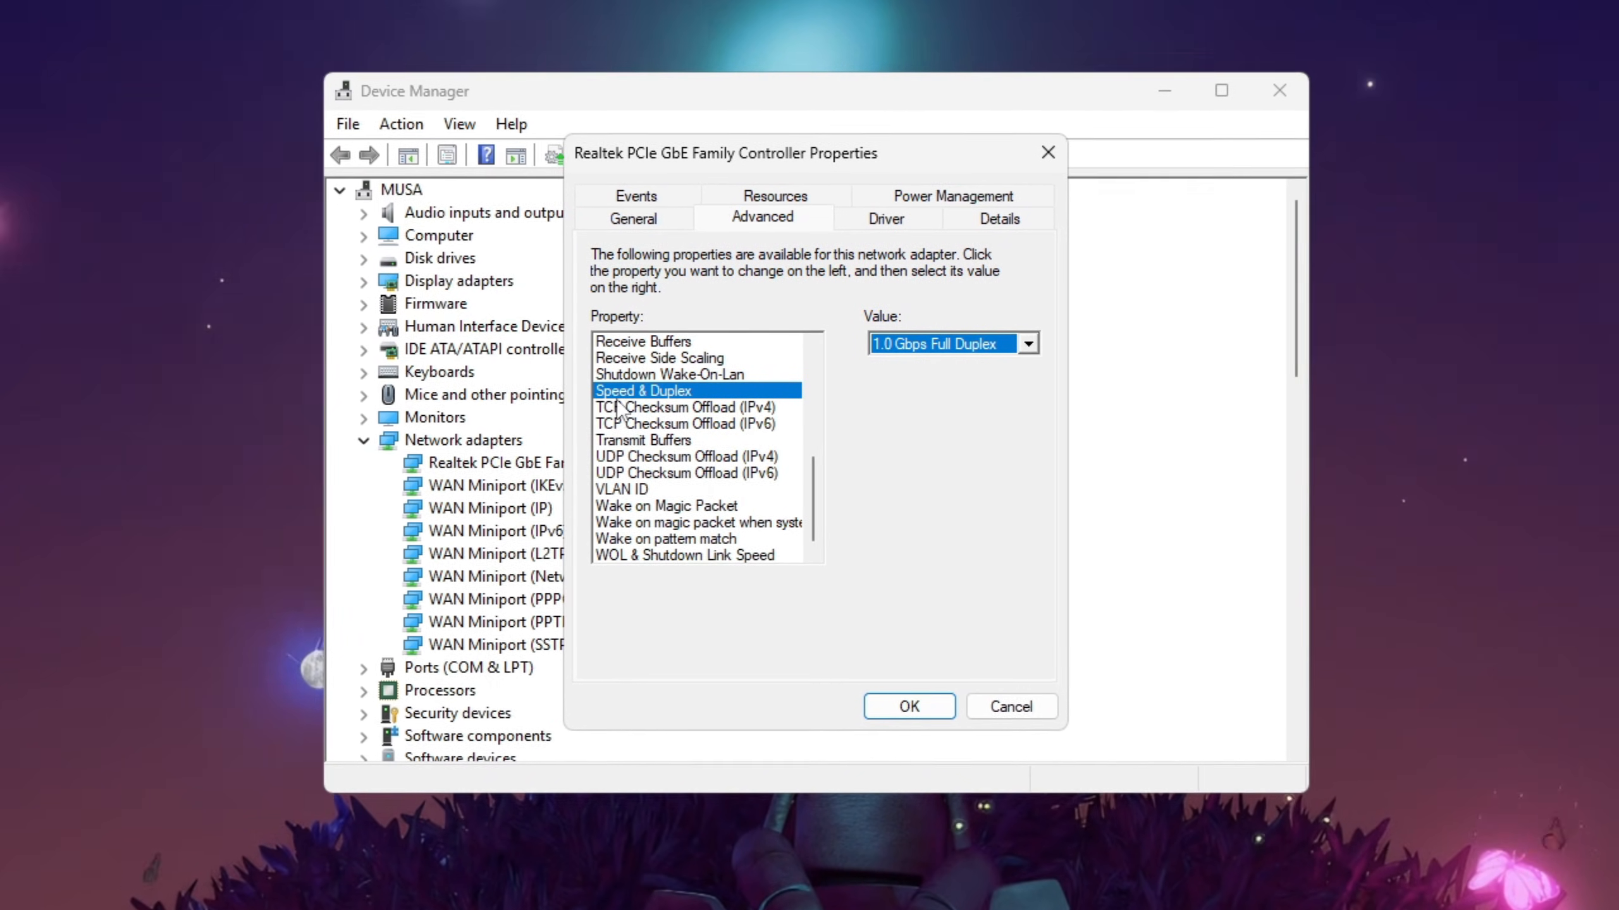
Step: Return Speed & Duplex to Auto Negotiation, save the properties, and close Device Manager
click(1027, 343)
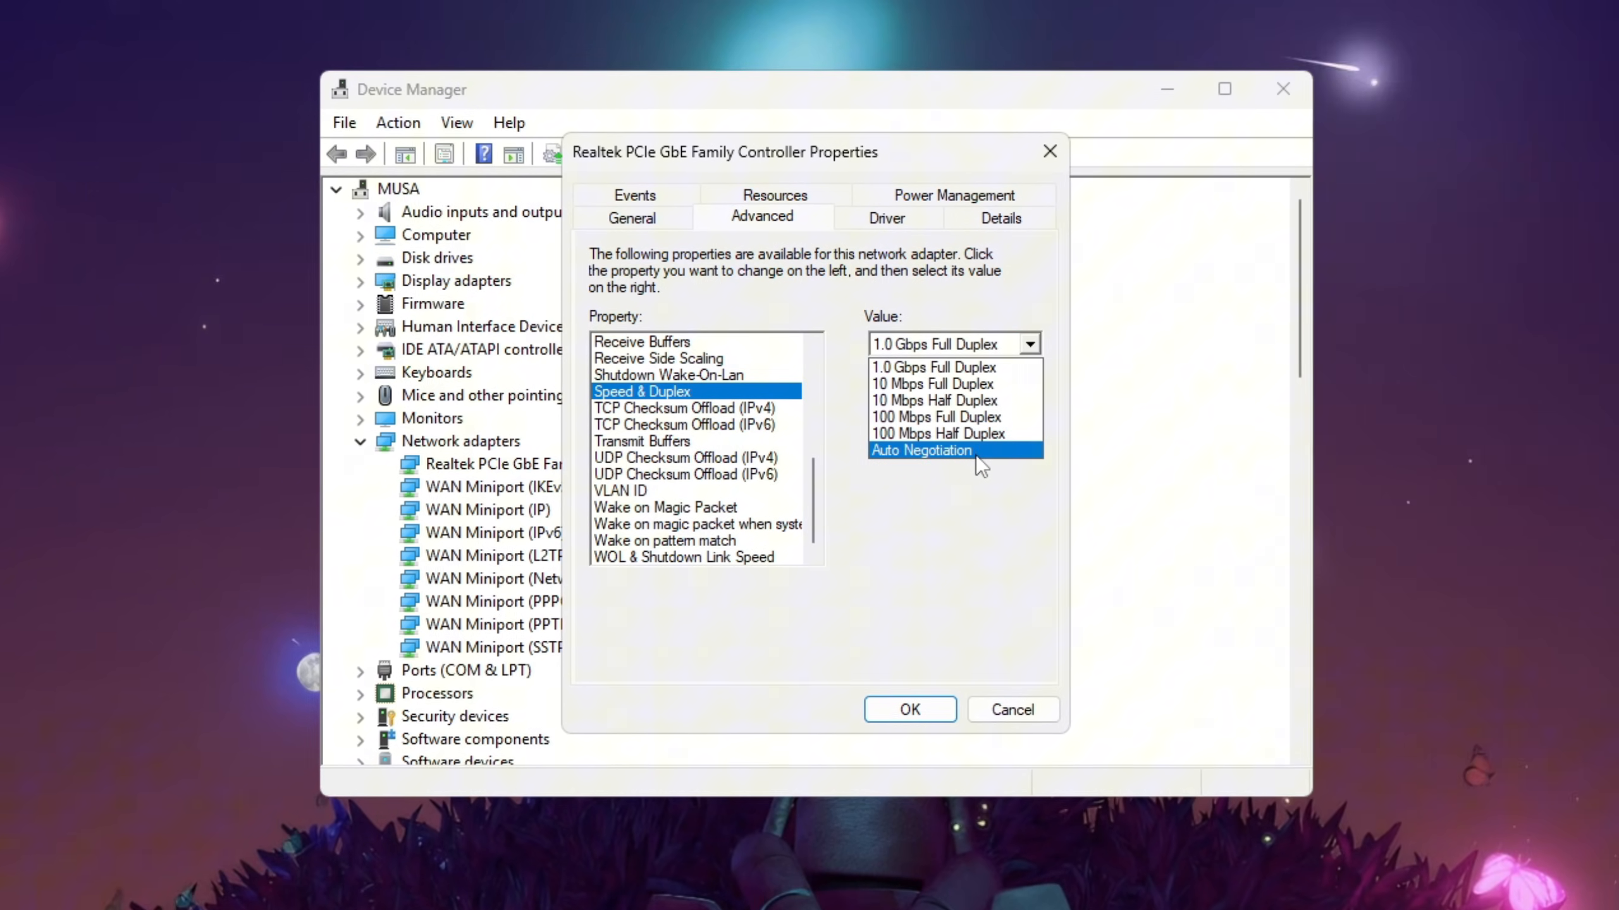
click(918, 450)
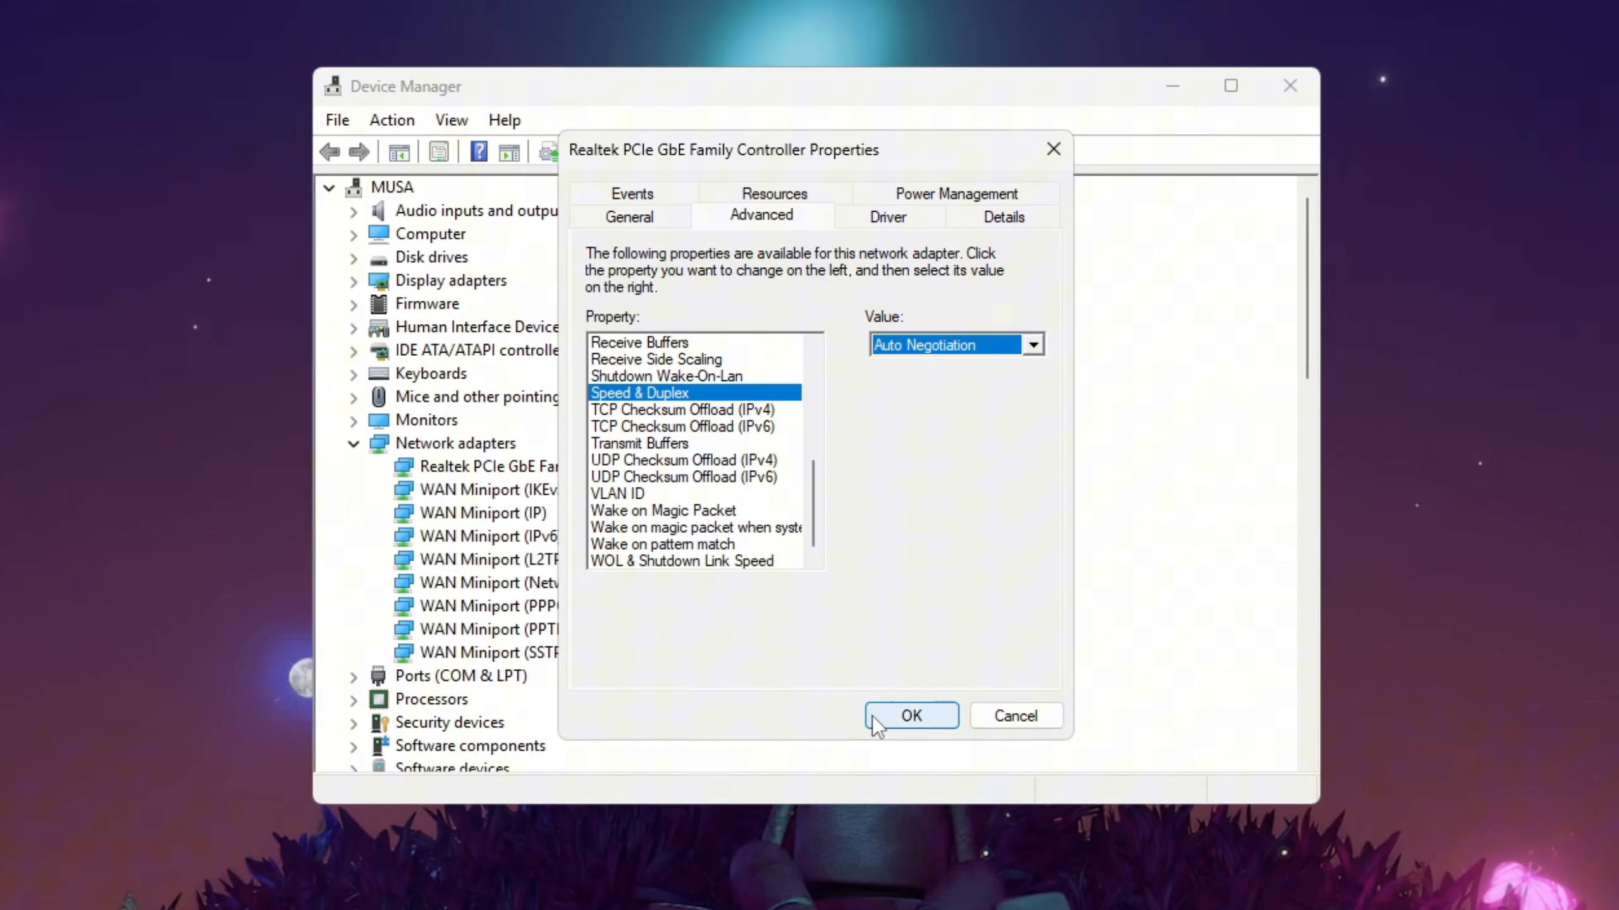
click(910, 716)
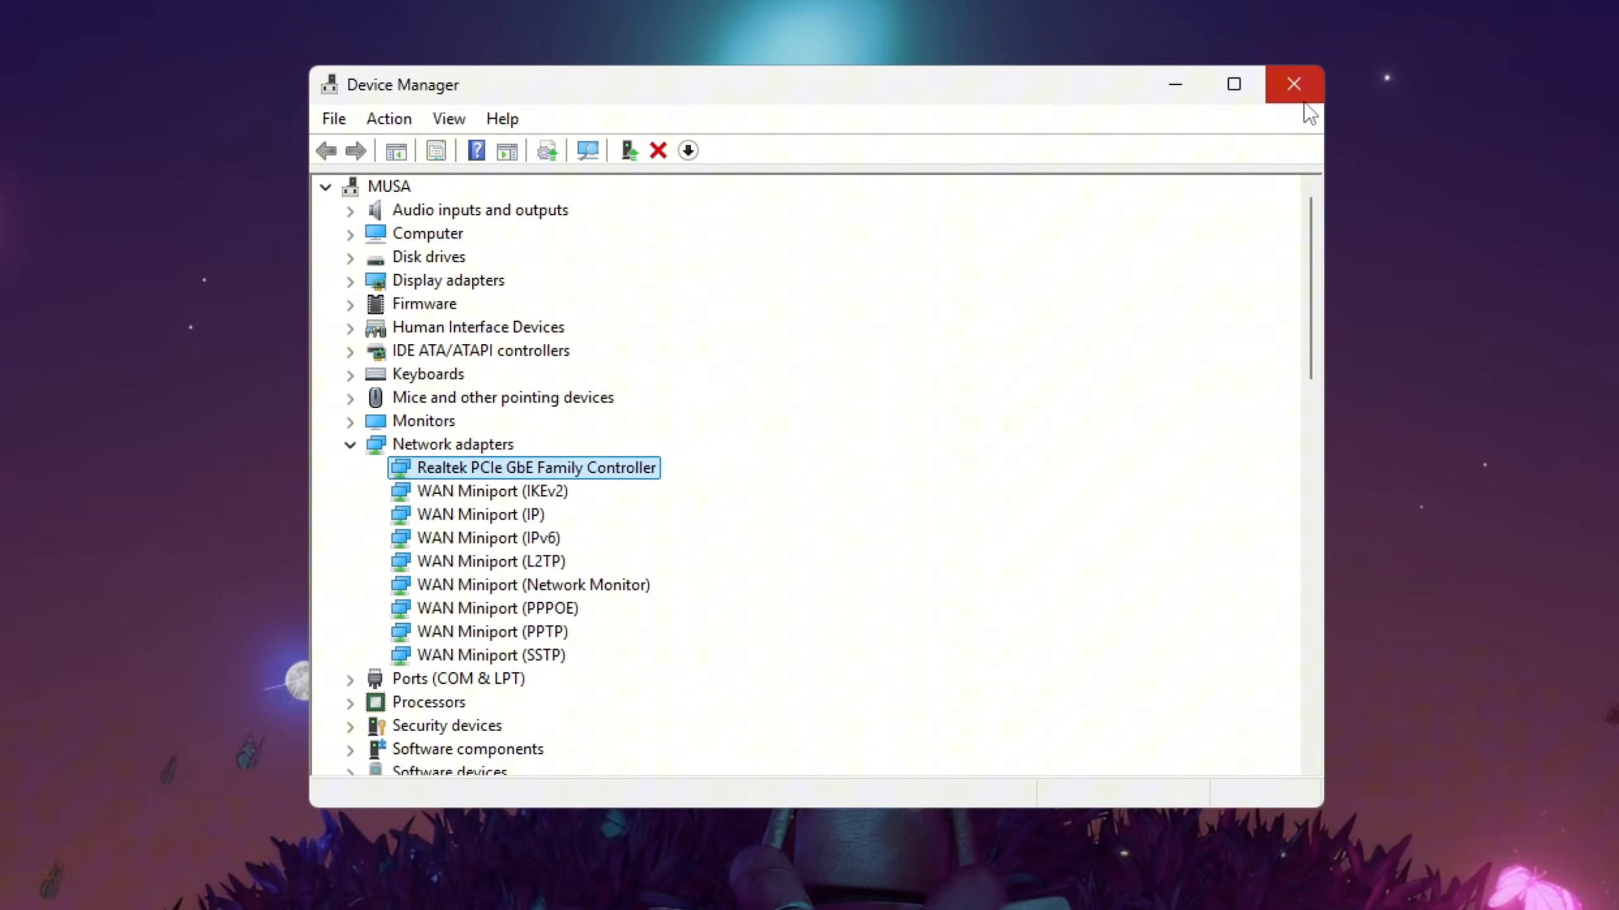
mouse_move(1298, 83)
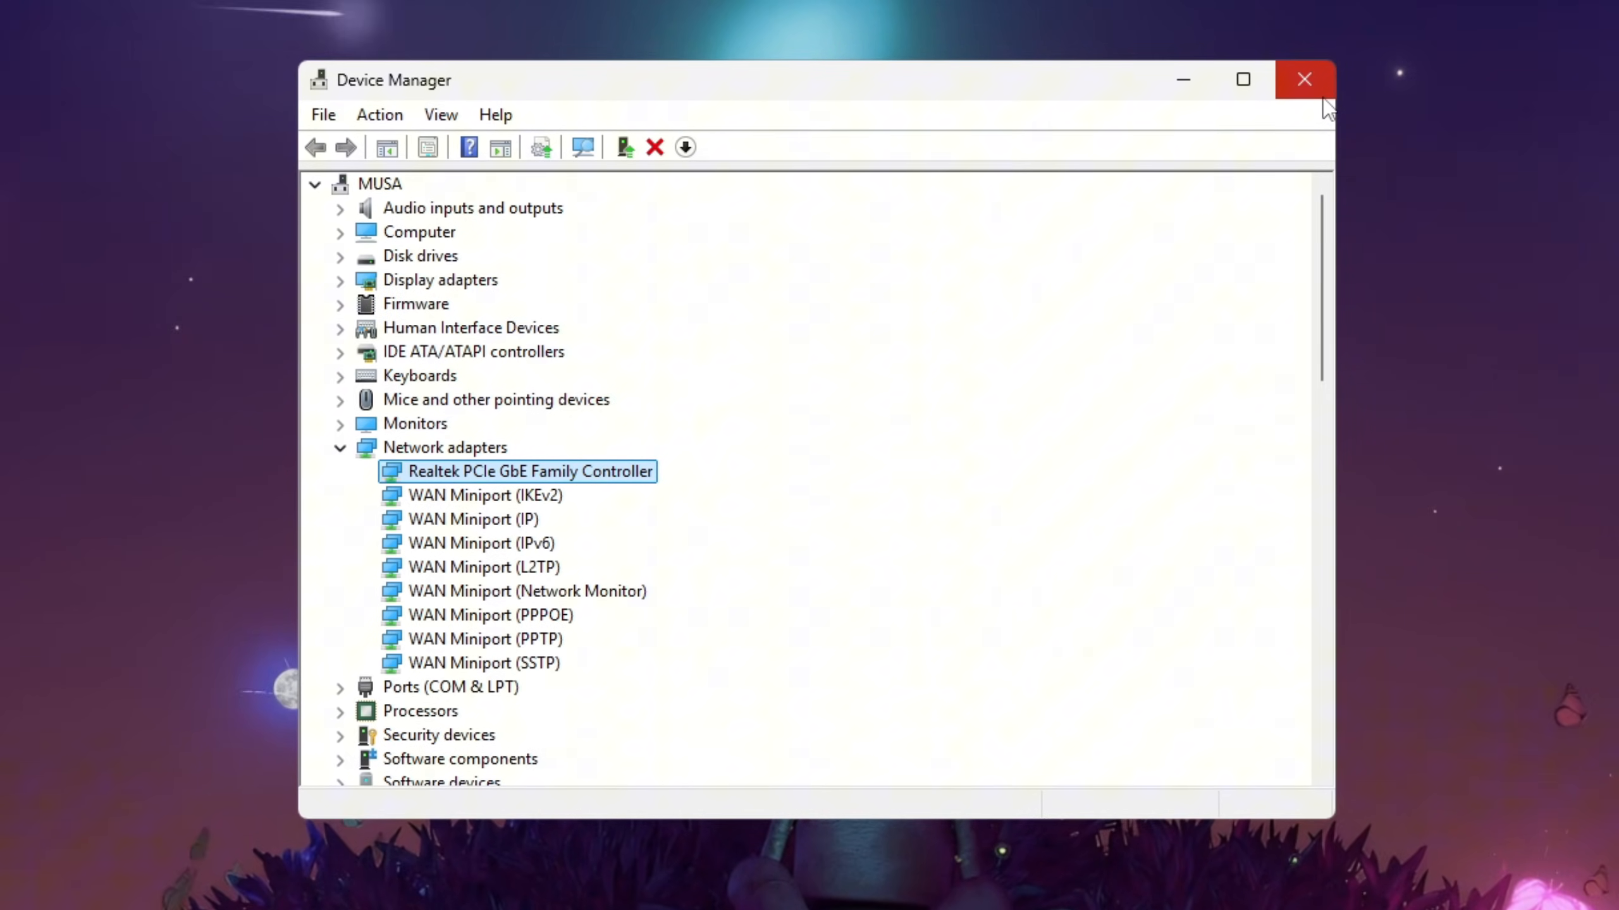
click(1303, 79)
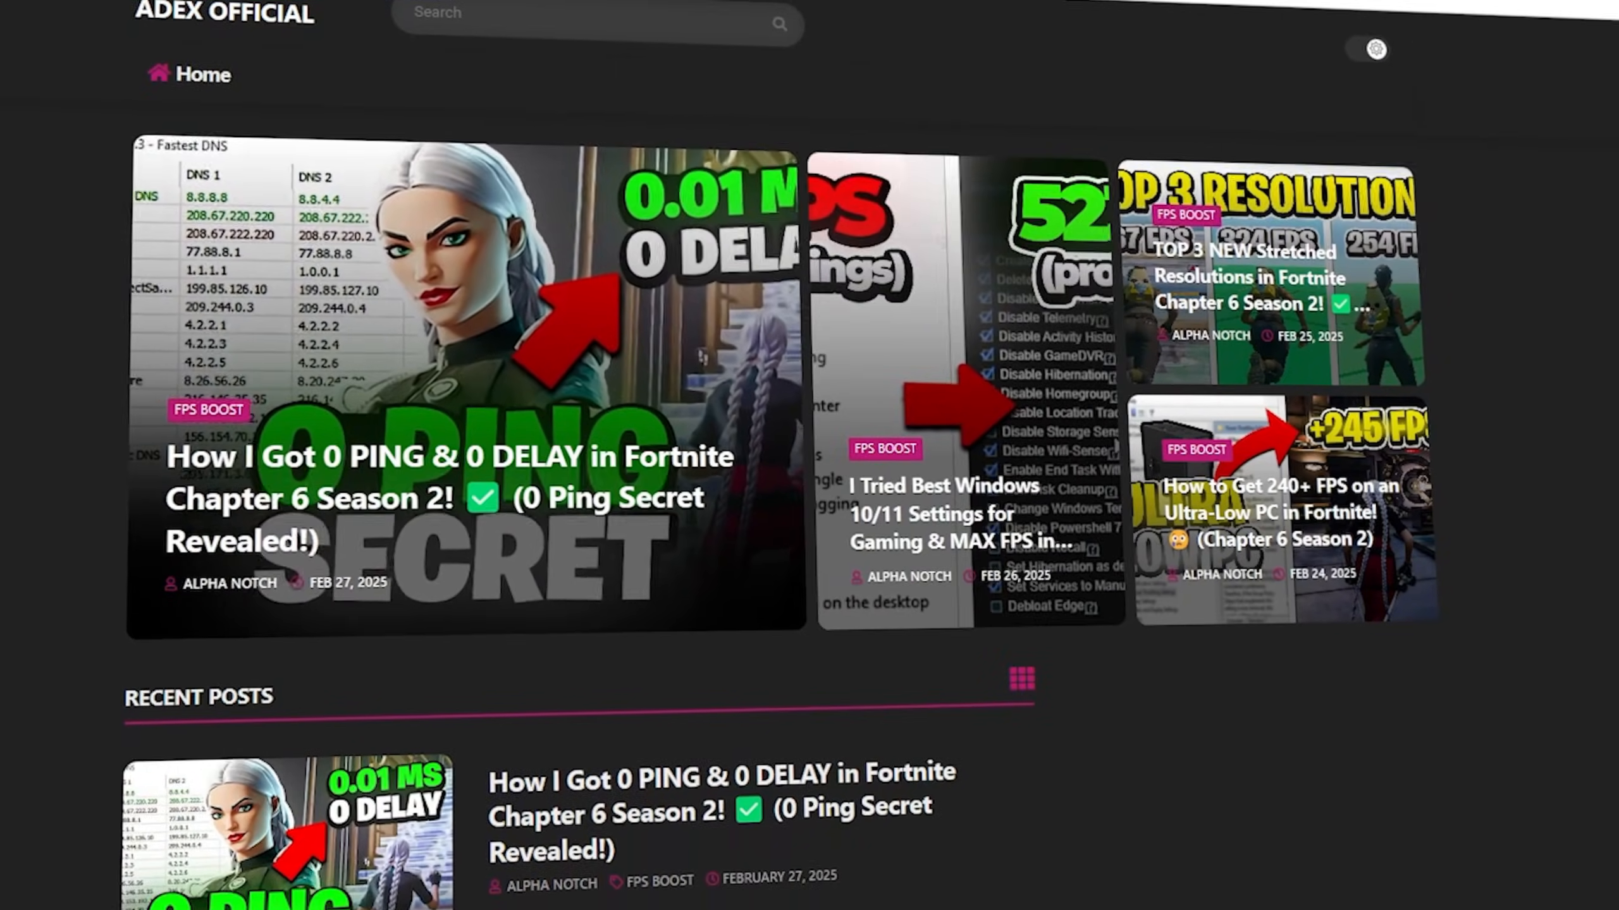
Step: Scroll down through the ADEX Official homepage's recent Fortnite posts
scroll(down, 3)
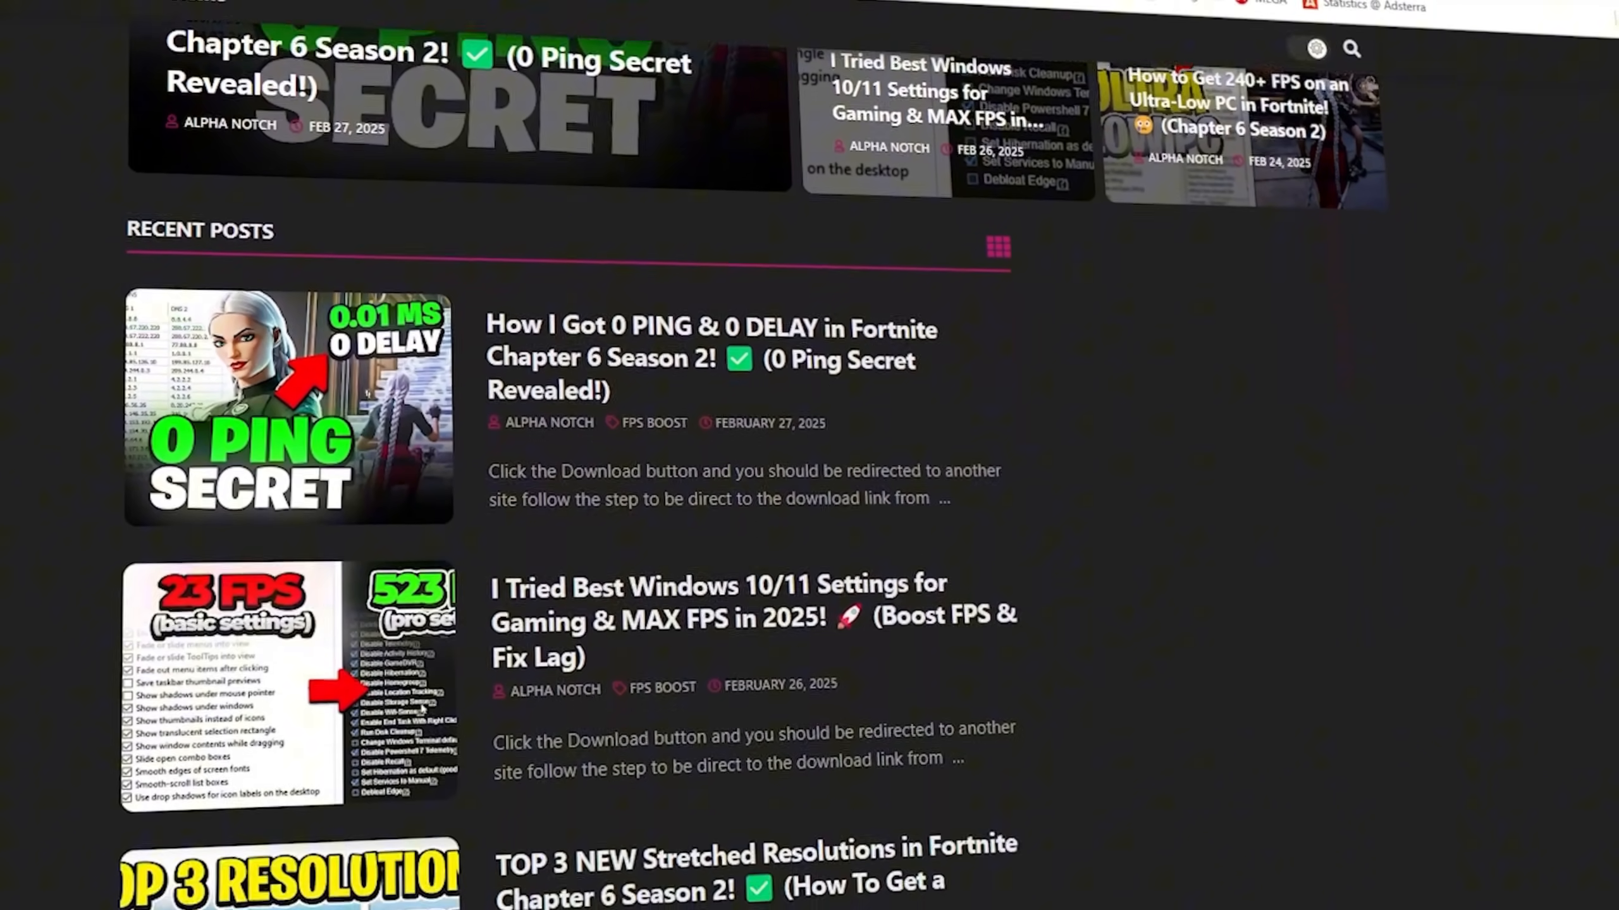
scroll(down, 3)
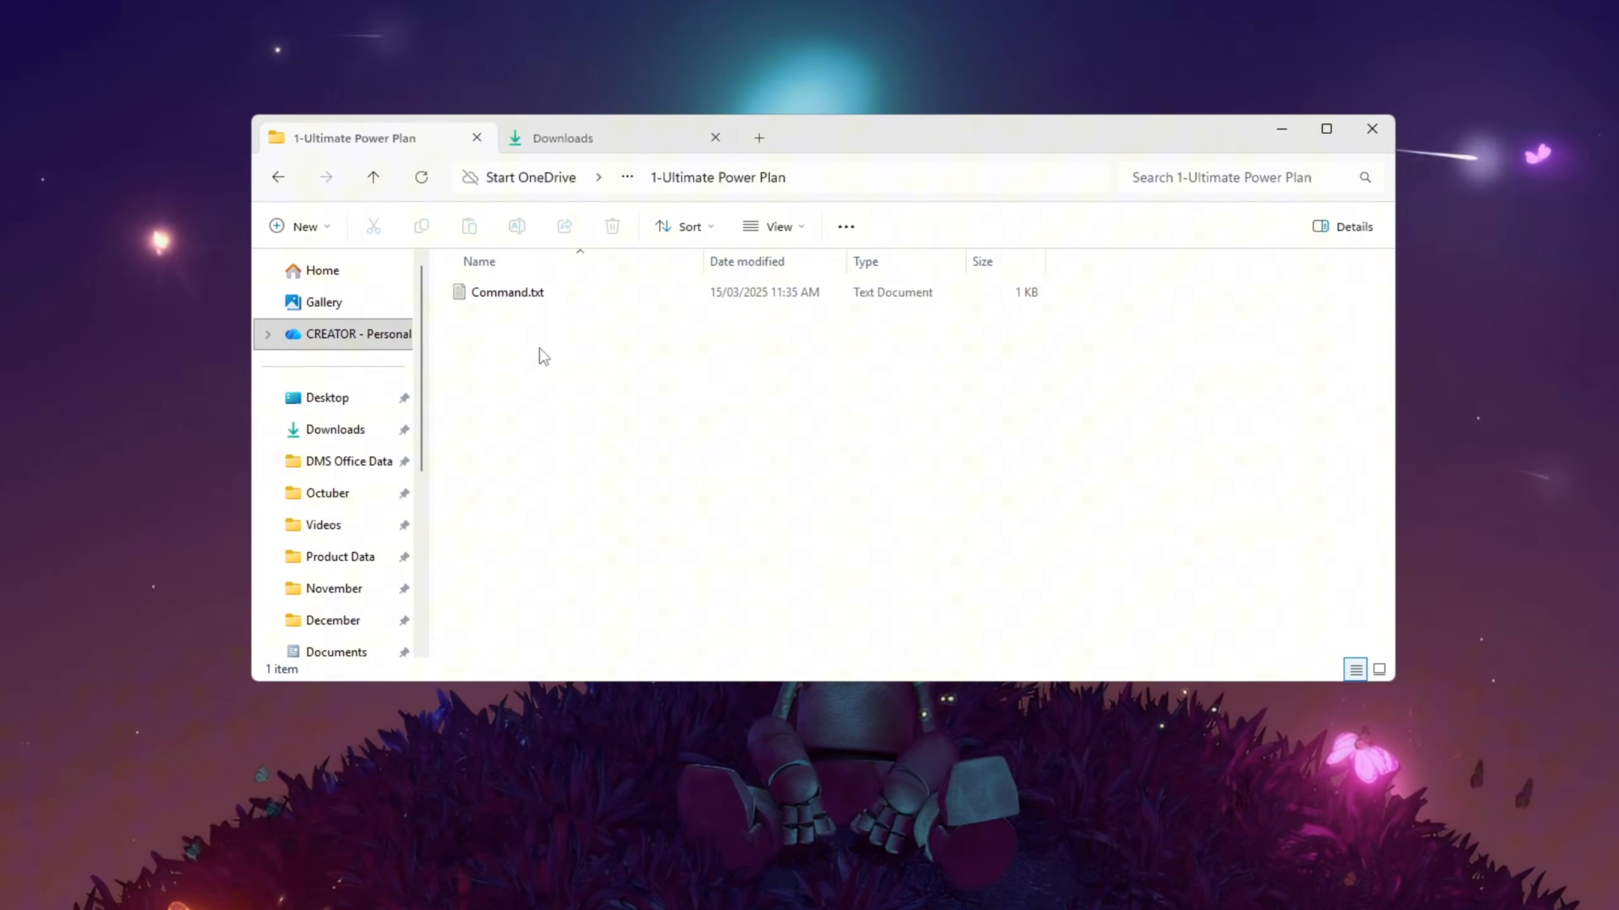
Step: Select Command.txt, then close Power Options with Ultimate Performance active
click(506, 292)
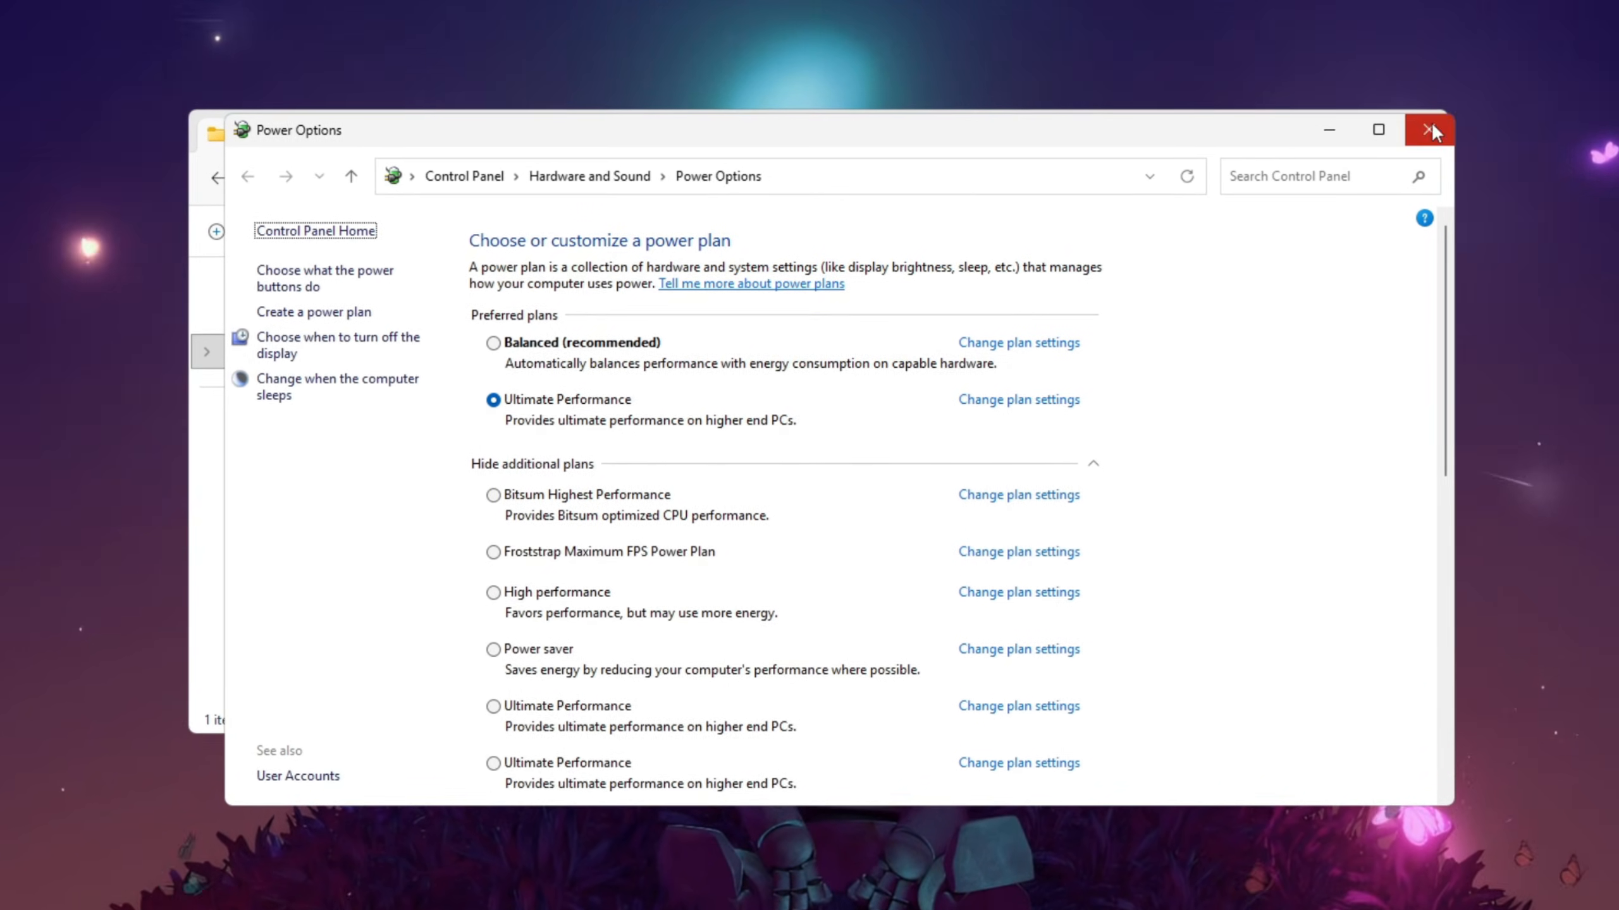
click(1432, 129)
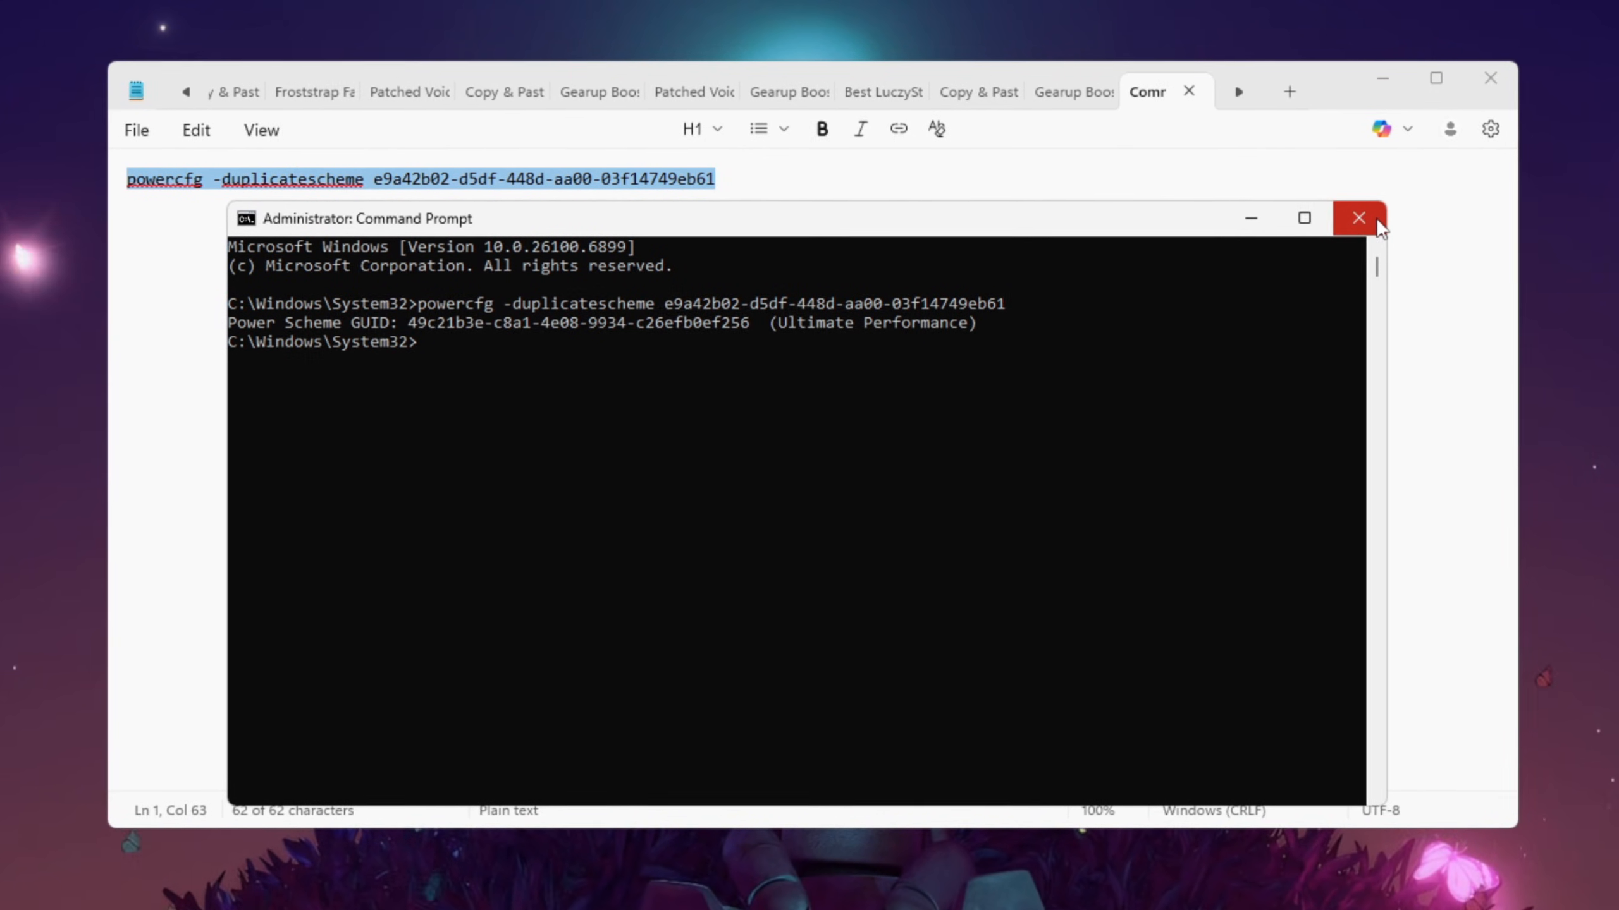
Step: Close the admin Command Prompt after the powercfg duplicate-scheme command ran
click(1359, 217)
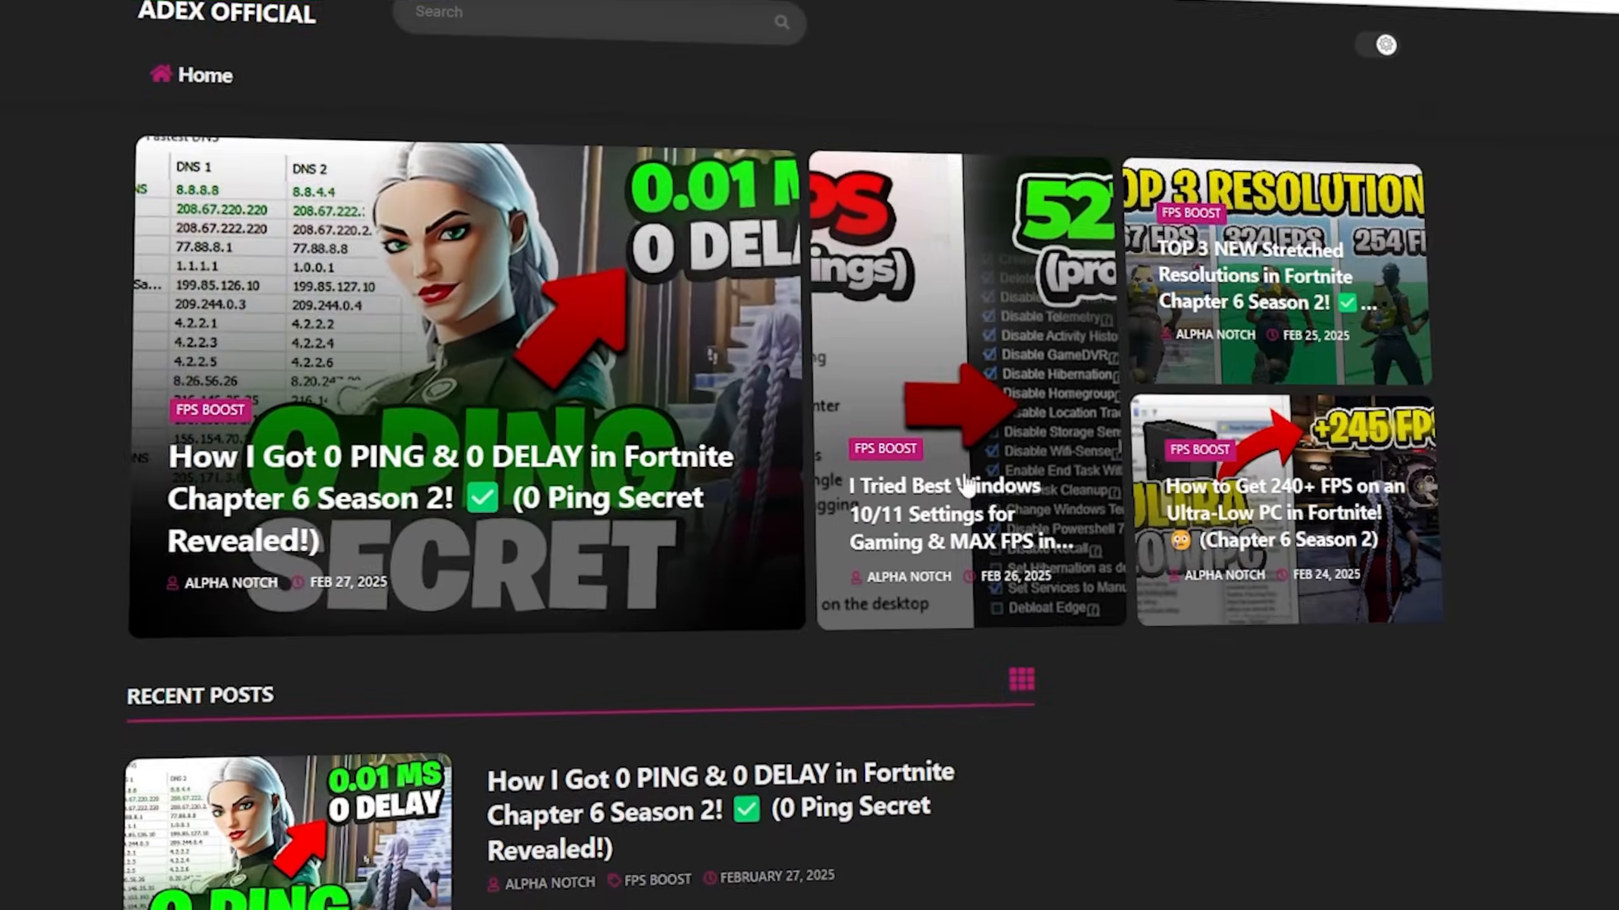
Step: Scroll down through the ADEX Official homepage posts again
scroll(down, 3)
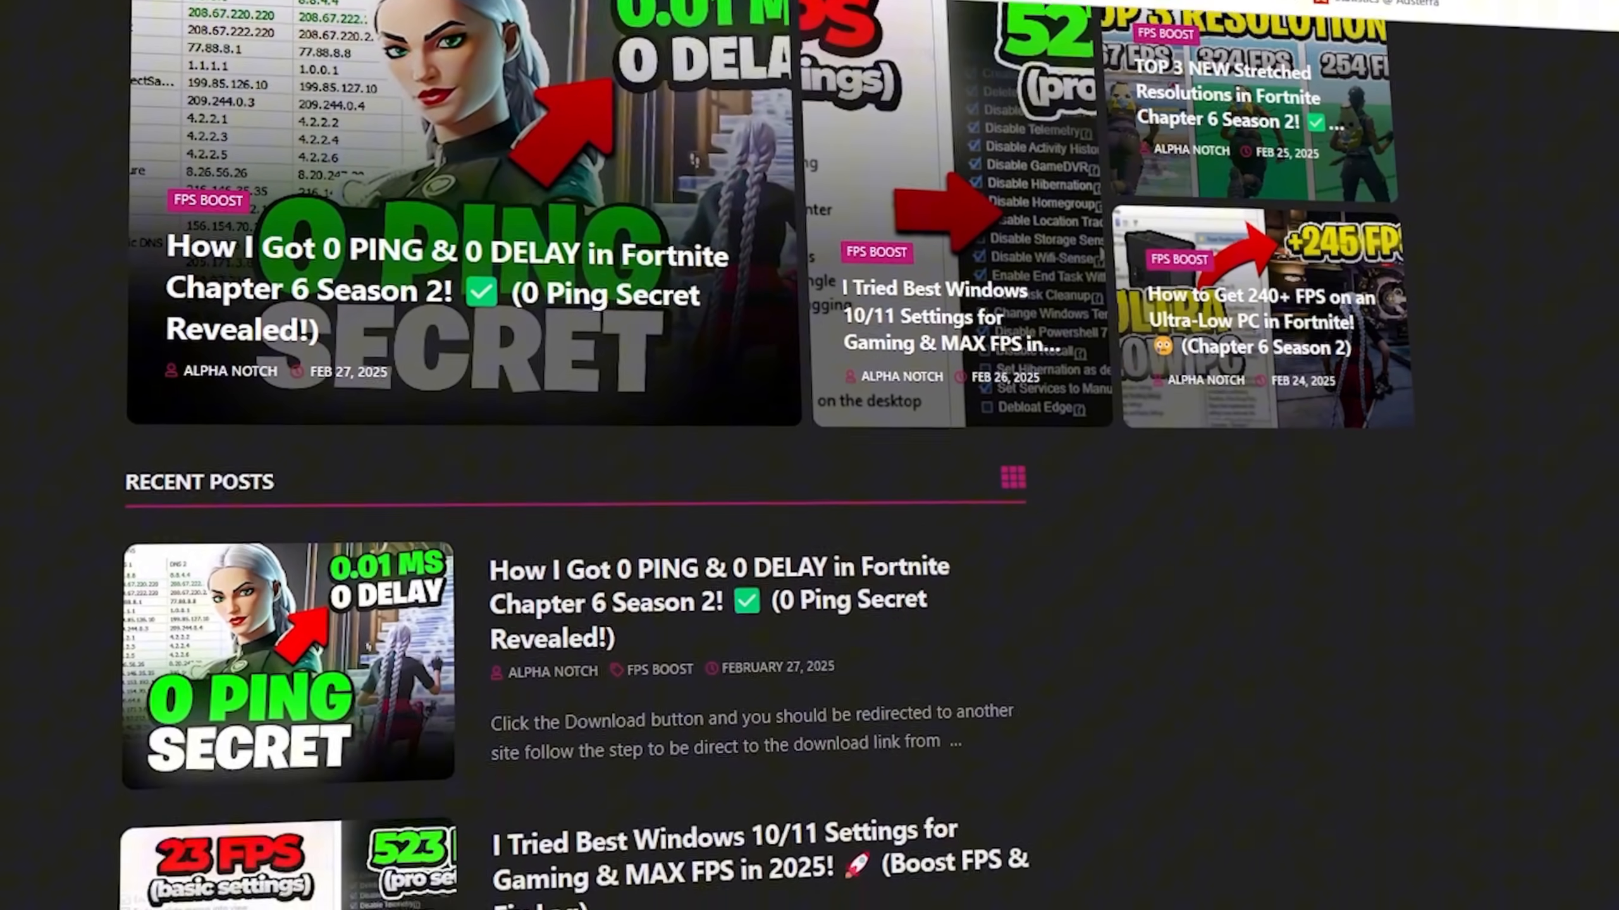
scroll(down, 3)
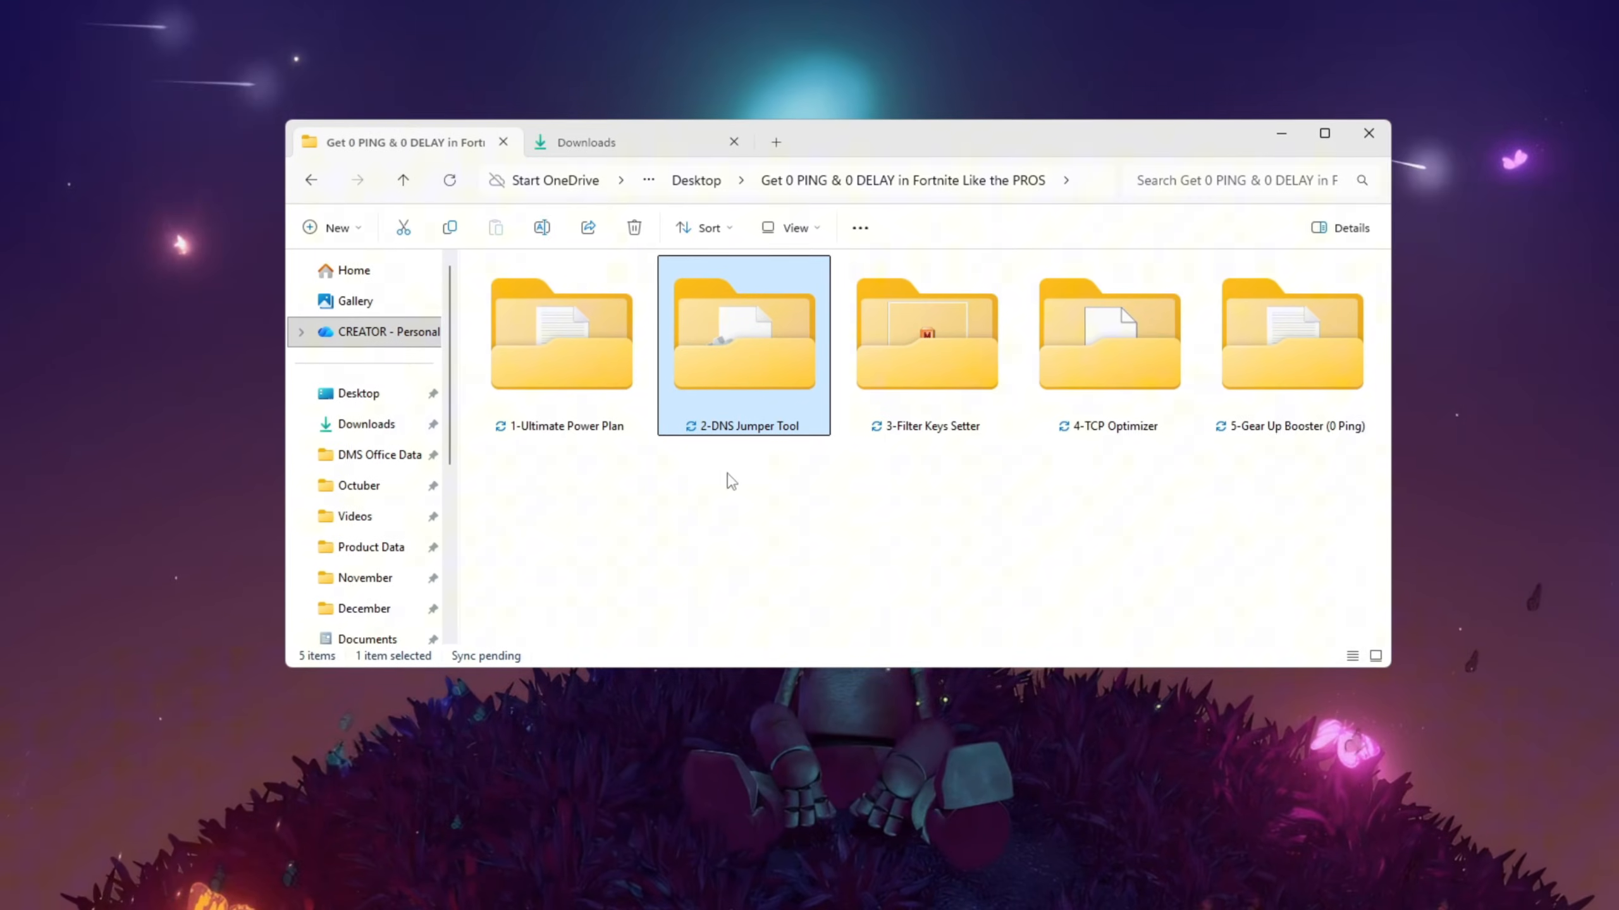
Step: Run DnsJumper.exe from the 2-DNS Jumper Tool folder and approve the UAC prompt
double_click(742, 330)
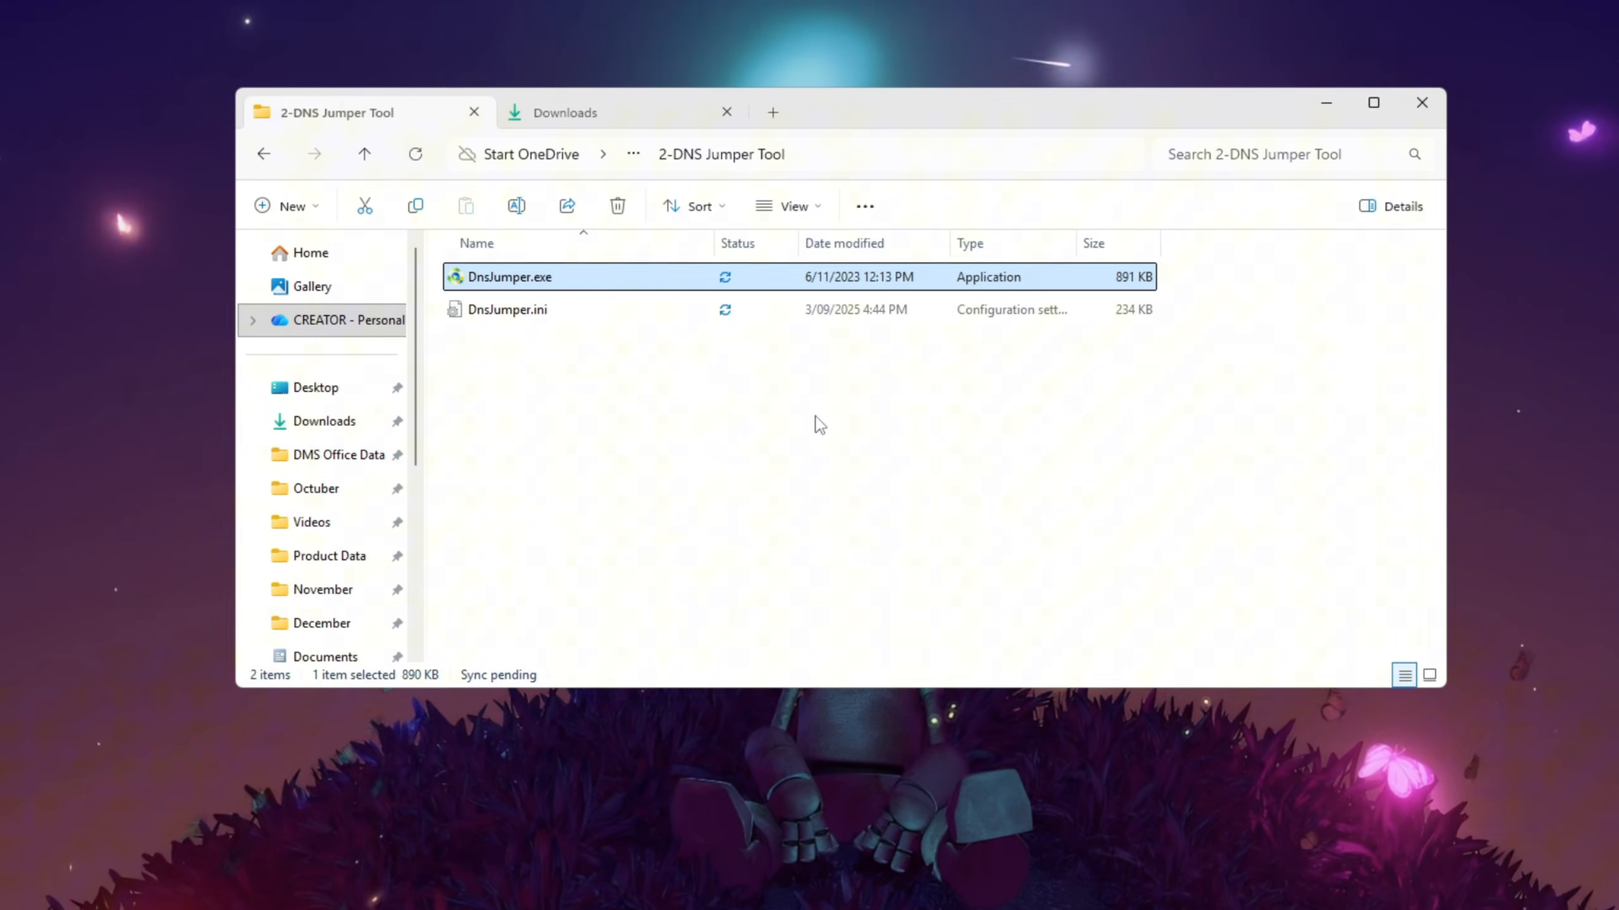
mouse_move(504, 289)
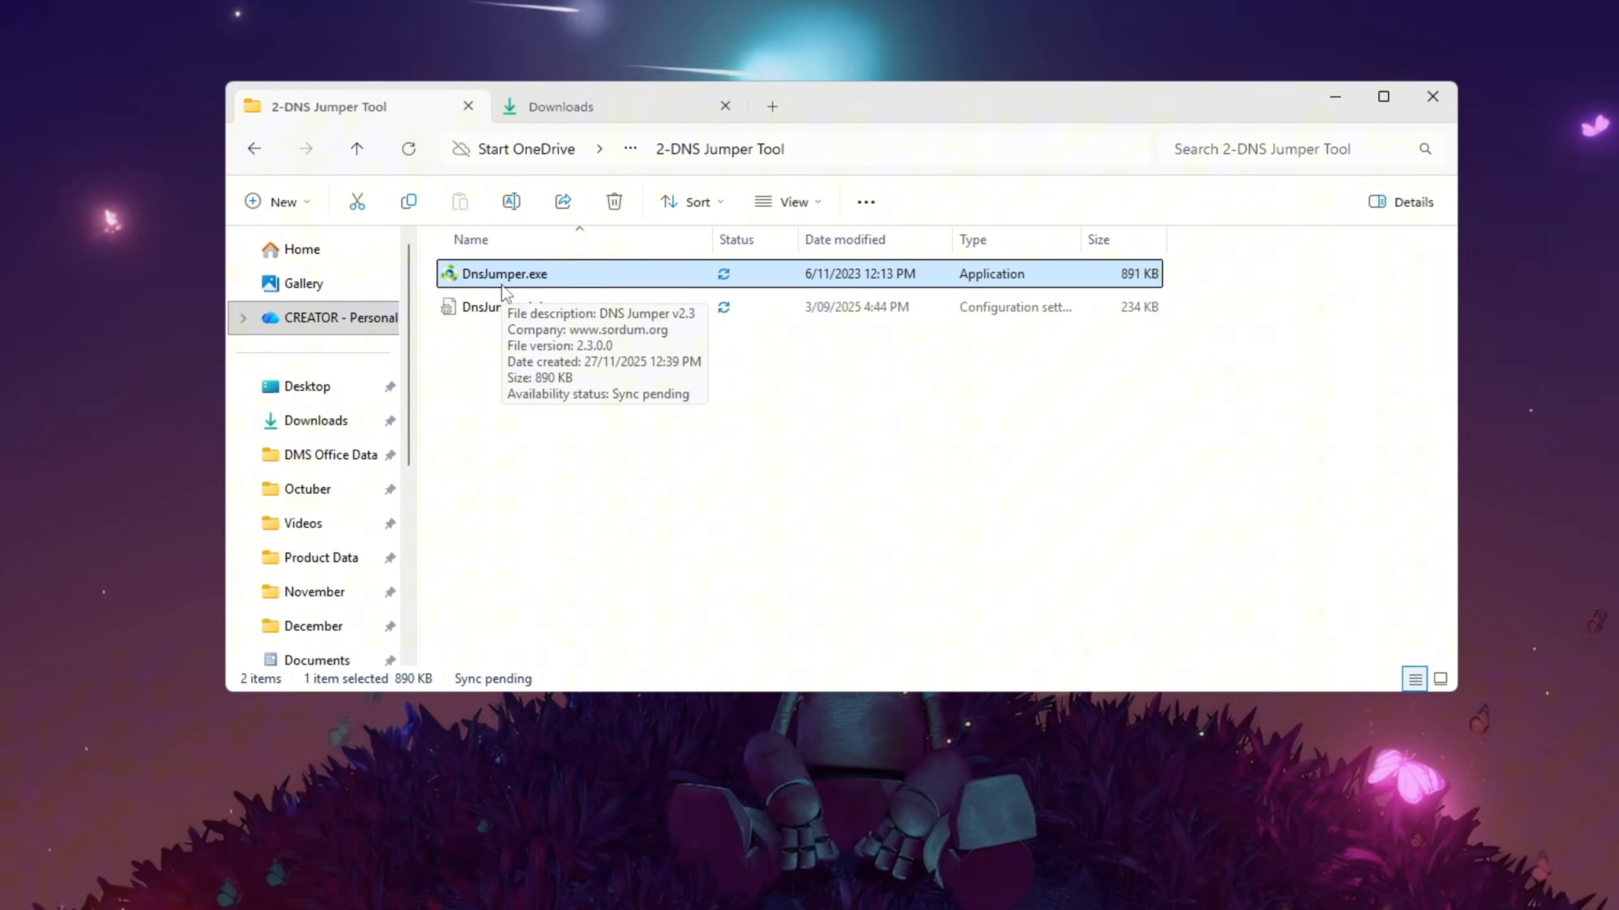
double_click(504, 274)
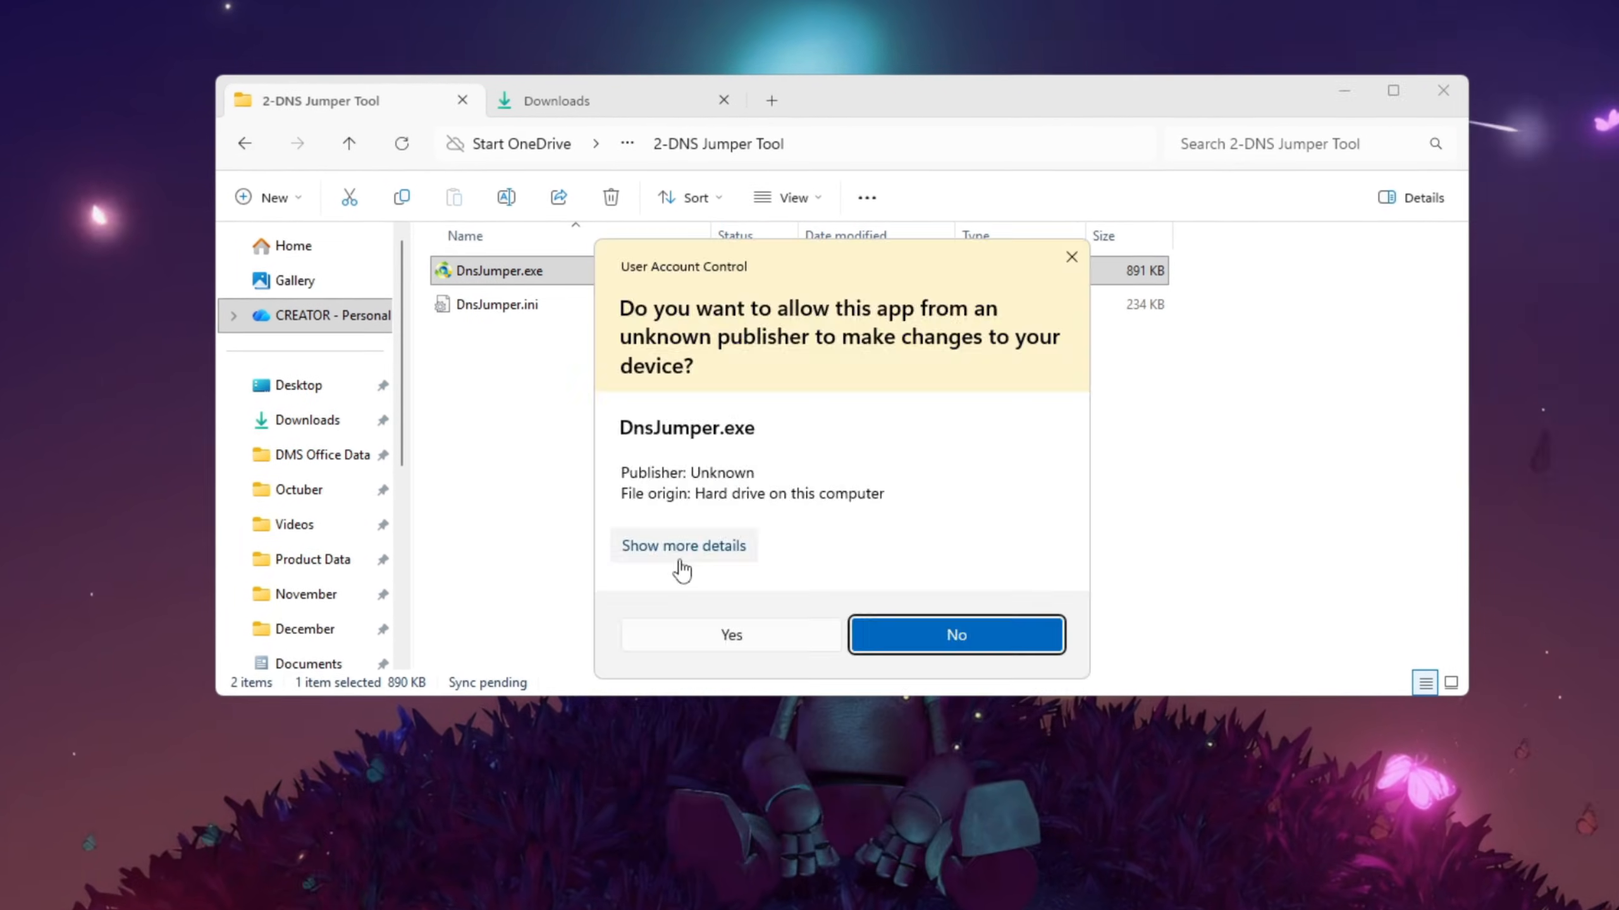
click(731, 635)
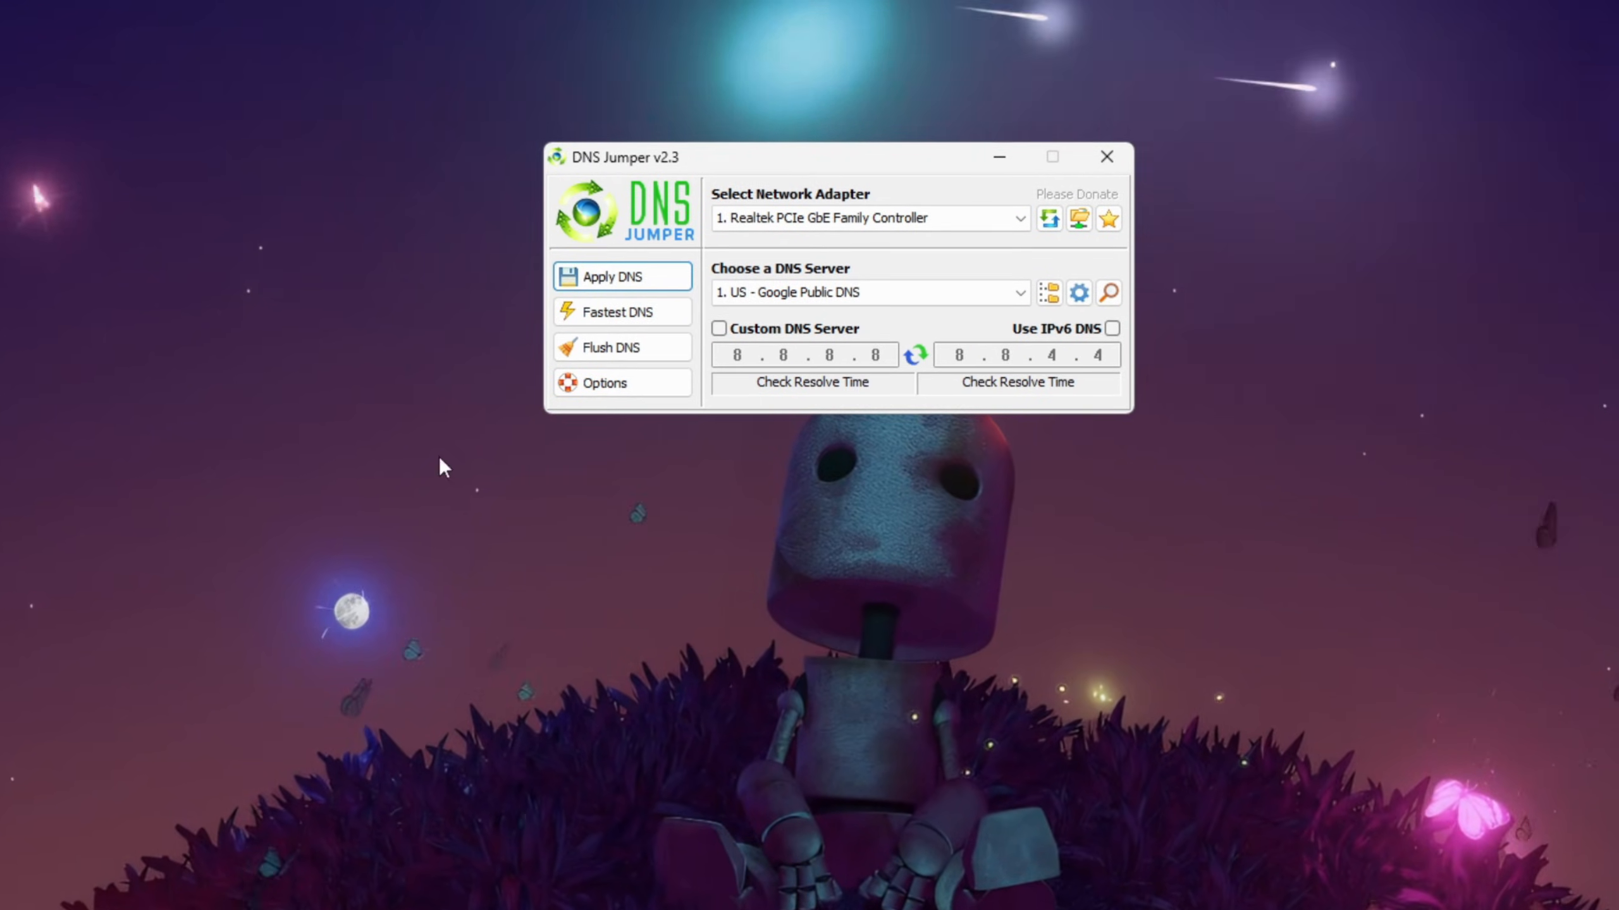
Step: Run the Fastest DNS server speed test, then close DNS Jumper
click(621, 312)
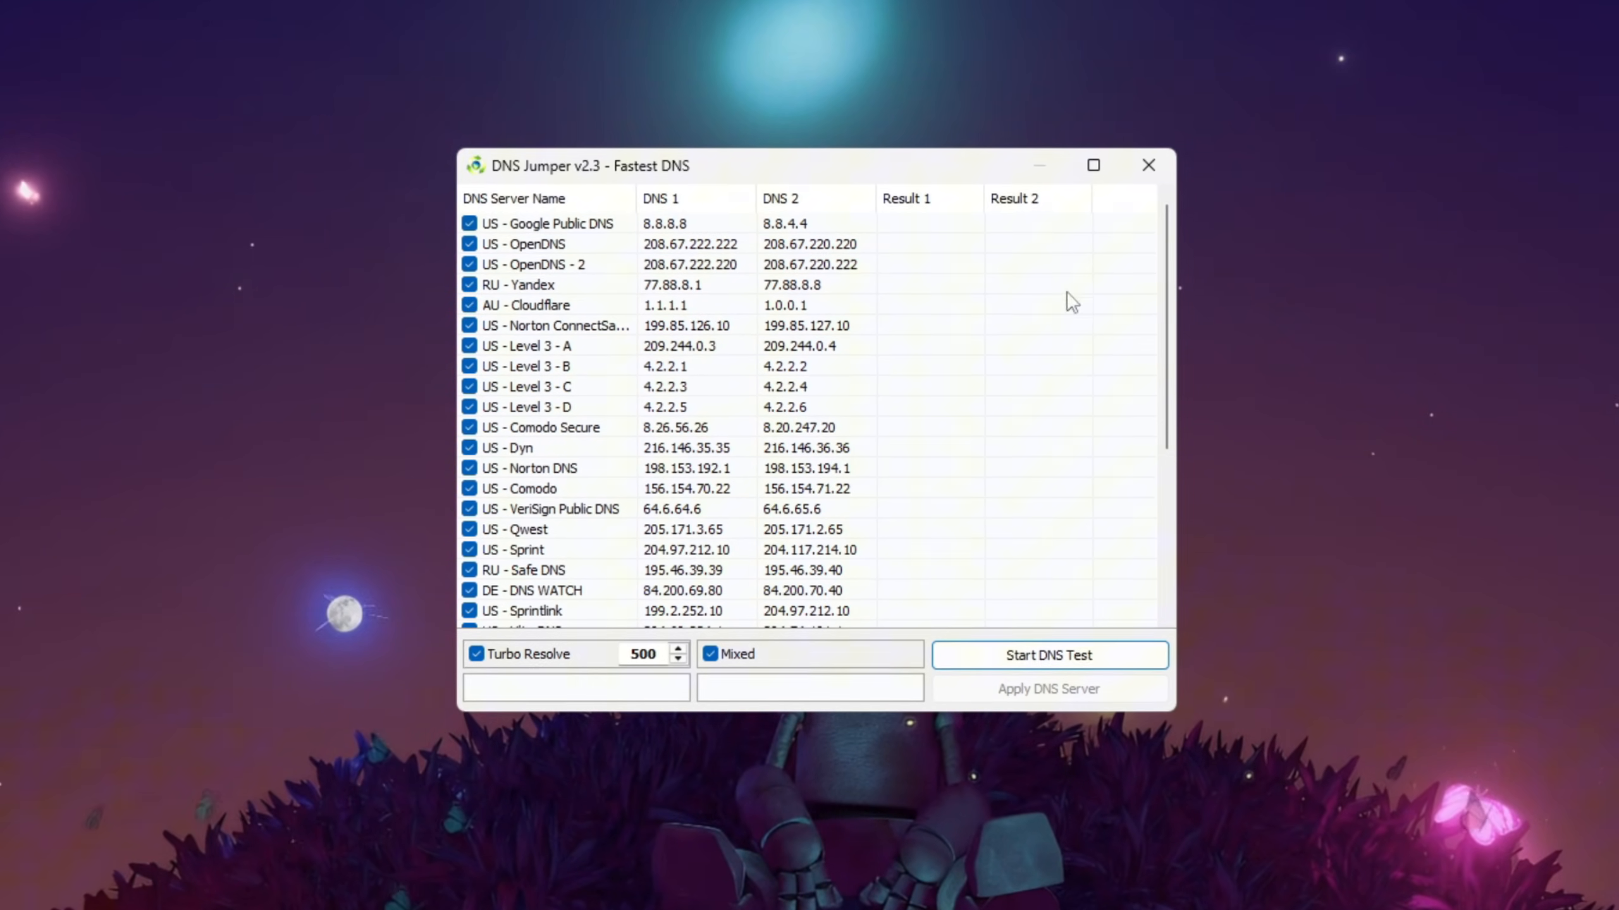
click(1048, 655)
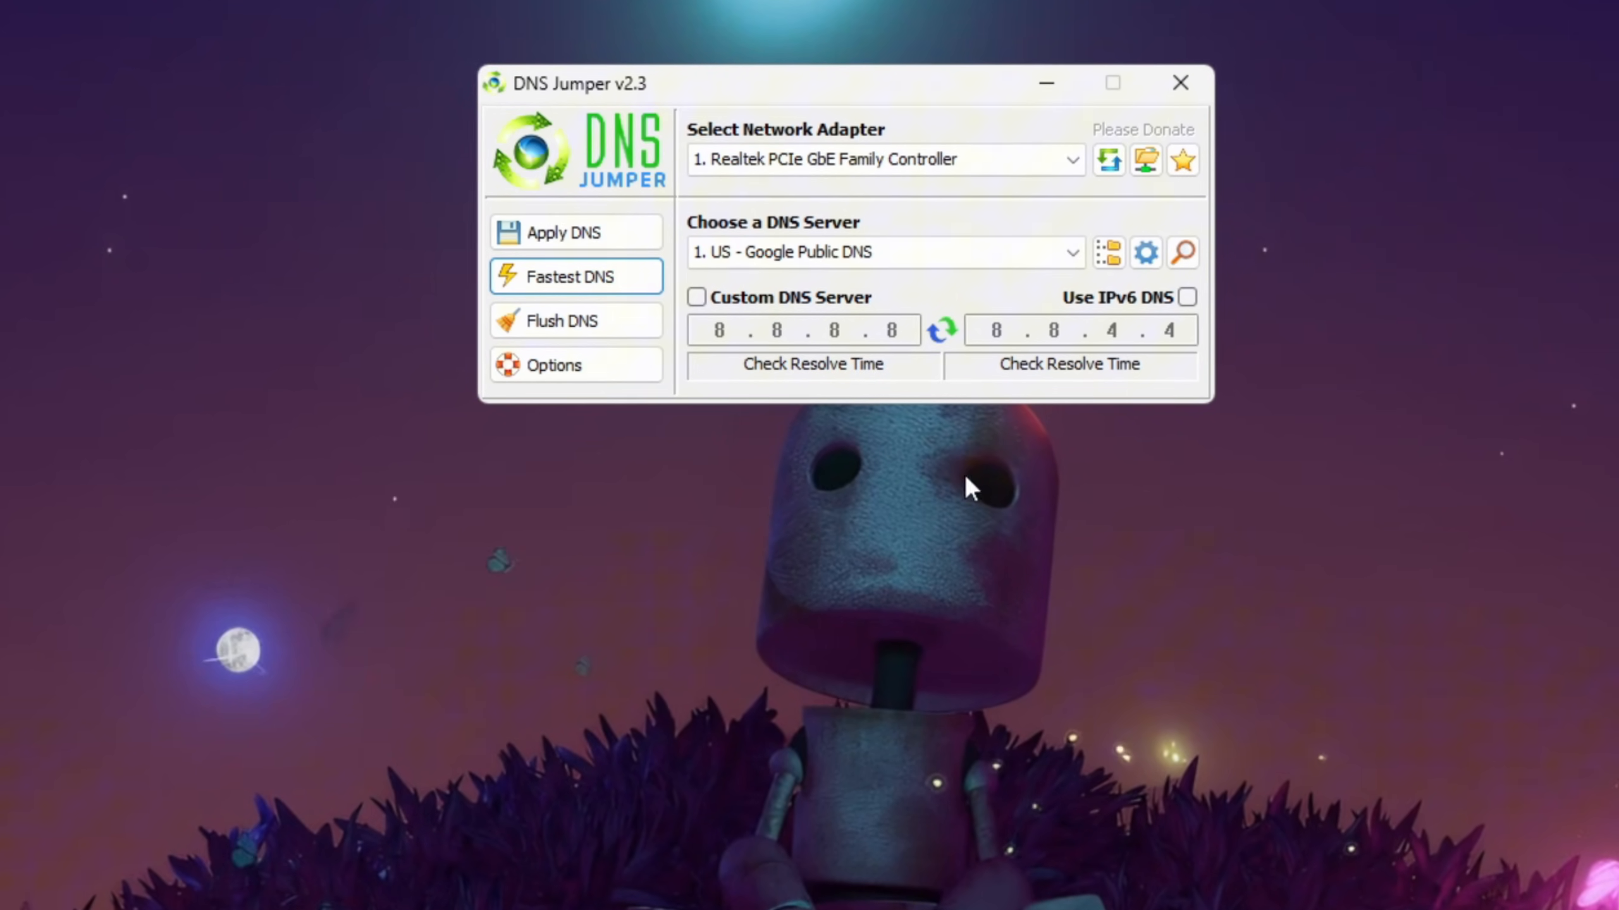
mouse_move(1185, 78)
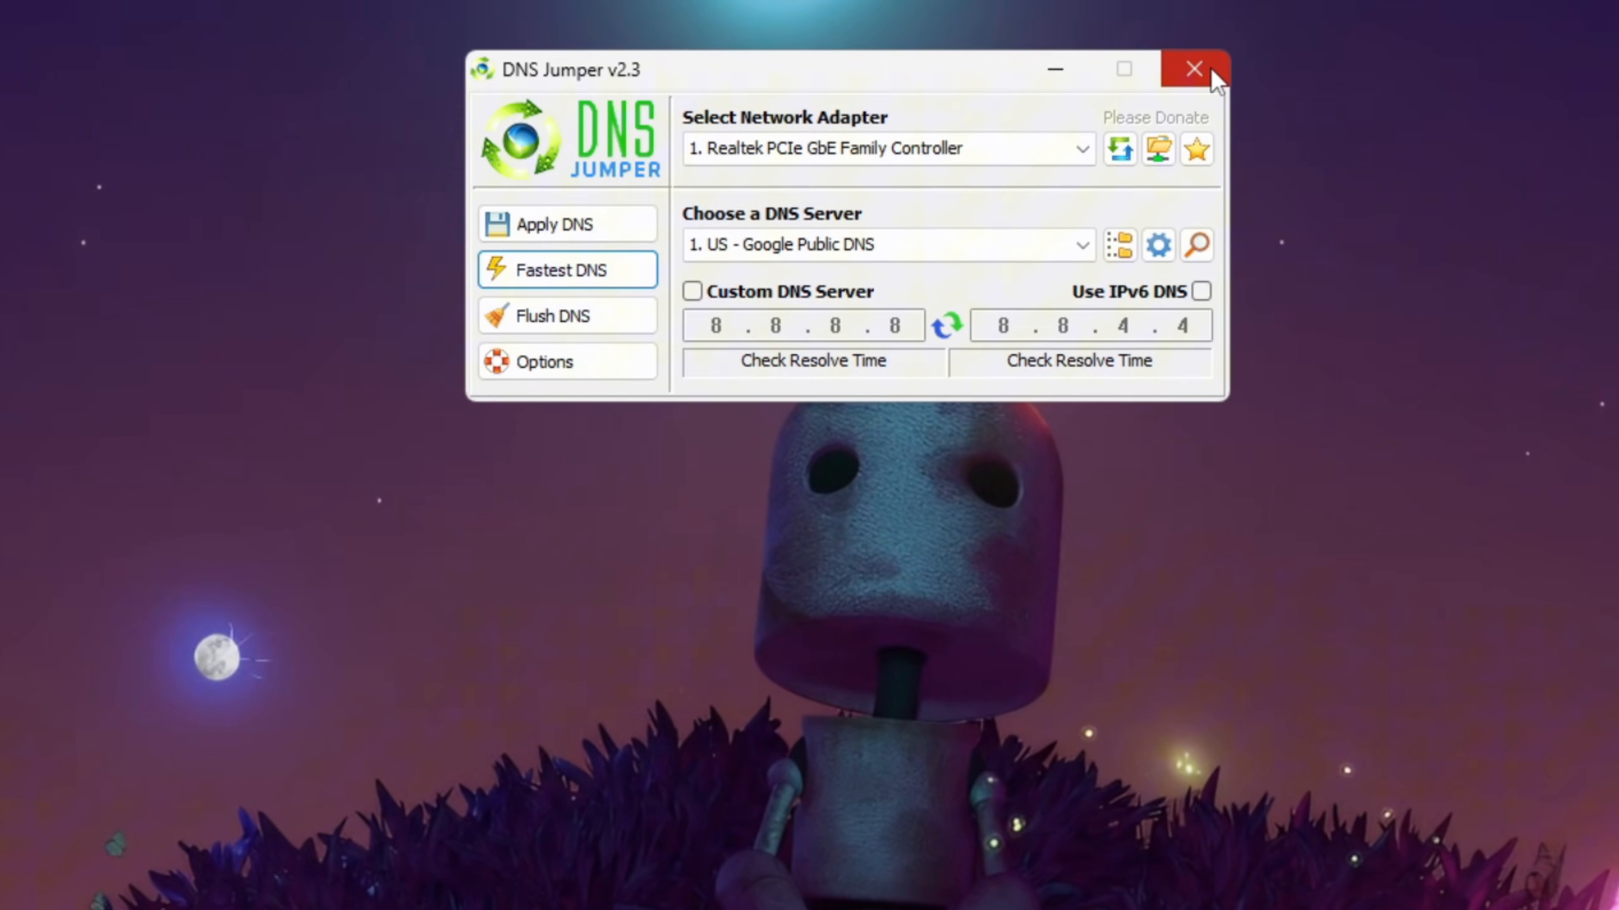
click(1193, 68)
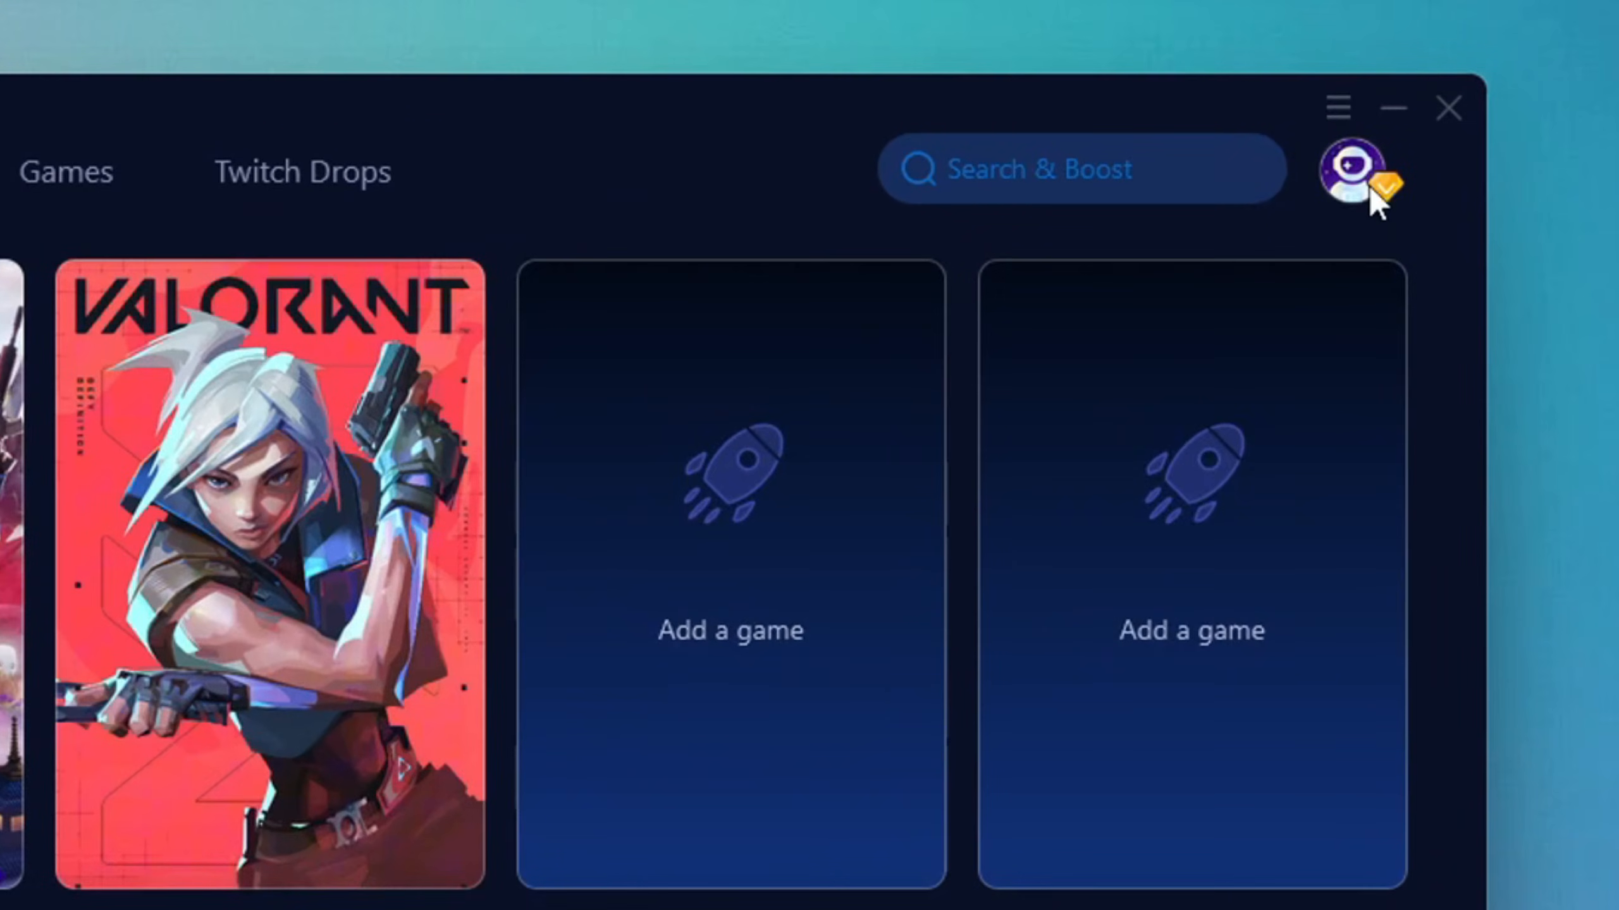
Step: Browse the supported games list and return to the Home library with Fortnite's Boost offered
click(1353, 170)
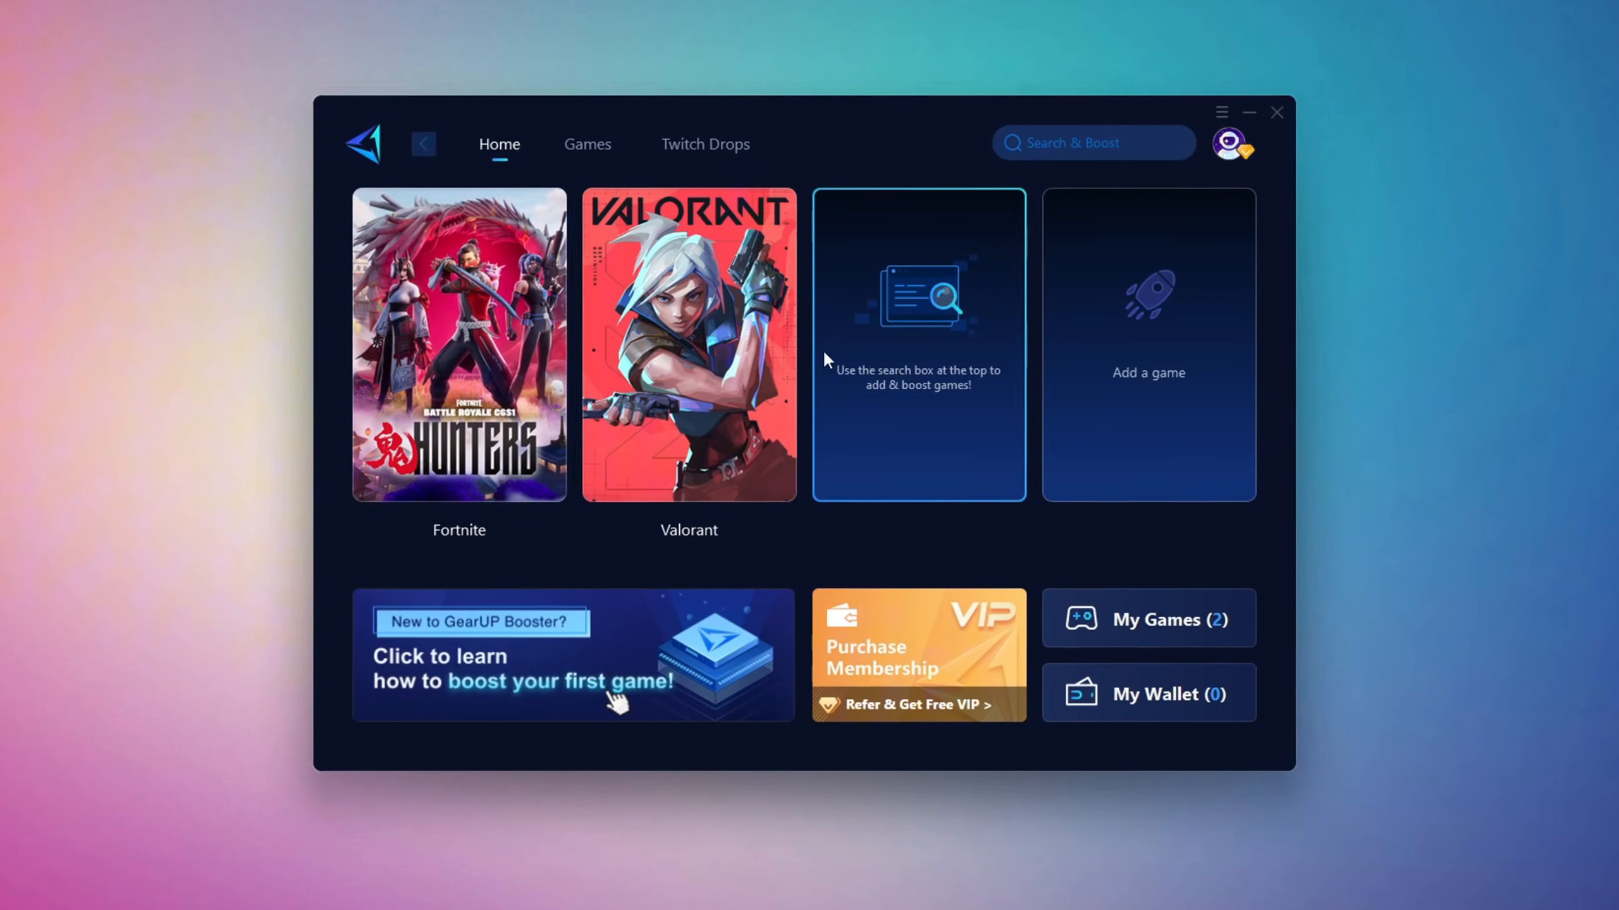
click(588, 144)
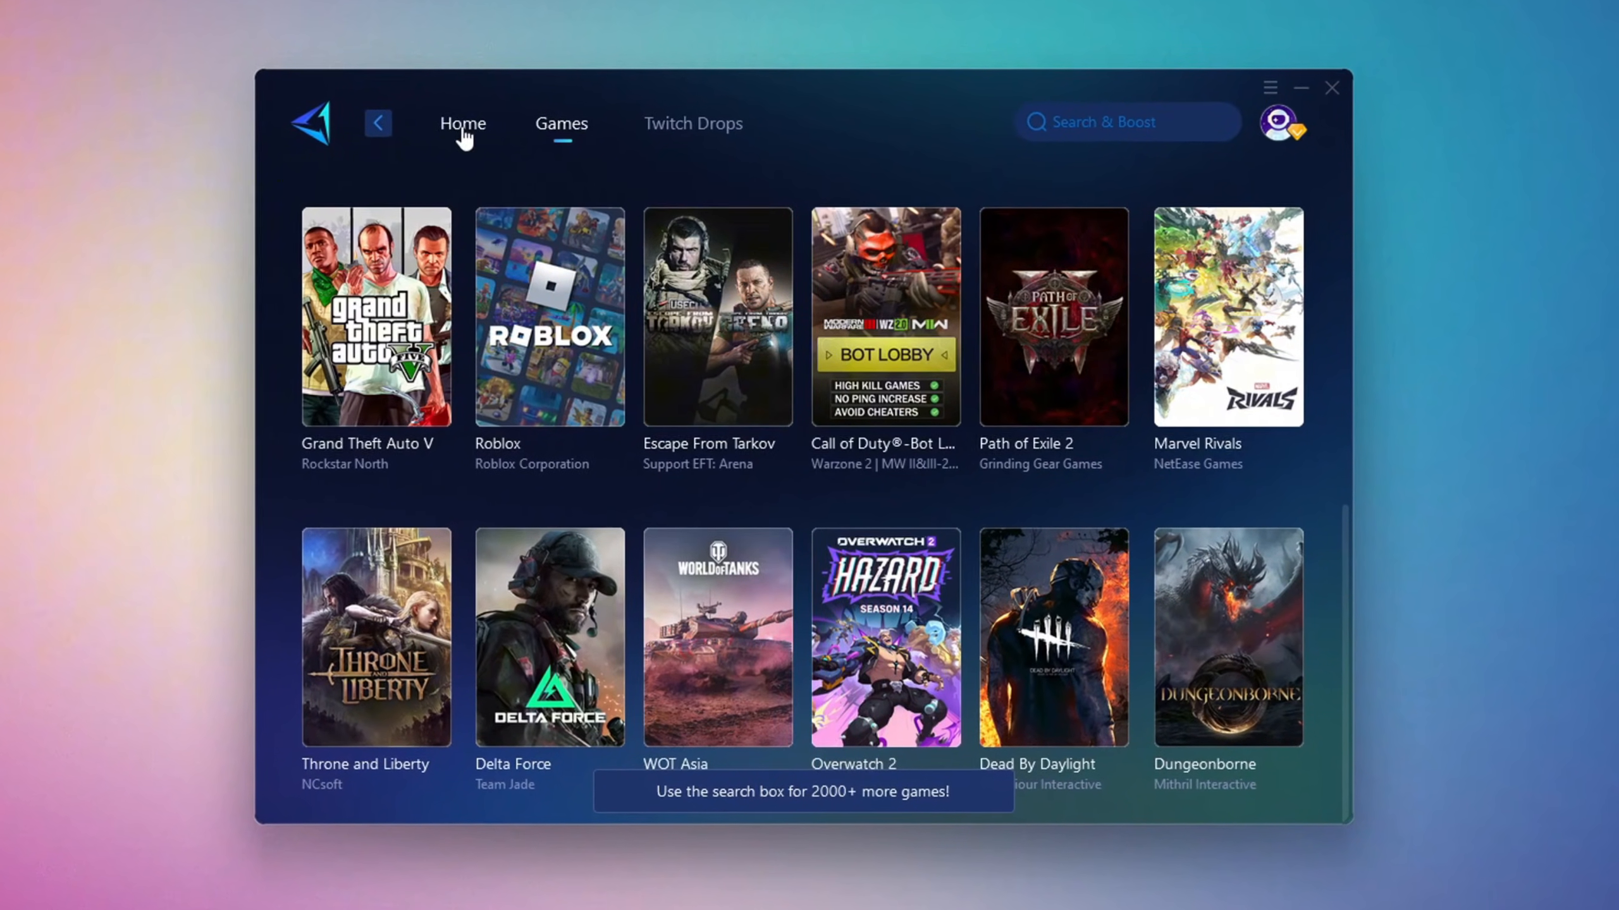
click(461, 122)
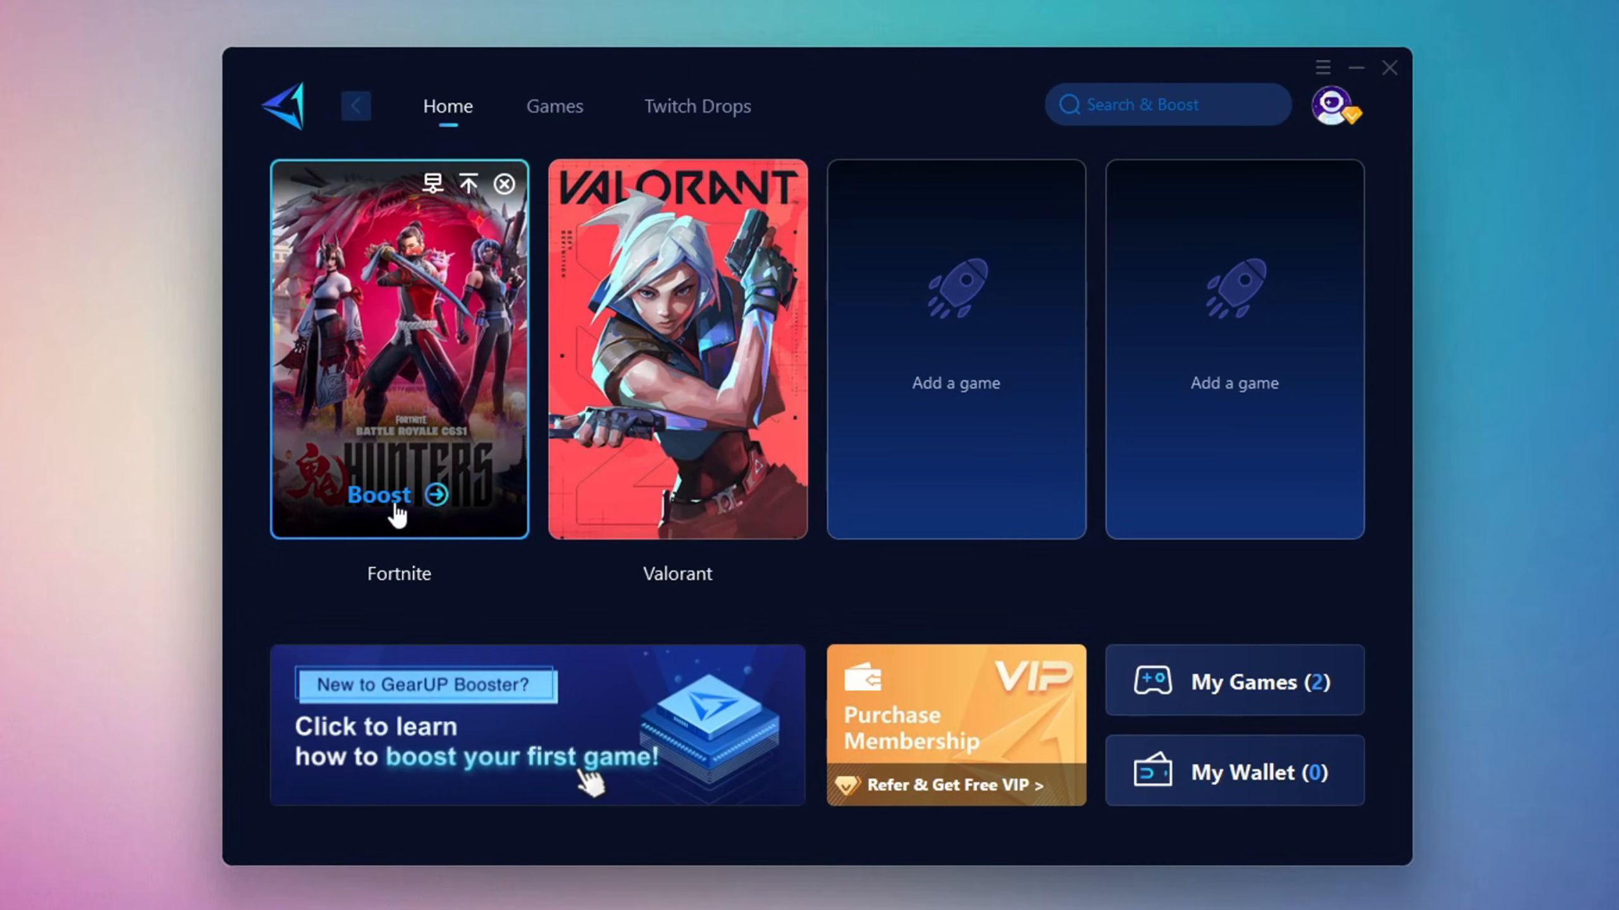
mouse_move(330, 411)
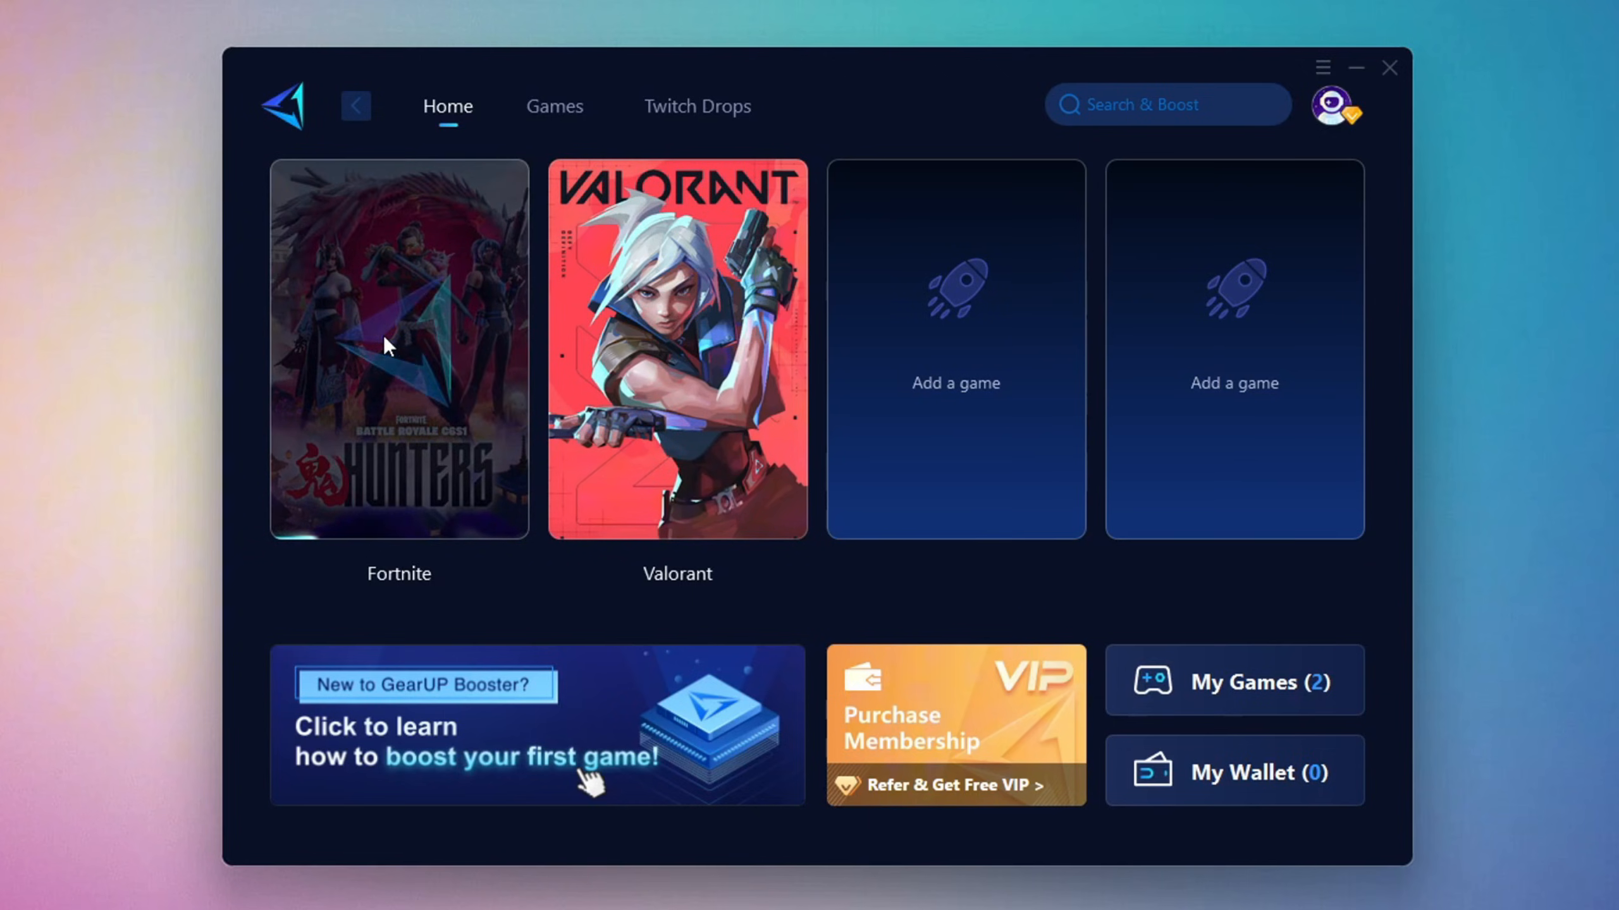
Step: Start the Fortnite boost, review the server region list and keep Middle East with auto node
click(398, 348)
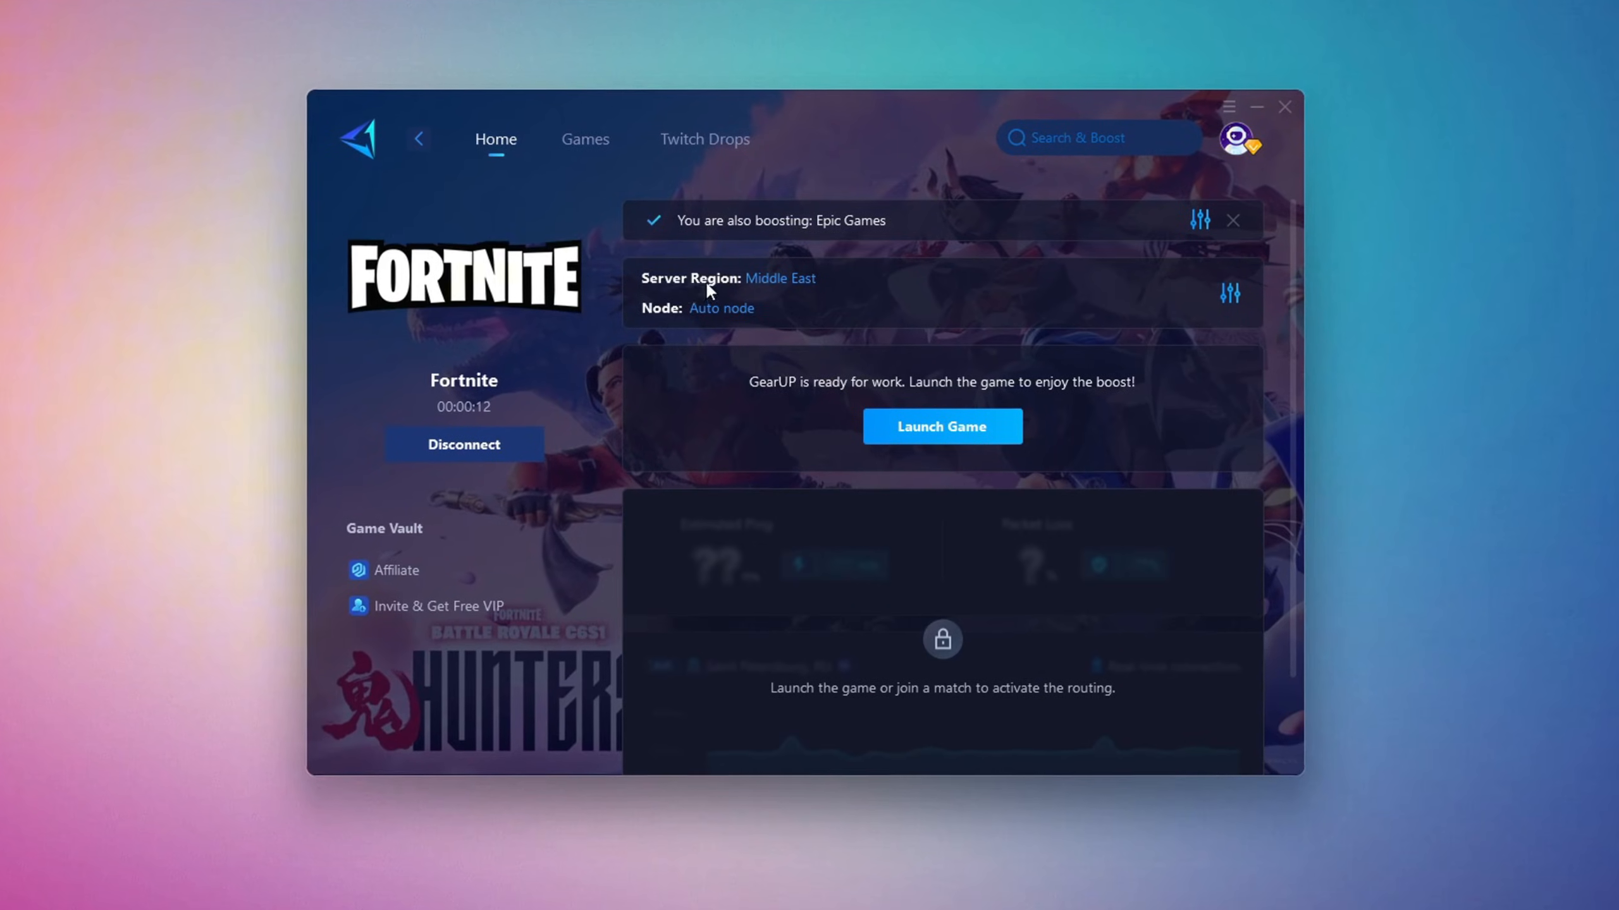
click(780, 277)
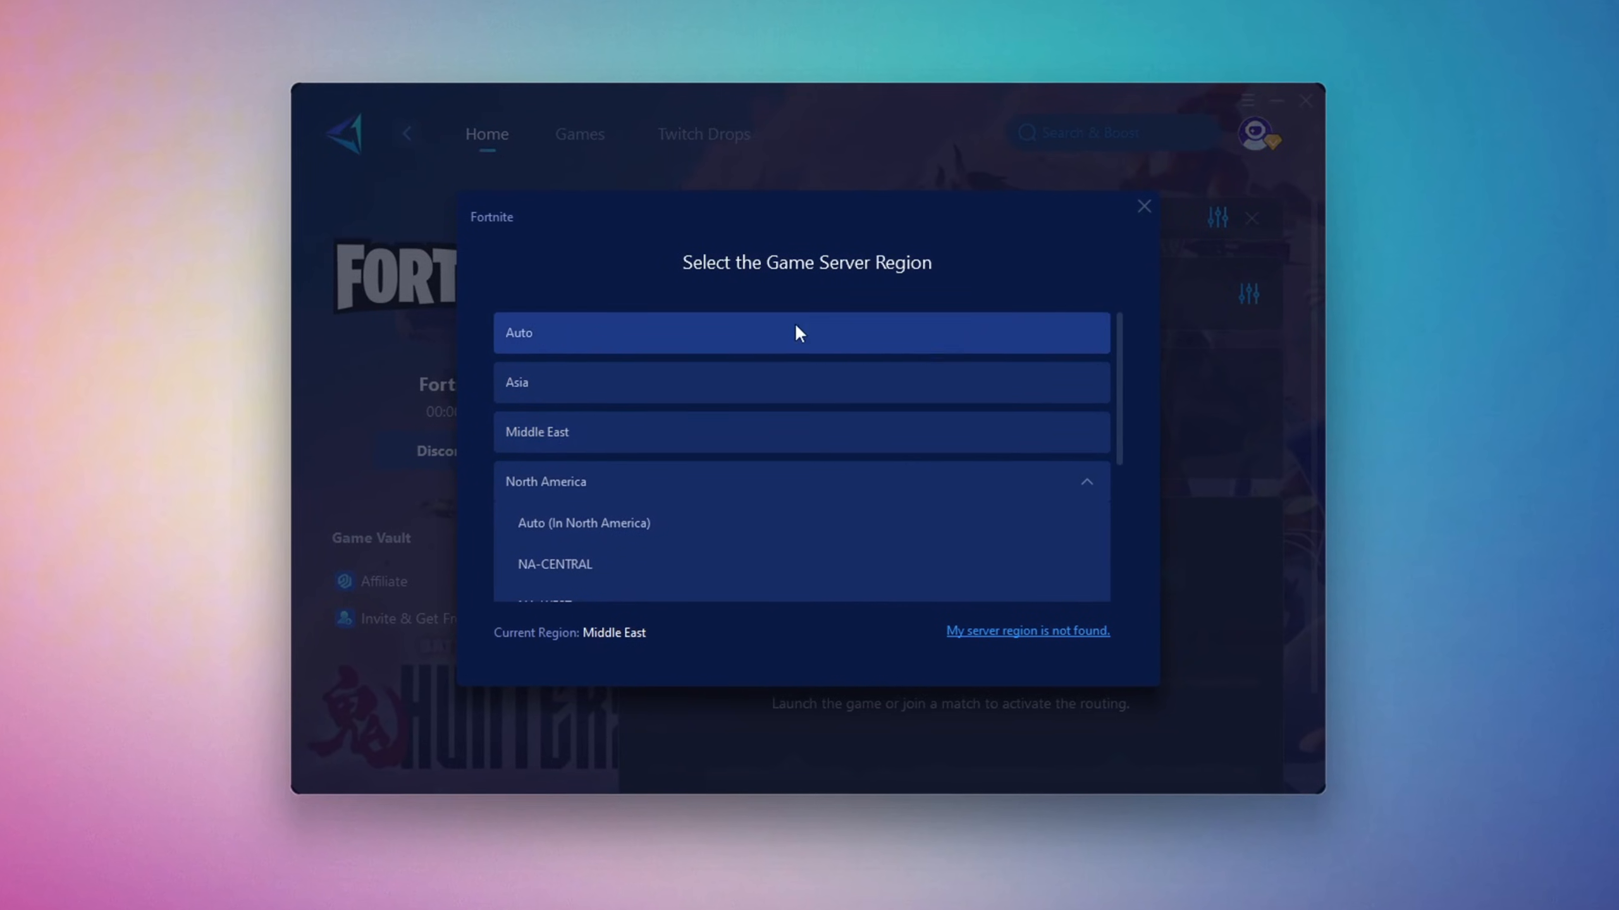
click(1143, 207)
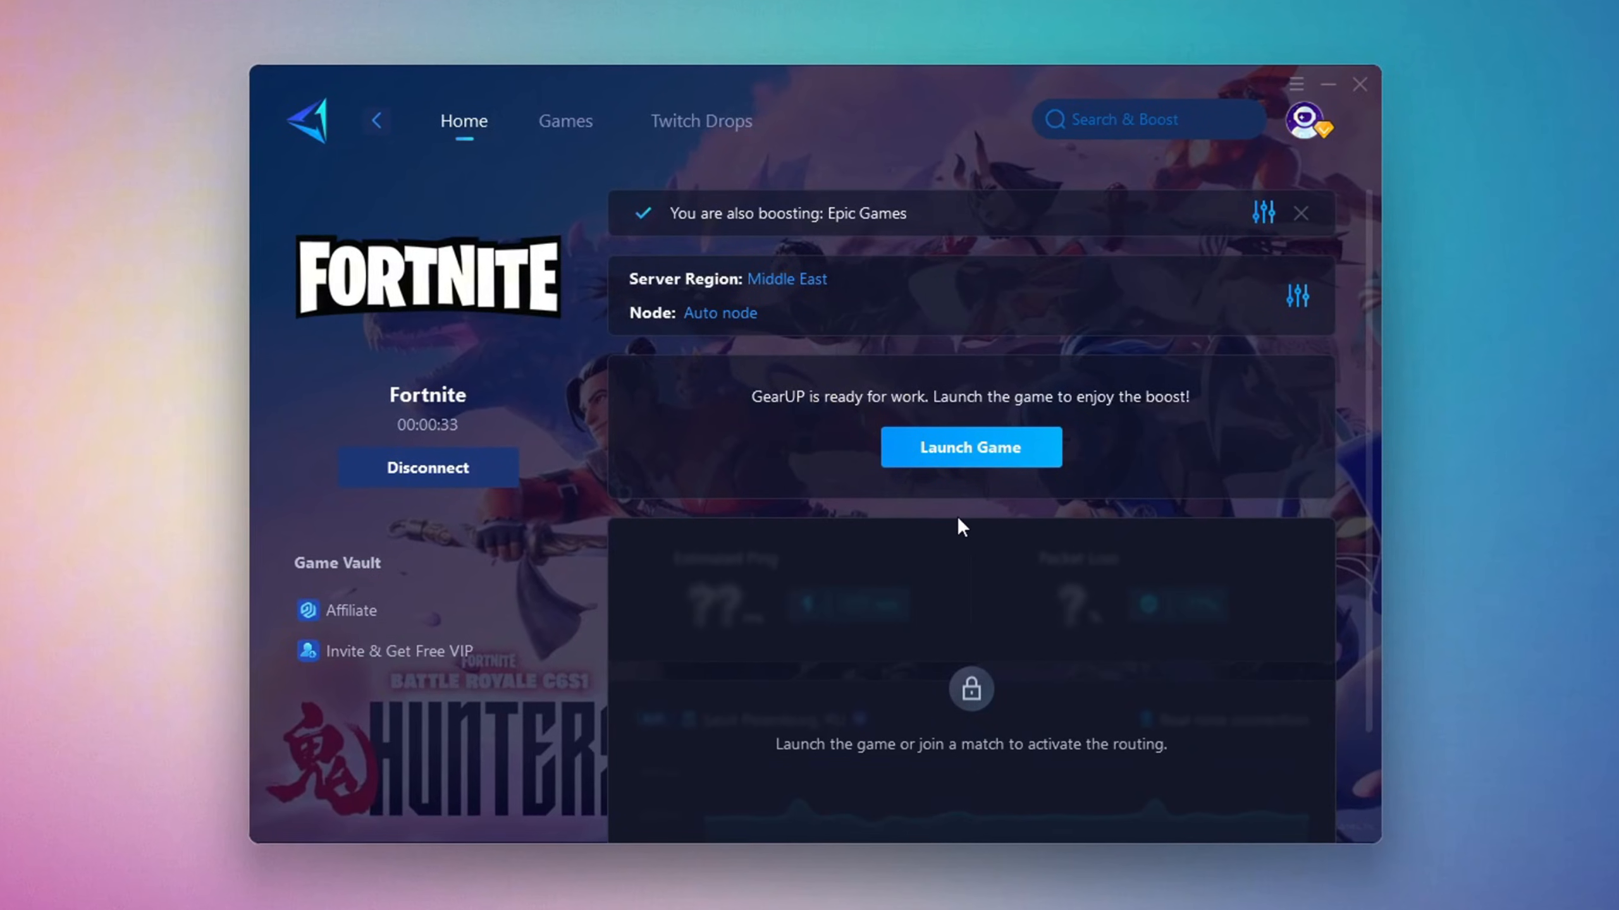
Step: Close the booster window with Minimize to Taskbar confirmed so the boost keeps running
click(1361, 83)
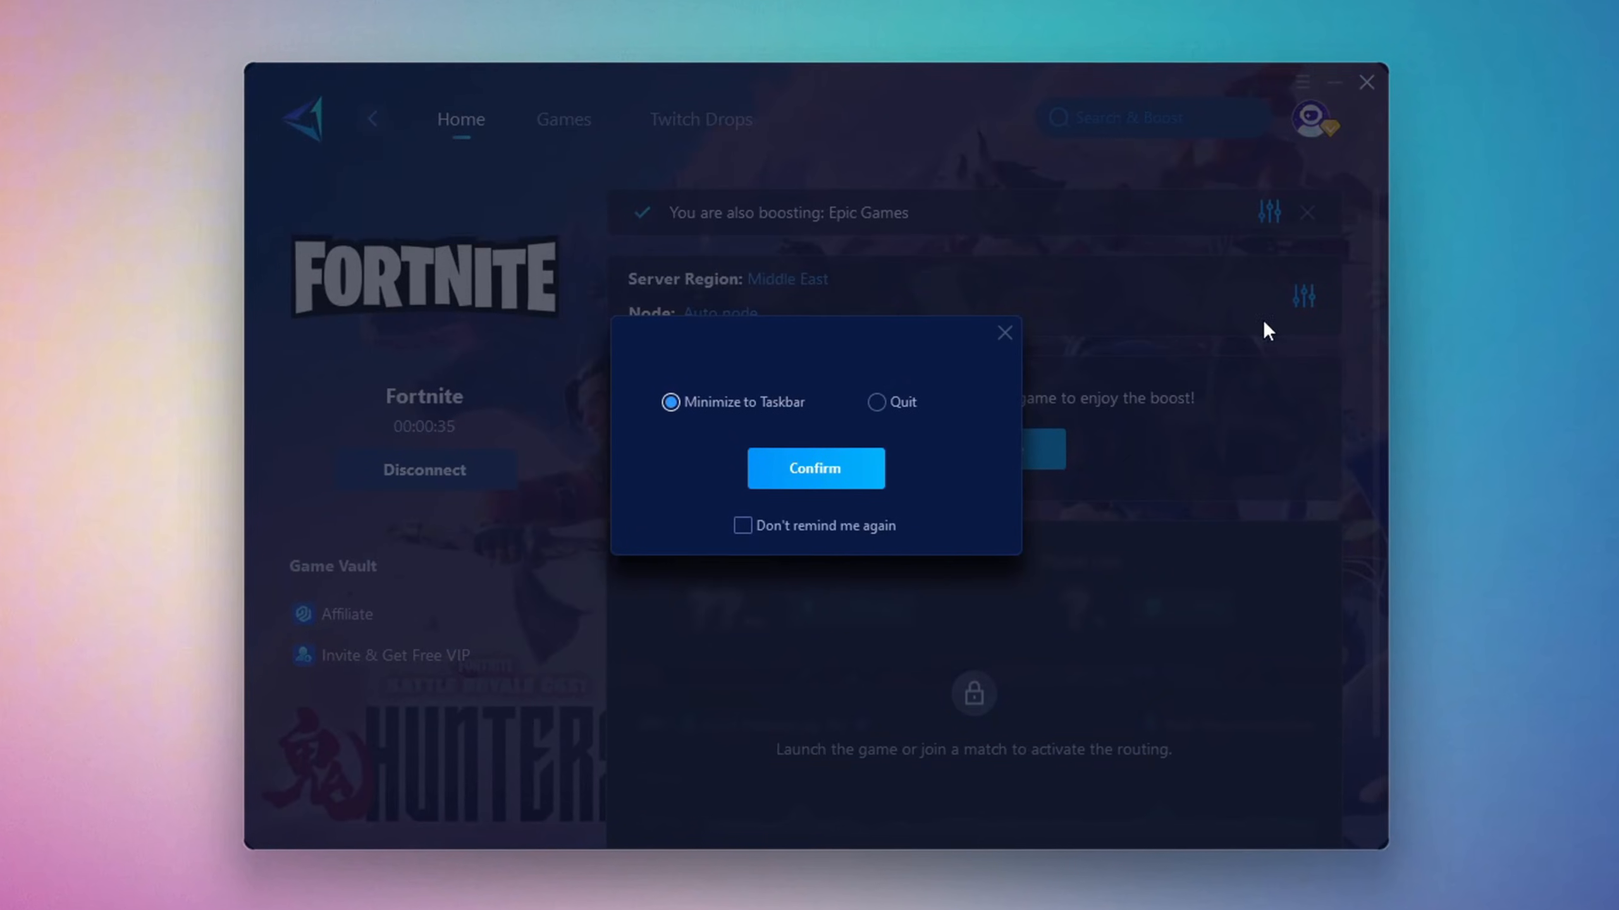
click(814, 468)
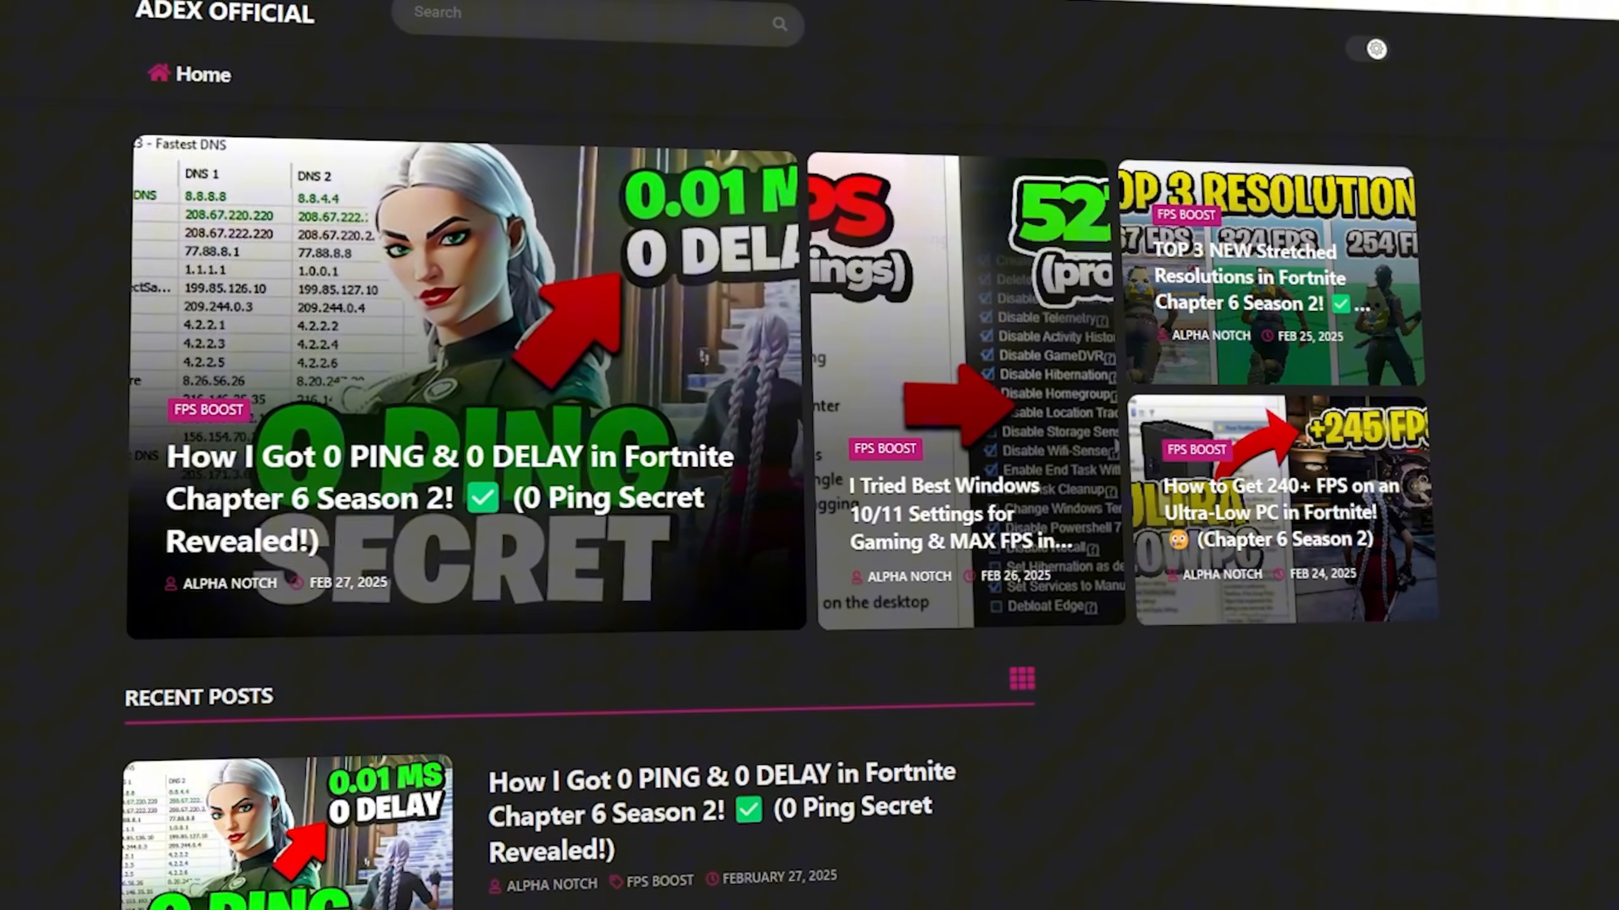
scroll(down, 3)
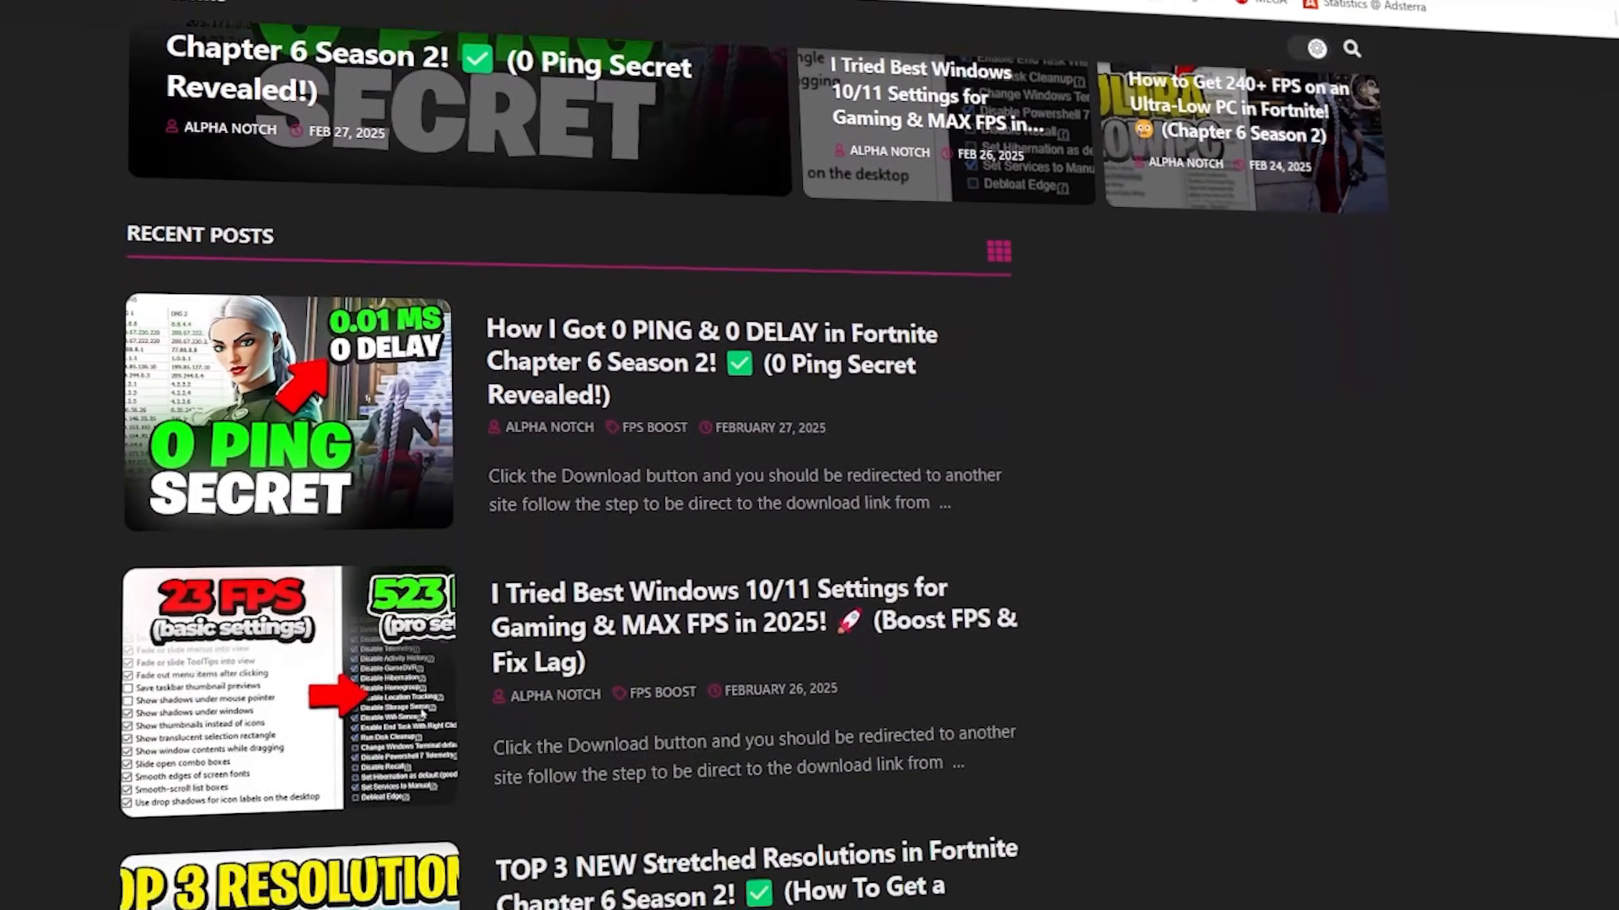
scroll(down, 3)
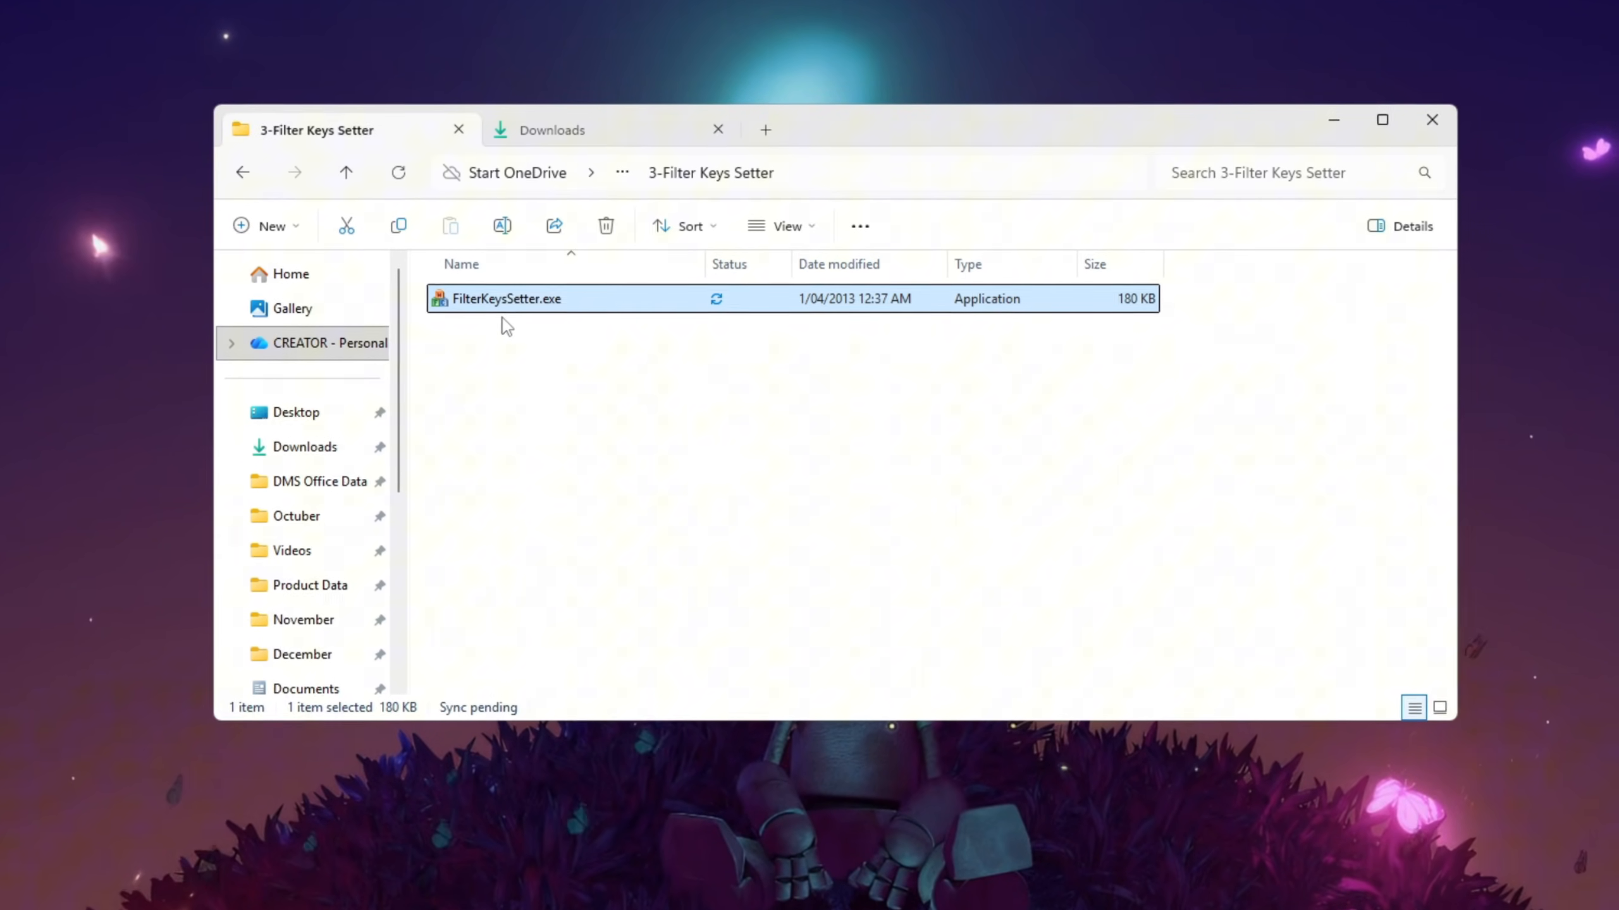
Step: Launch FilterKeysSetter.exe from the 3-Filter Keys Setter folder
double_click(505, 299)
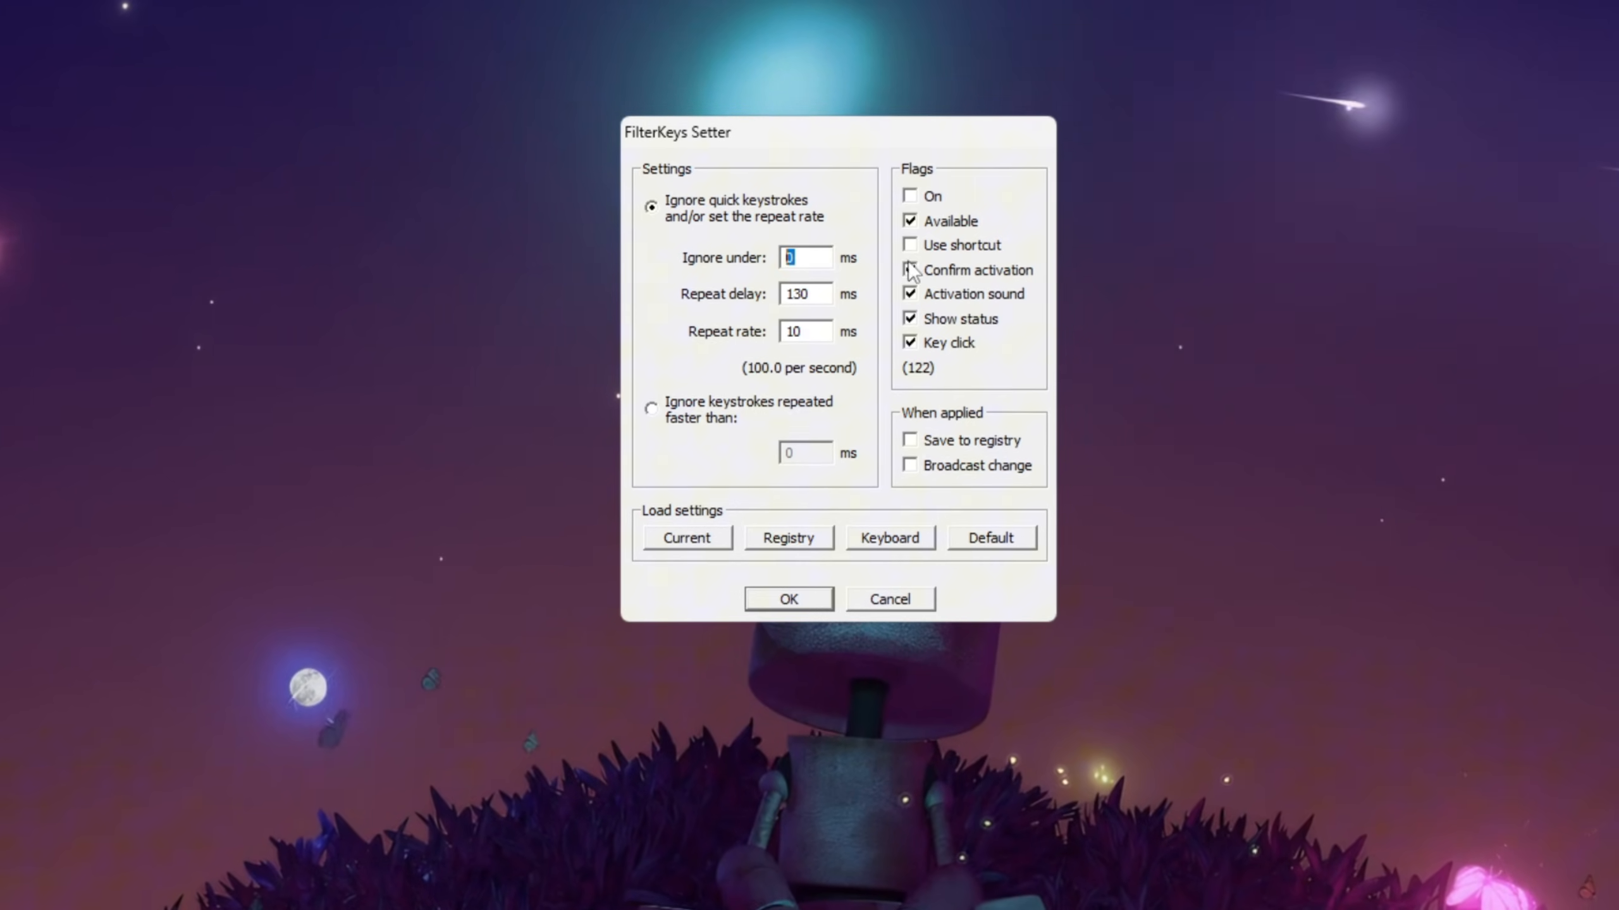
Step: Apply Ignore under 0 ms, delay 130, rate 10 with Confirm activation and Save to registry ticked
click(912, 271)
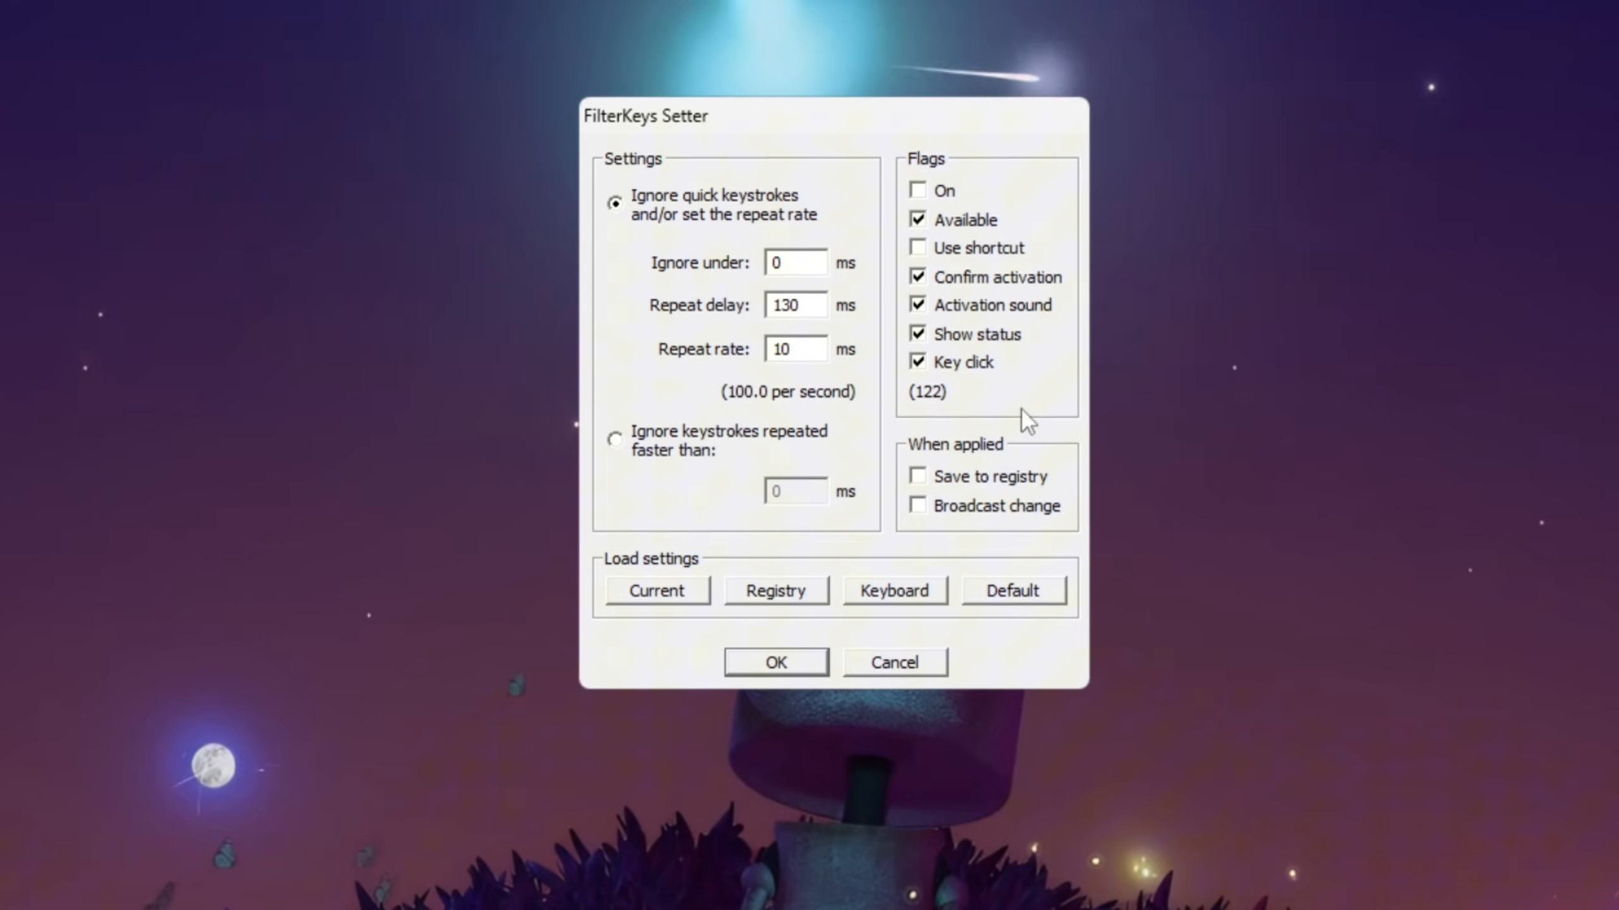
click(917, 476)
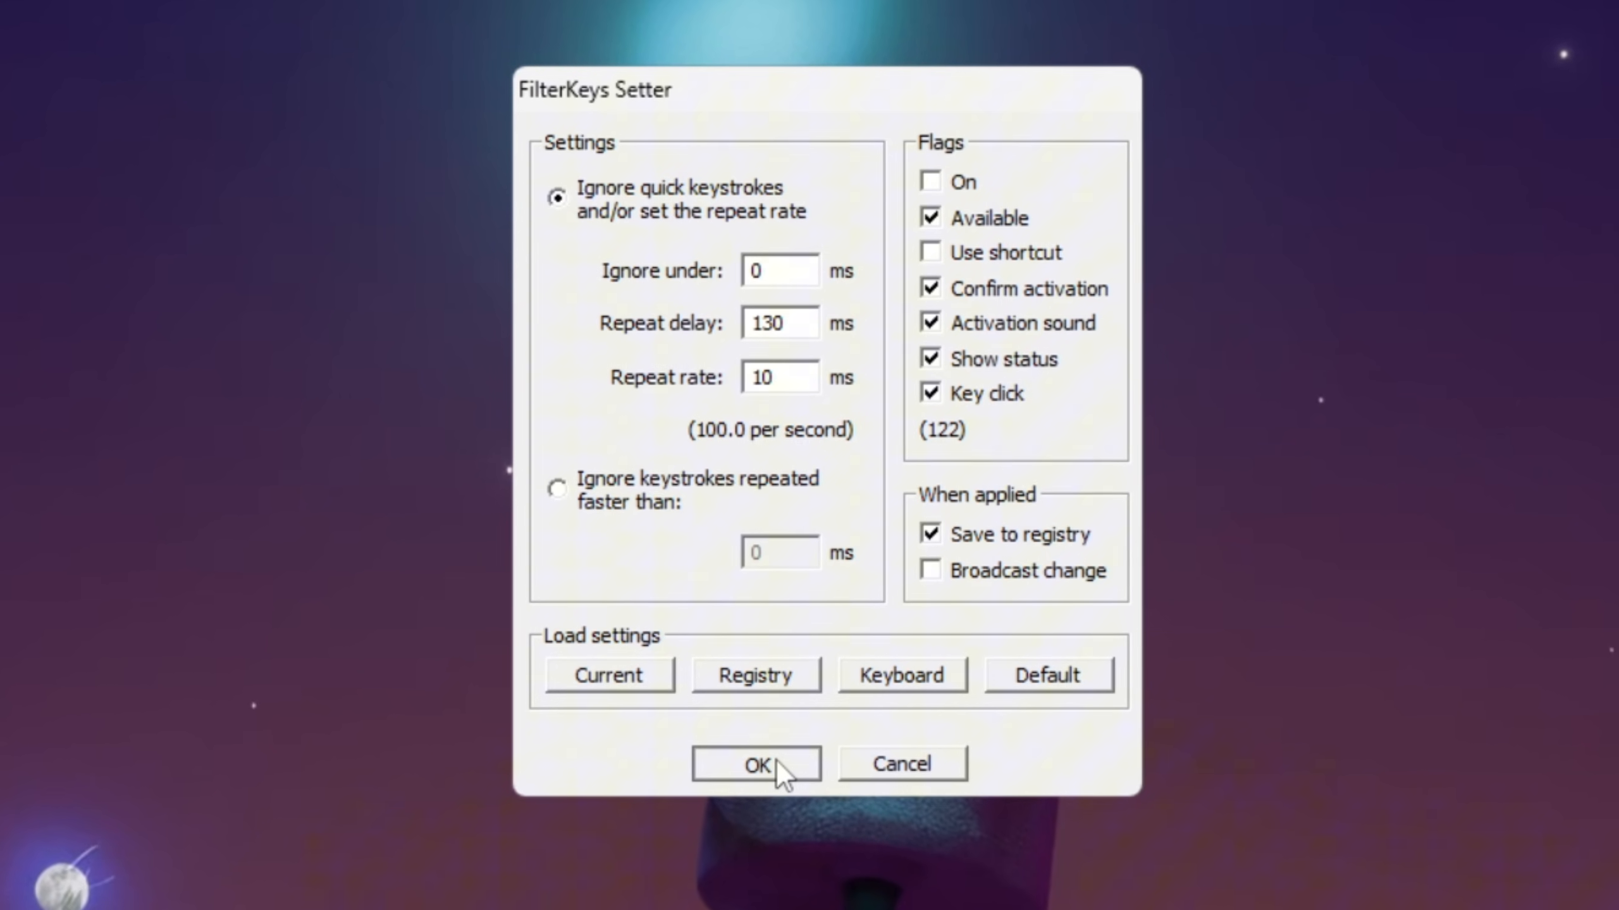
click(756, 764)
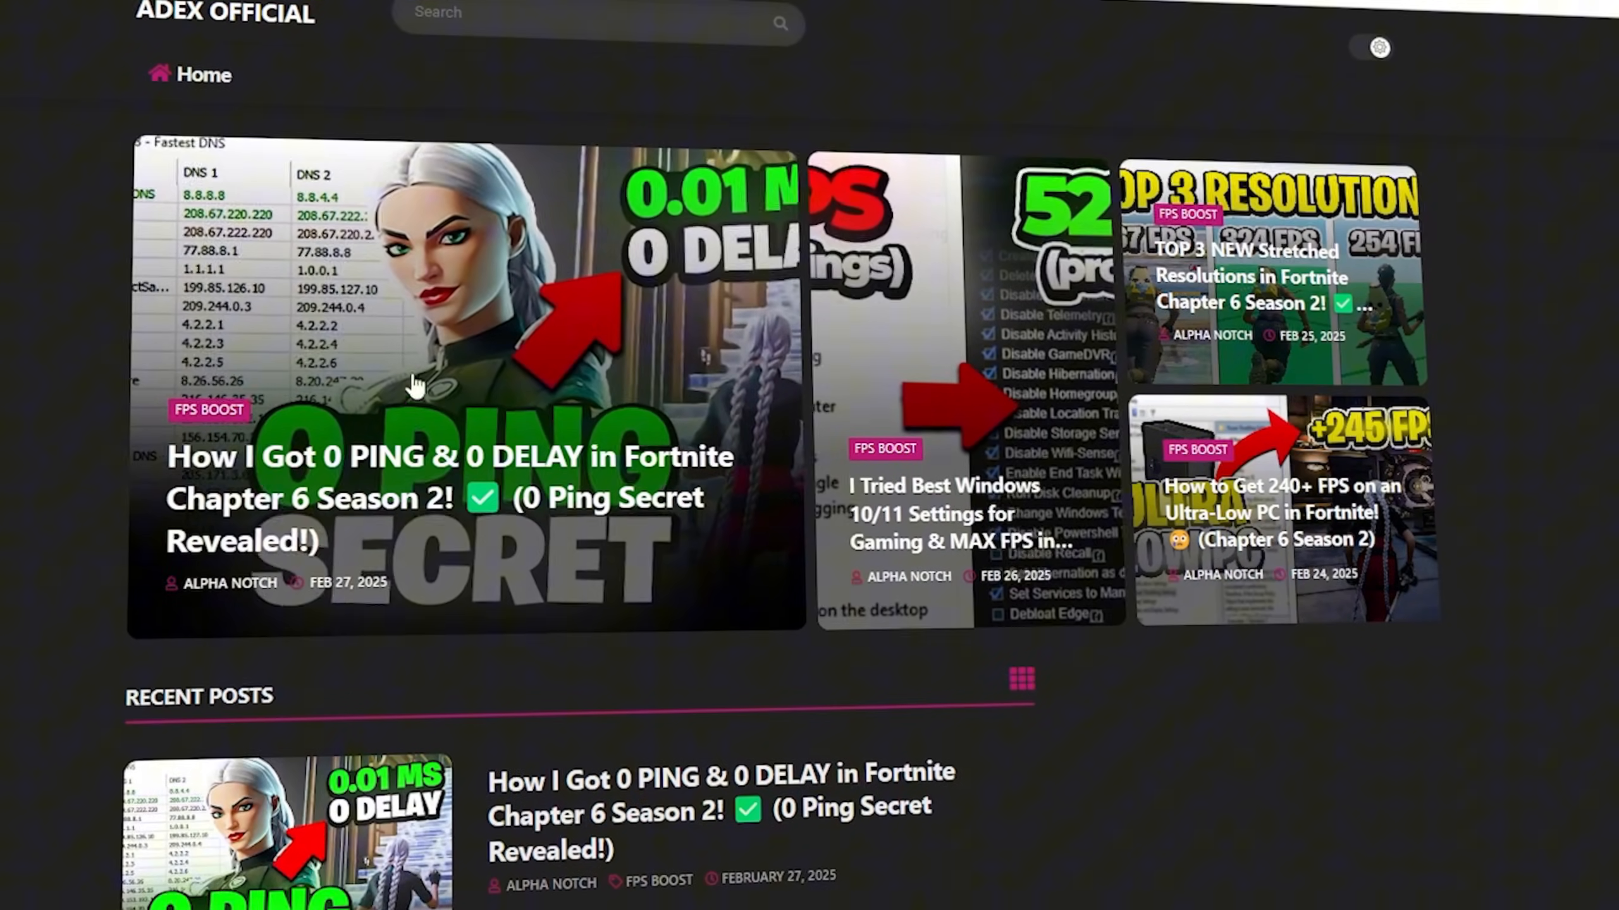
scroll(down, 3)
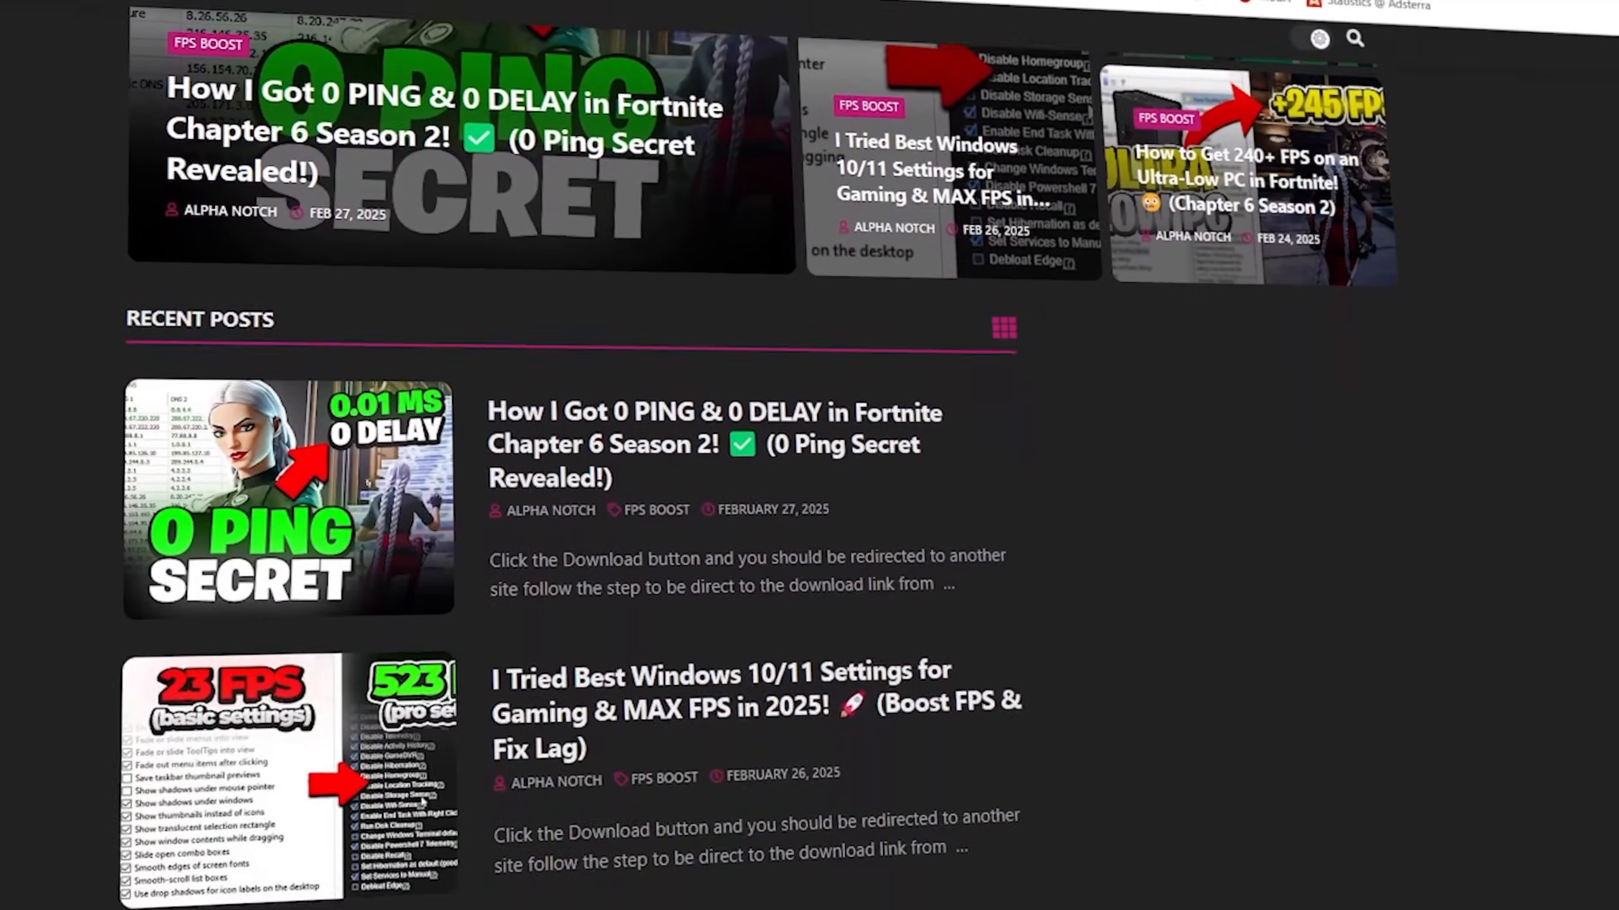
scroll(down, 3)
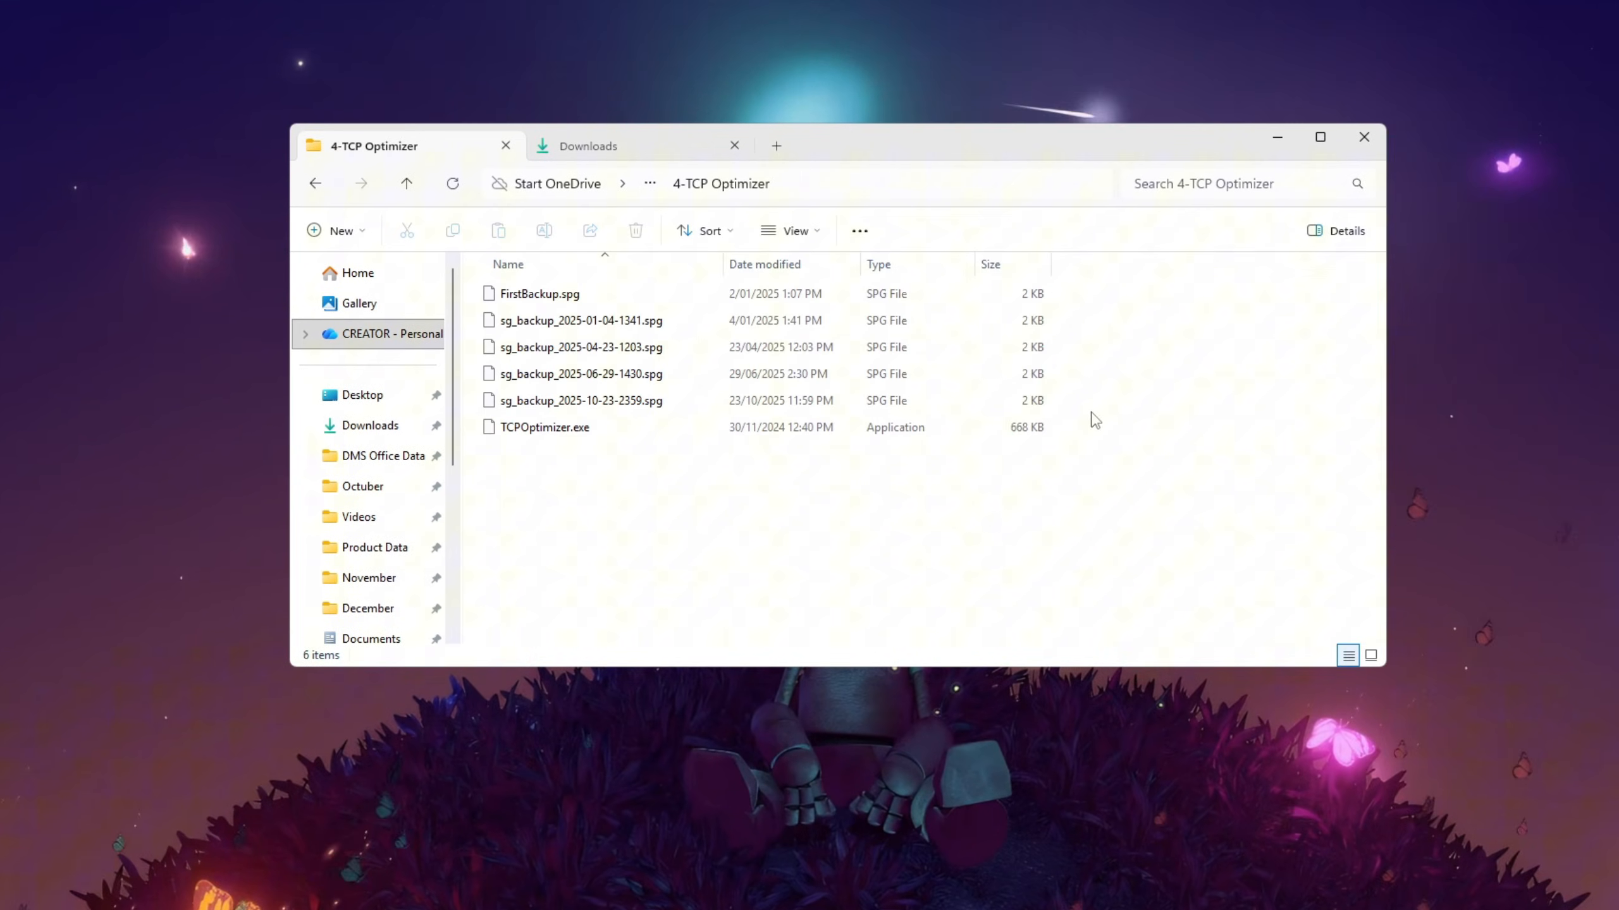
Step: Run TCPOptimizer.exe as administrator from the 4-TCP Optimizer folder
click(542, 429)
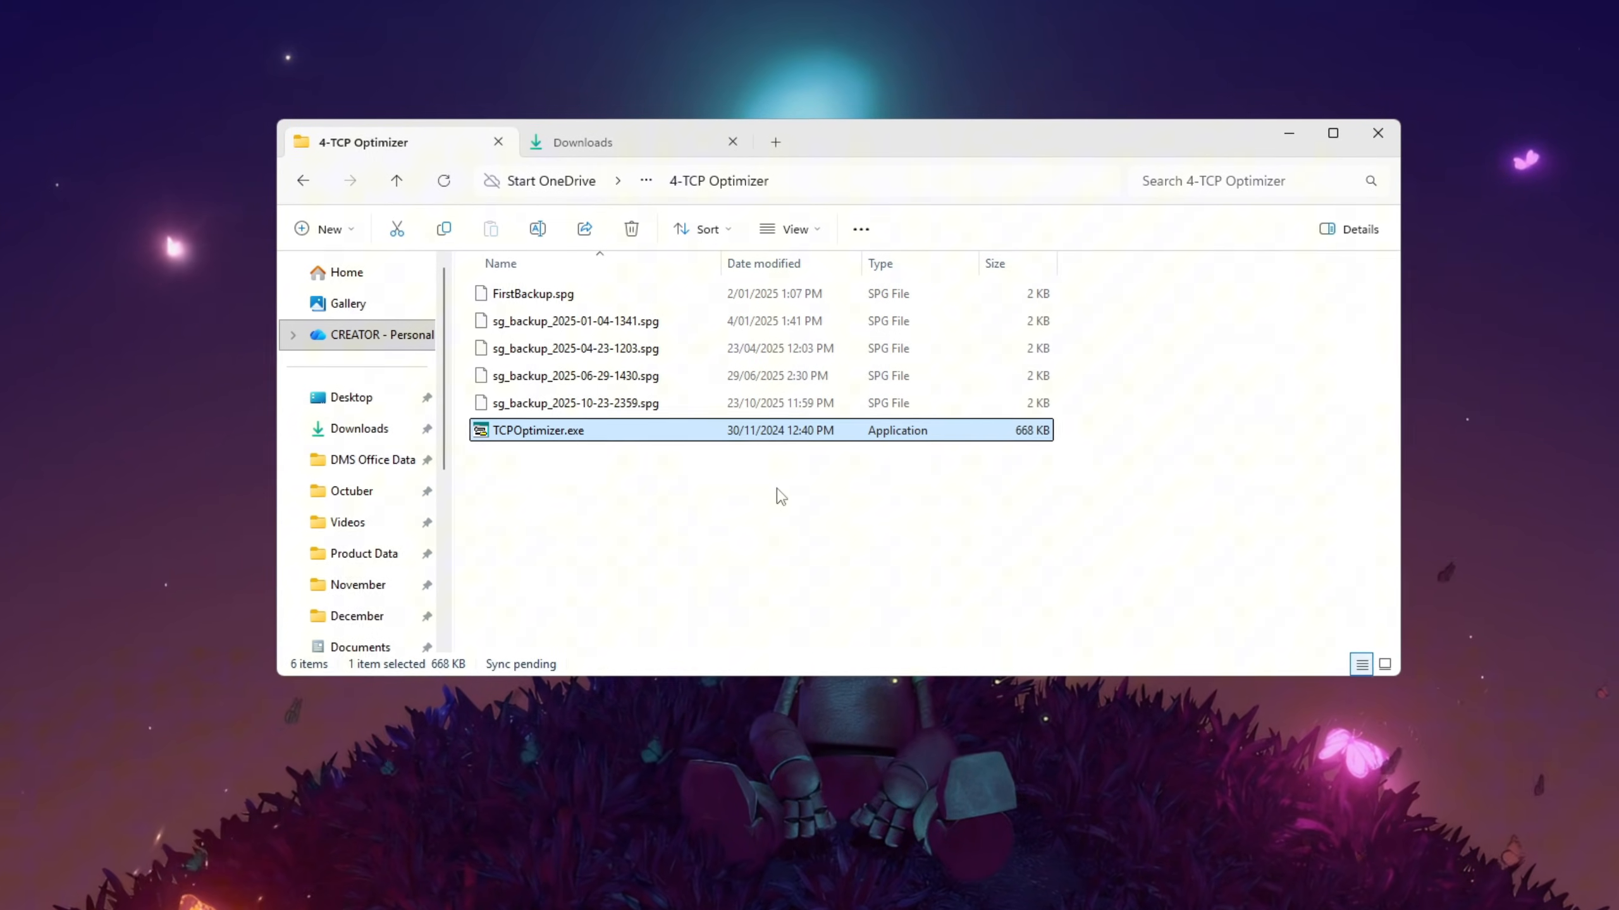
right_click(538, 430)
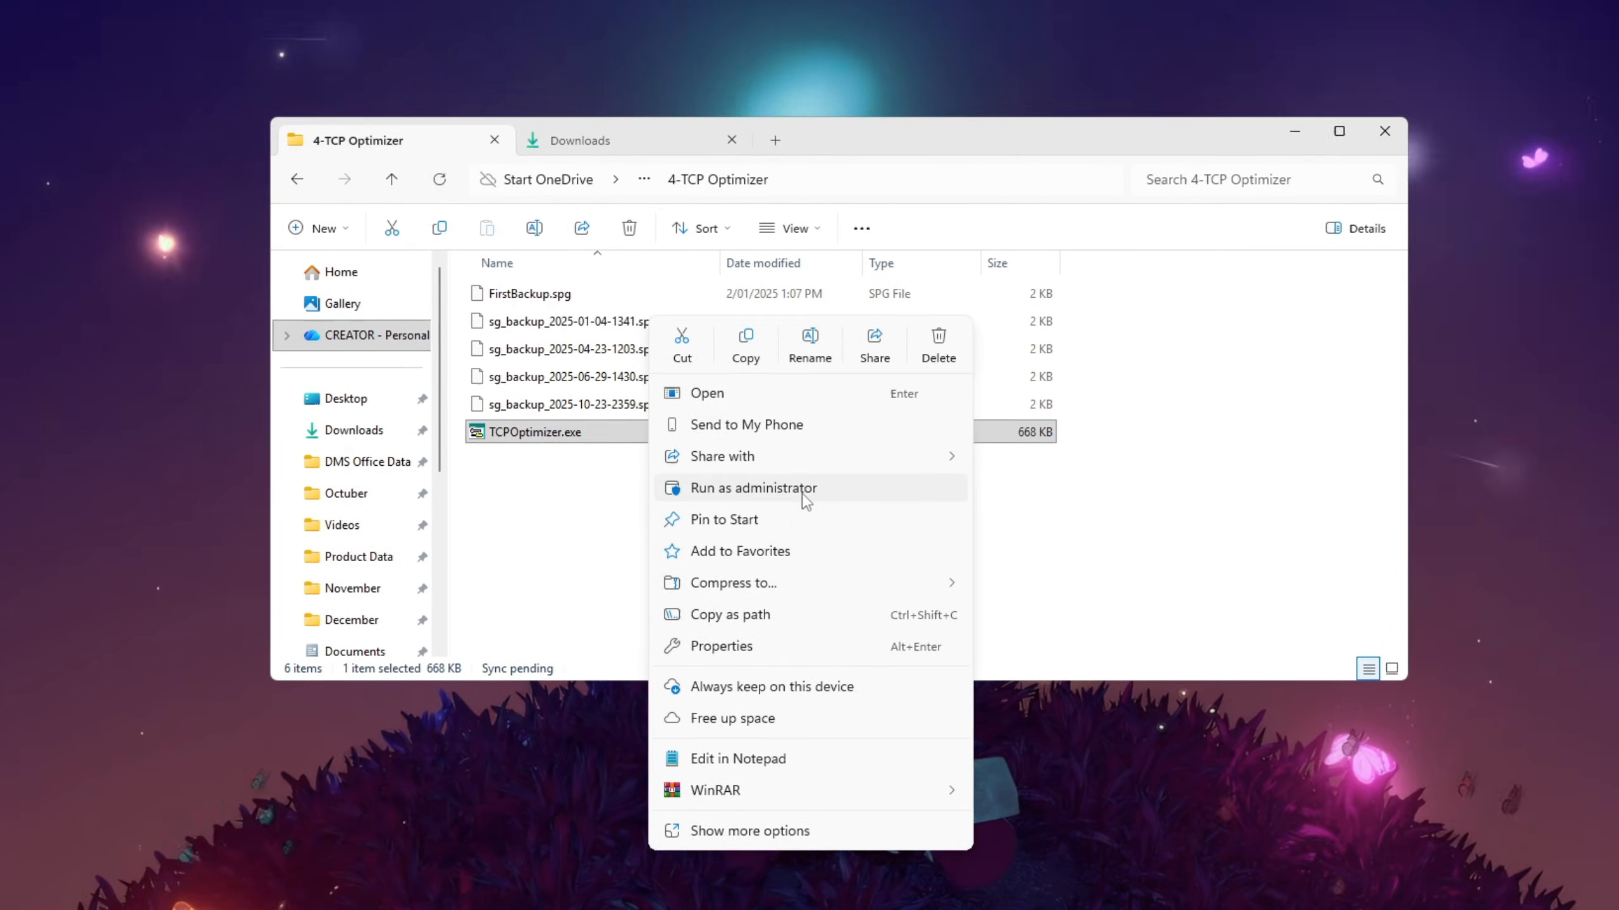
click(753, 487)
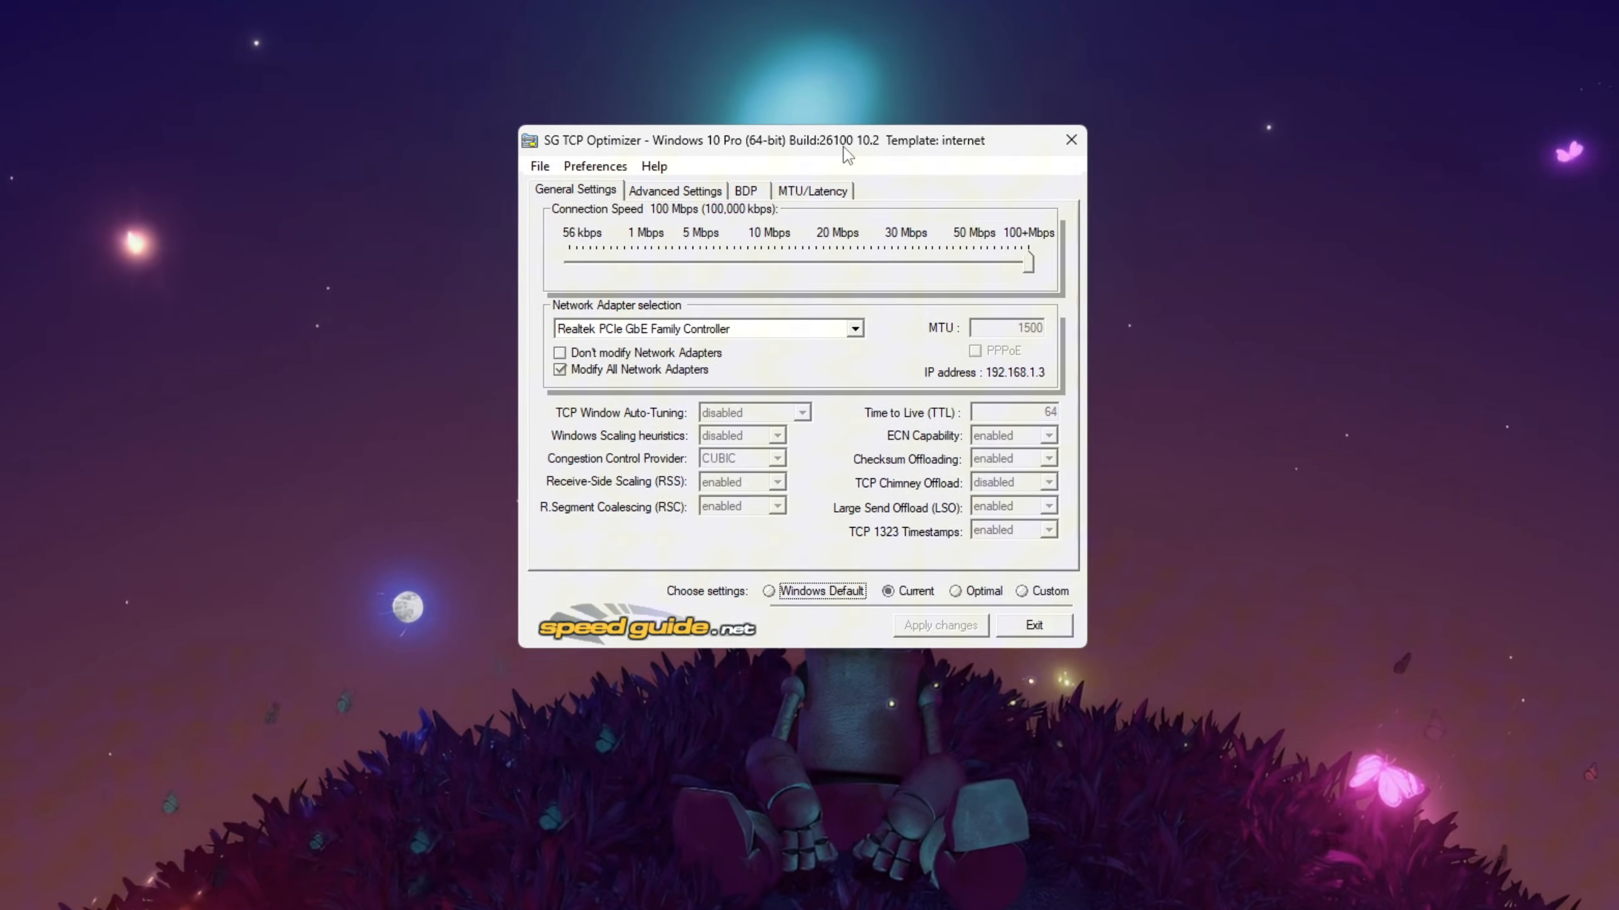
Step: Check the selected network adapter, switch to Custom settings and keep TCP Window Auto-Tuning disabled
click(853, 328)
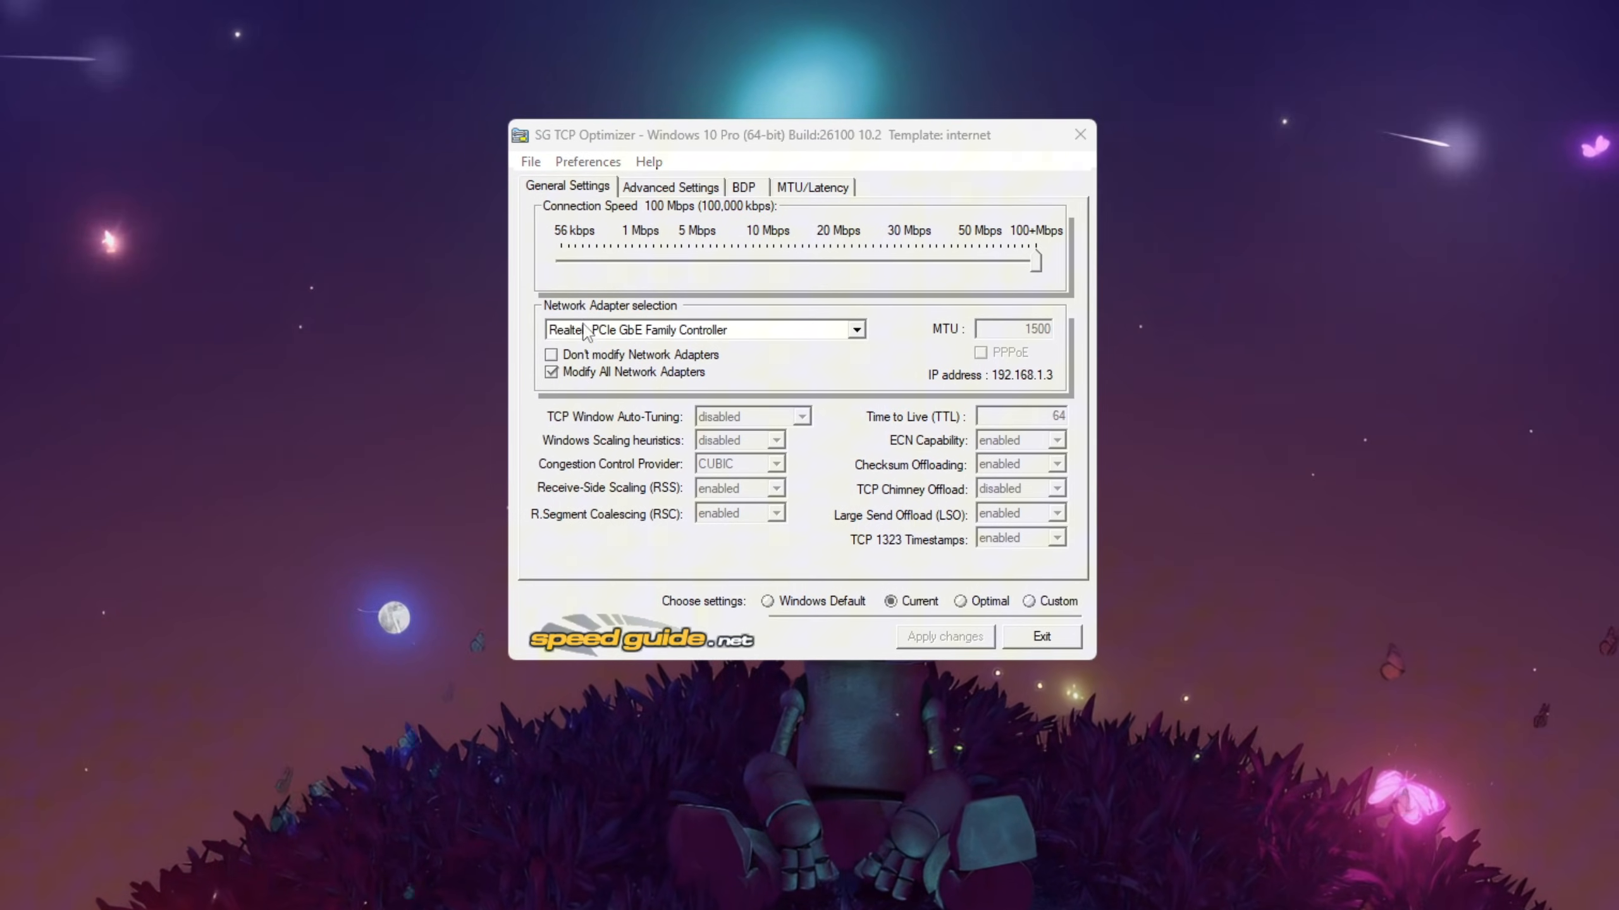
click(701, 329)
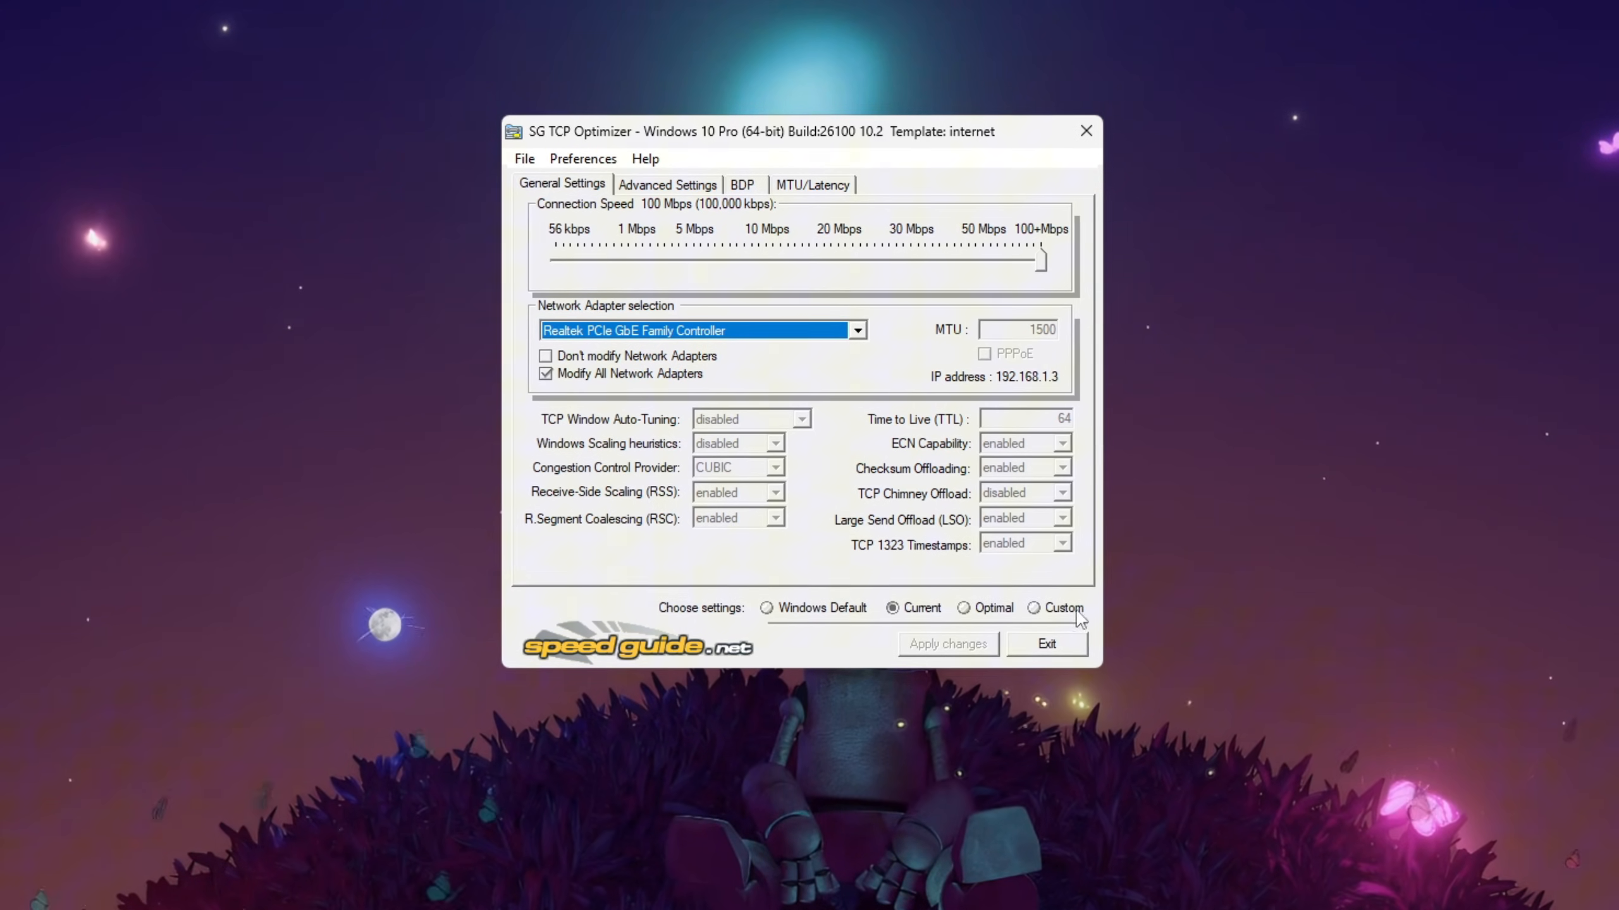
click(1036, 611)
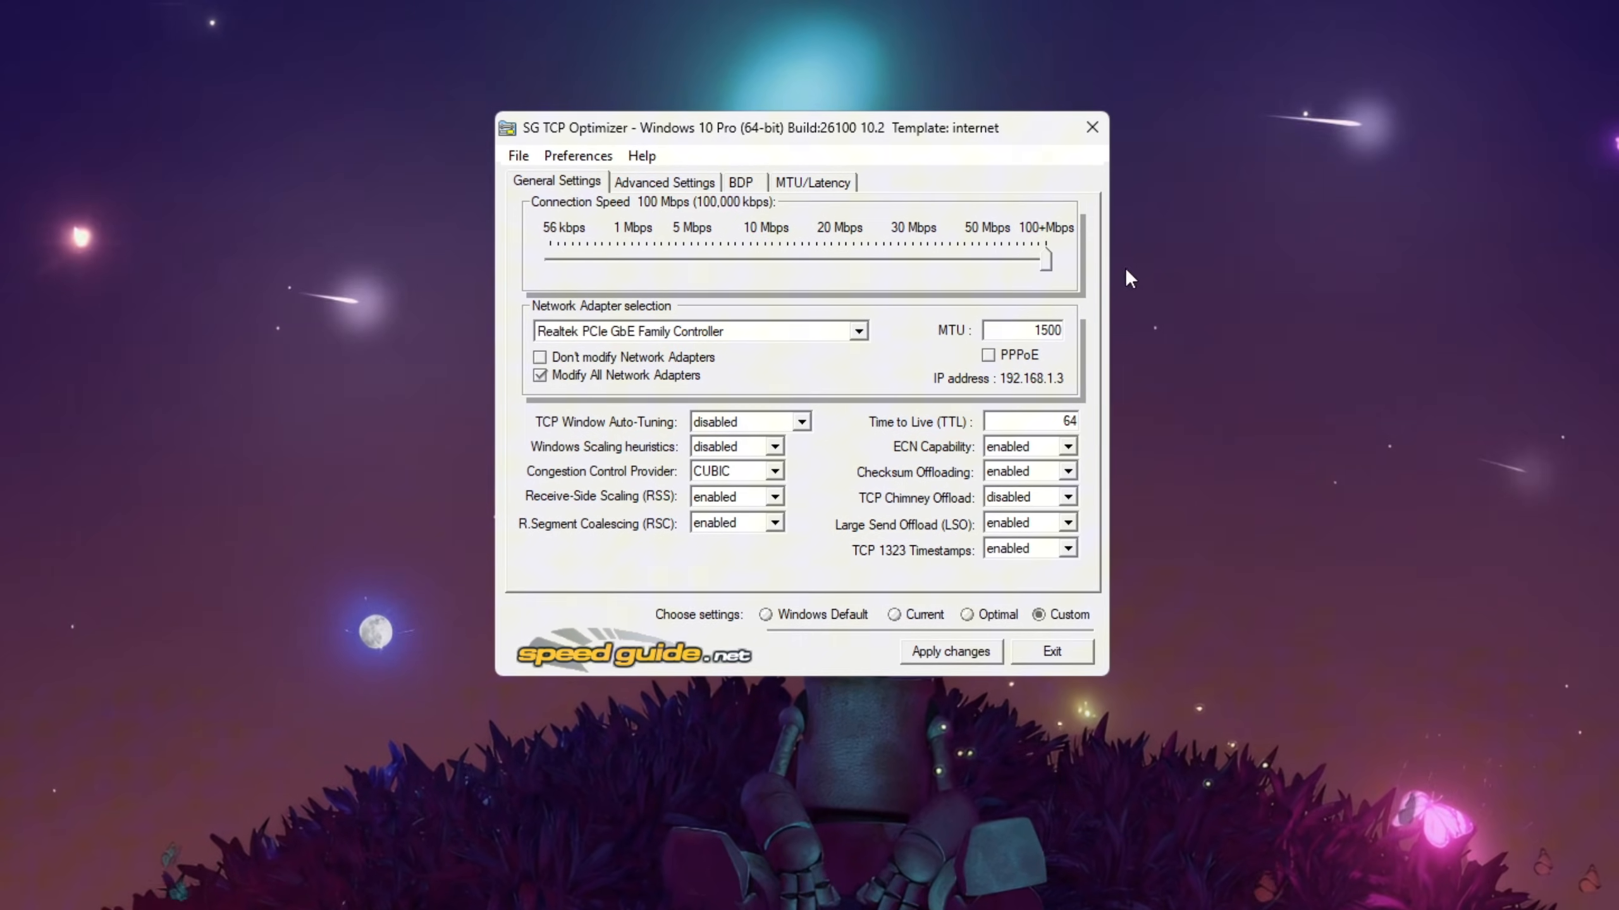
mouse_move(1039, 274)
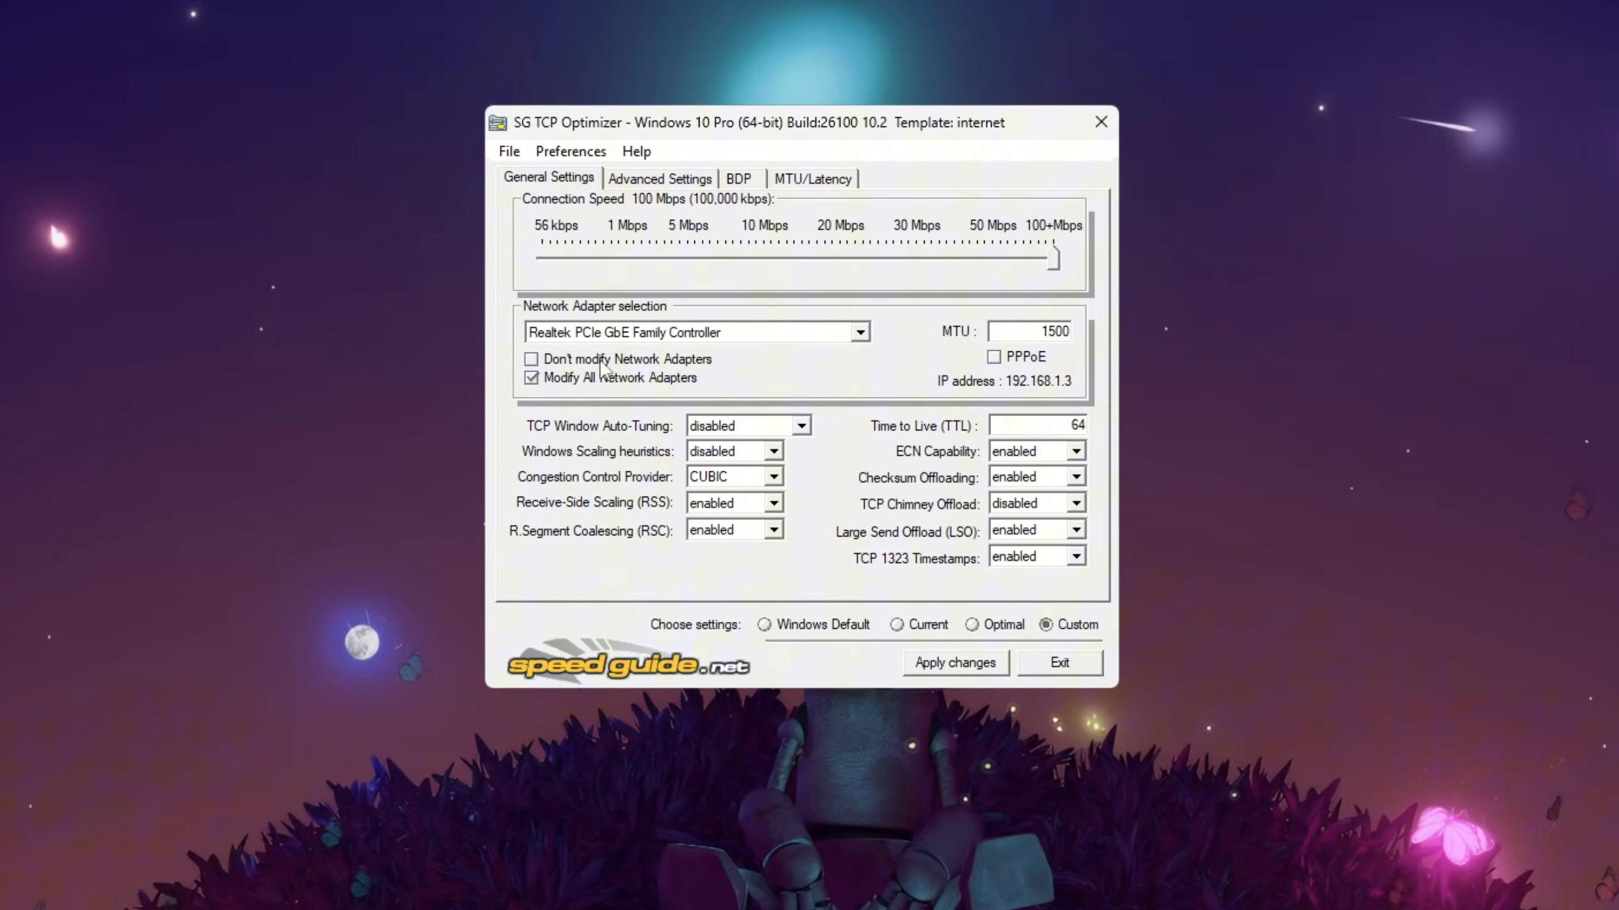
click(738, 426)
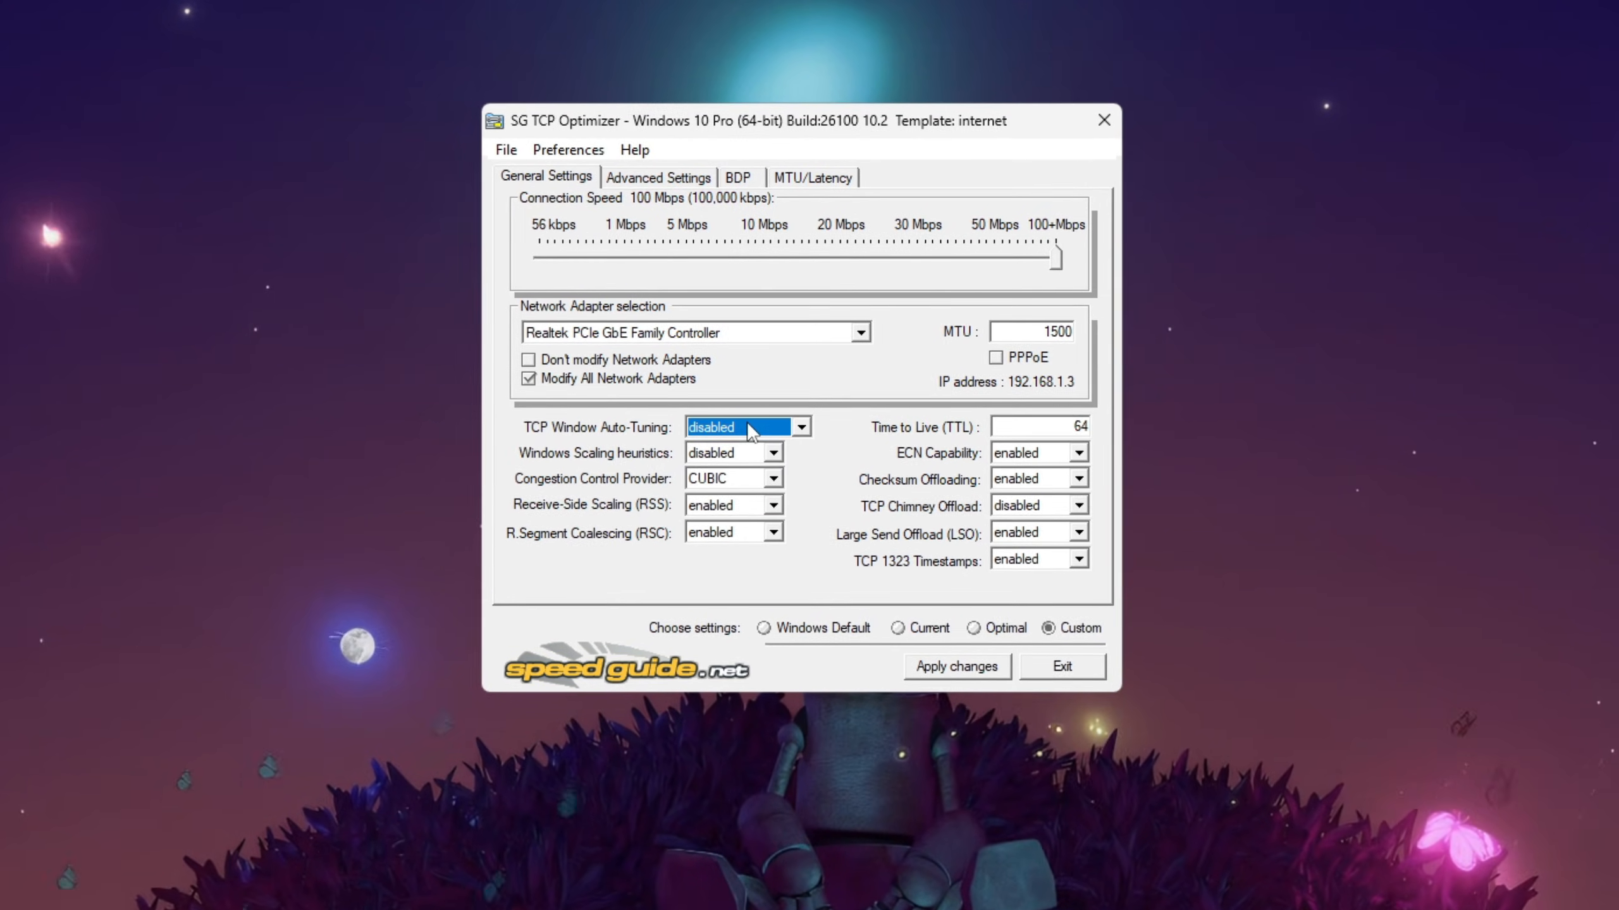
click(772, 454)
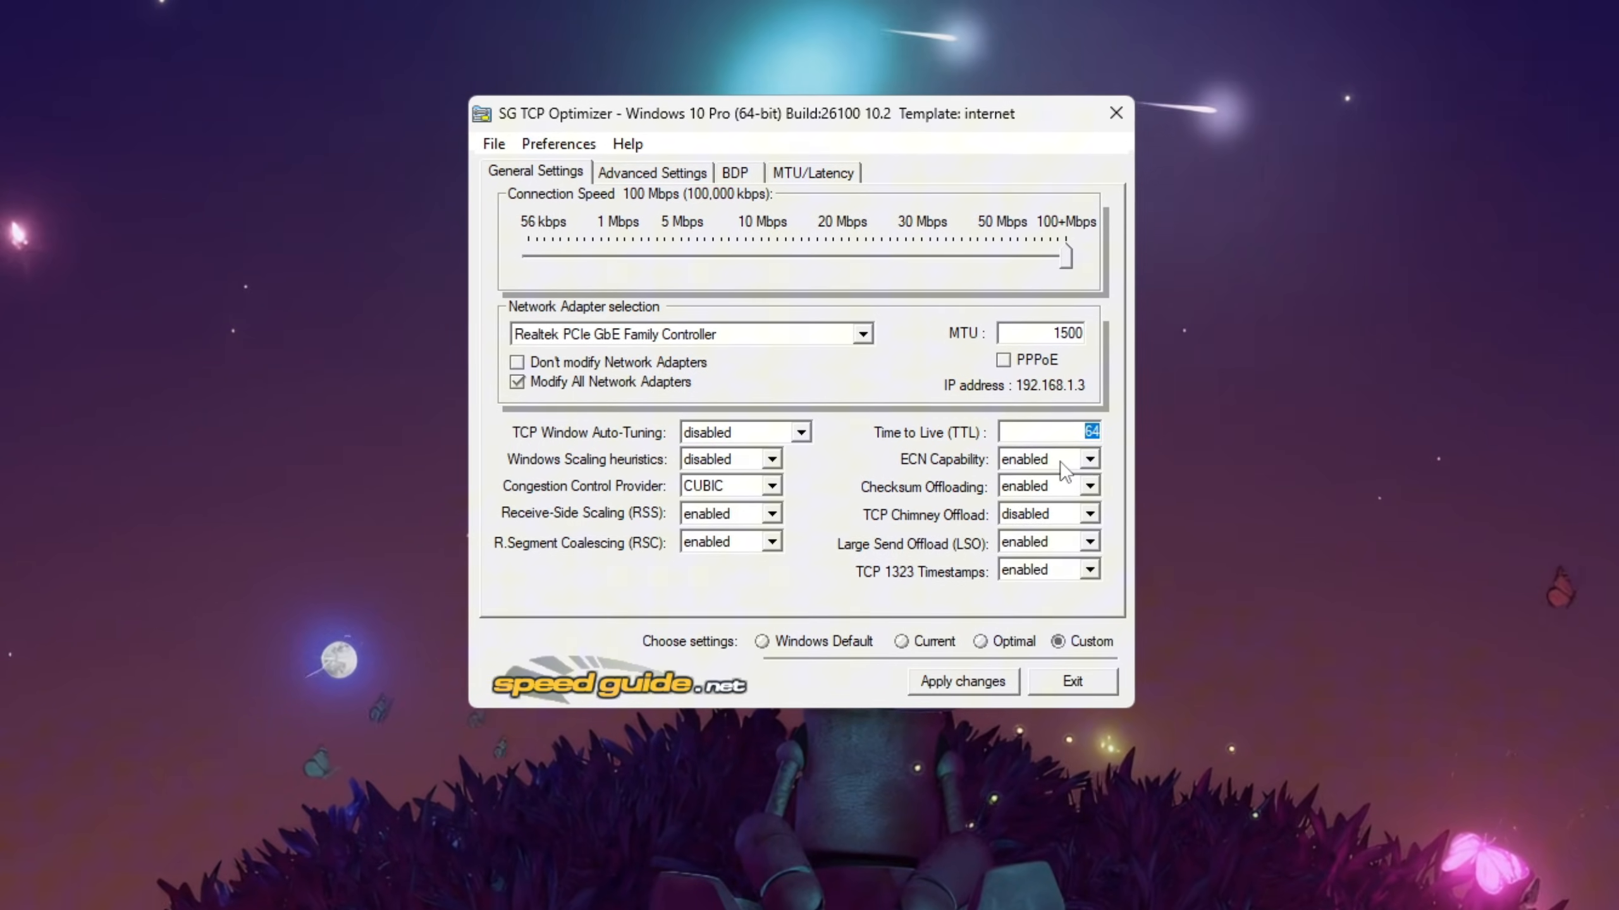
Step: Disable Checksum Offloading and Large Send Offload, keep TCP 1323 Timestamps enabled, and go to Advanced Settings
click(1089, 488)
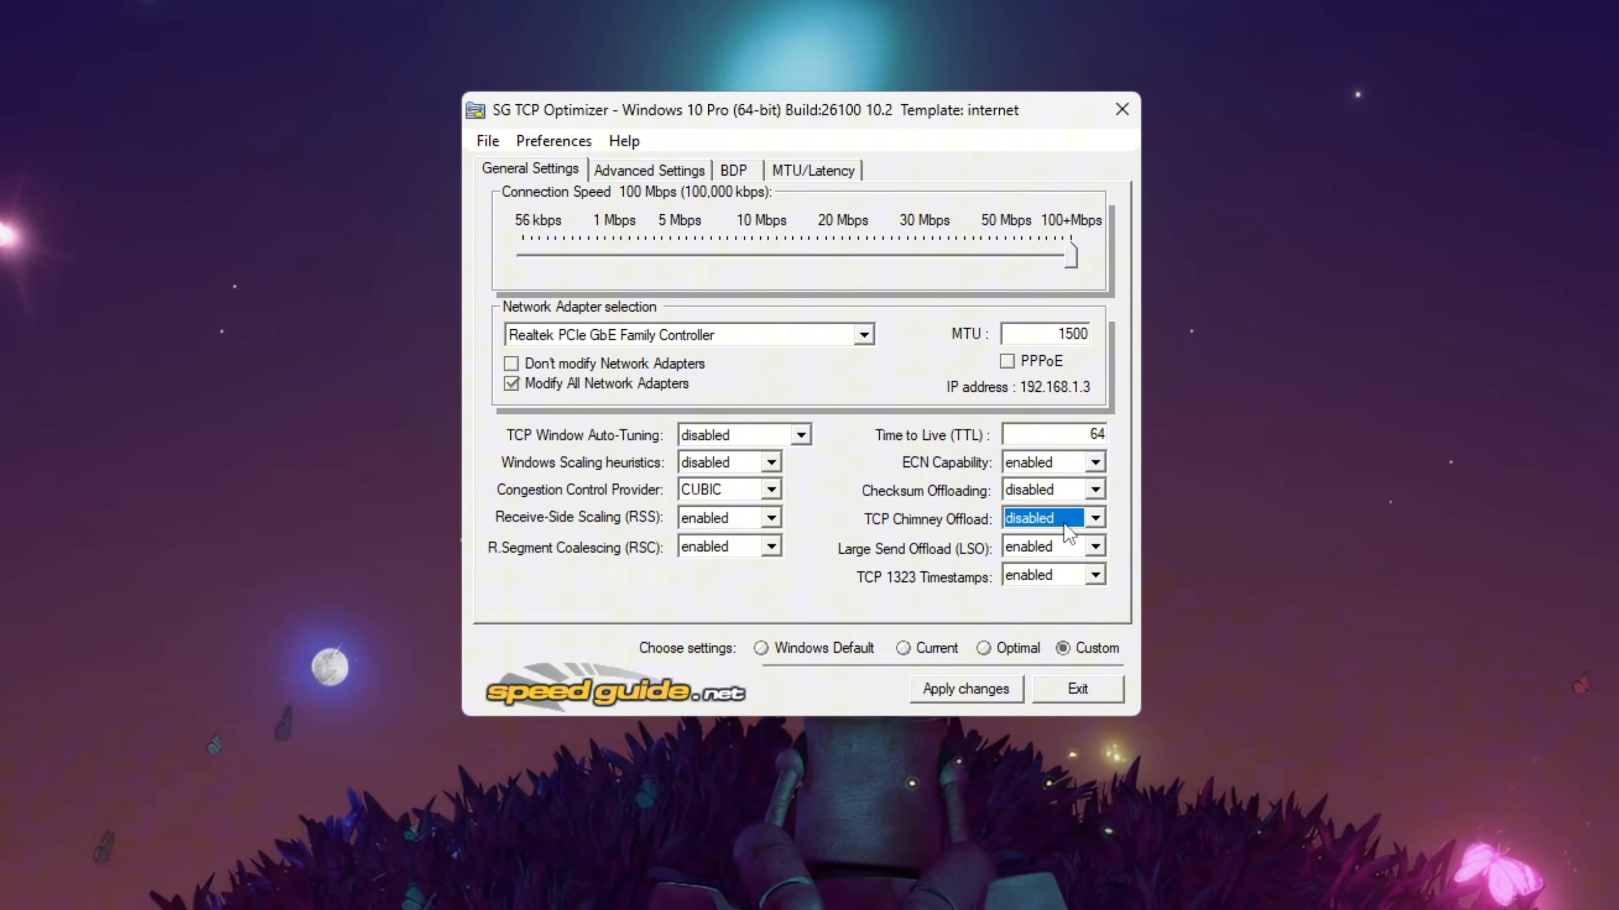
click(1045, 548)
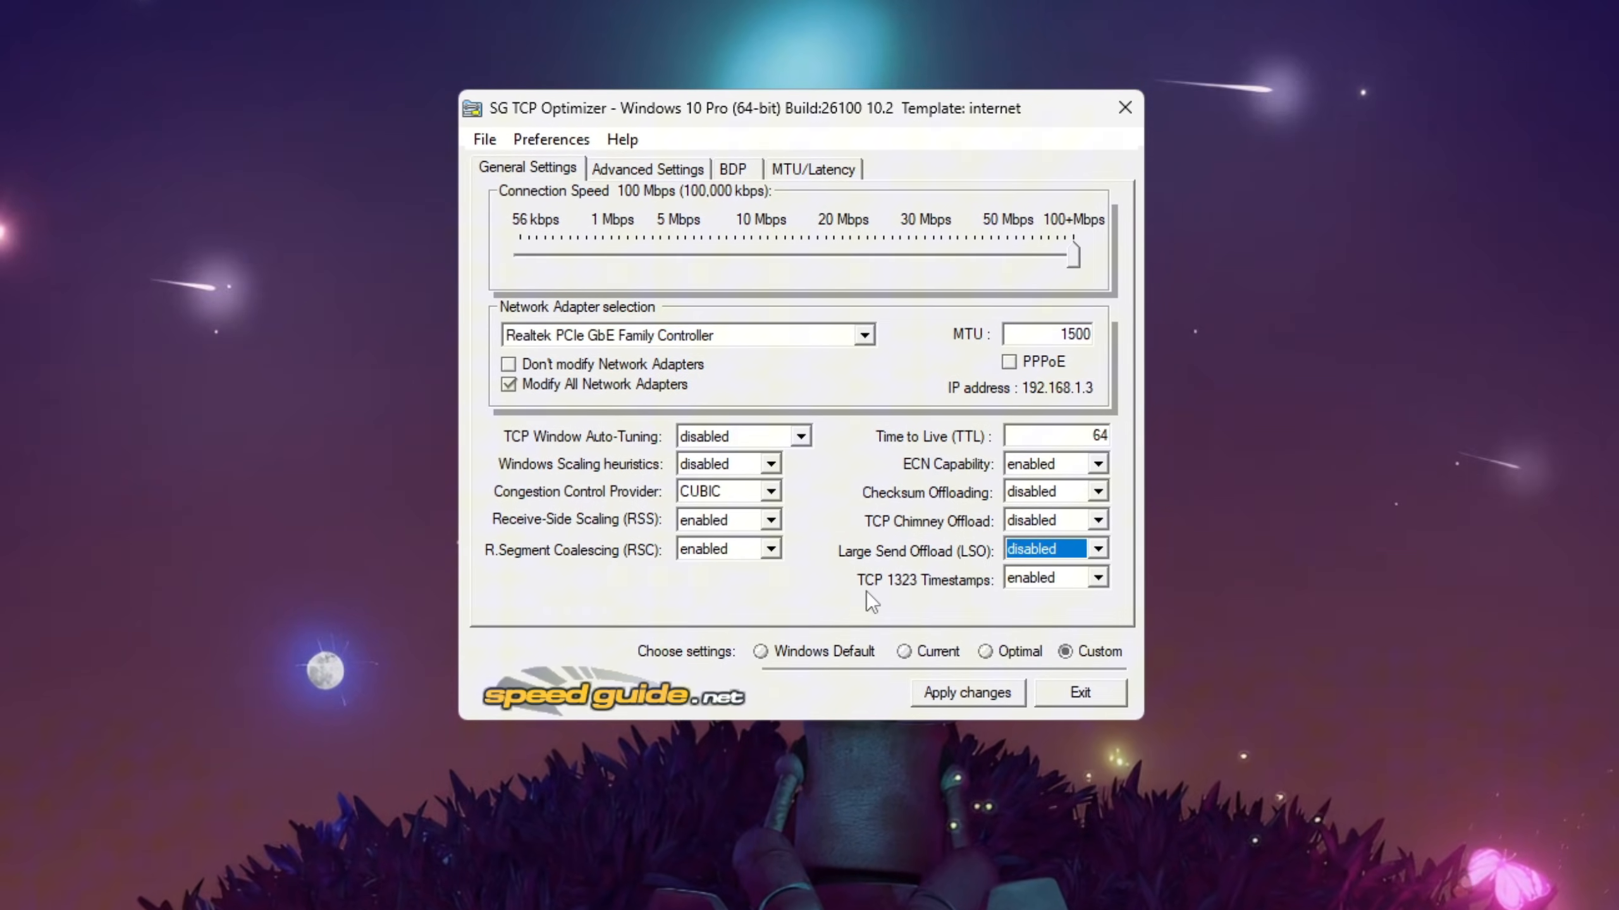
click(1052, 579)
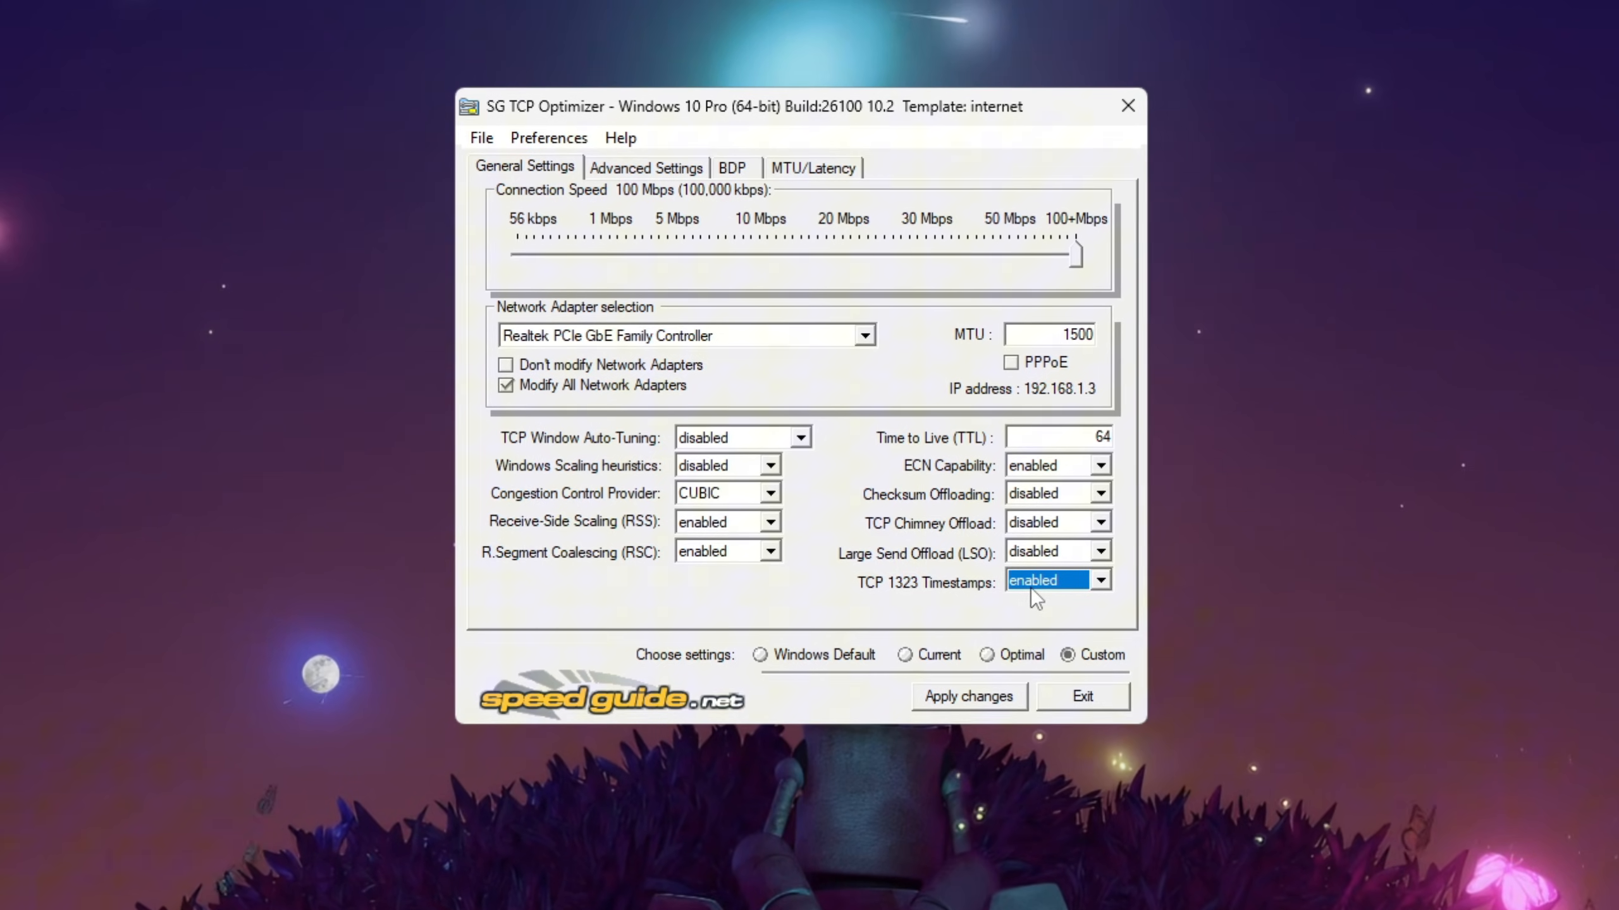
click(644, 166)
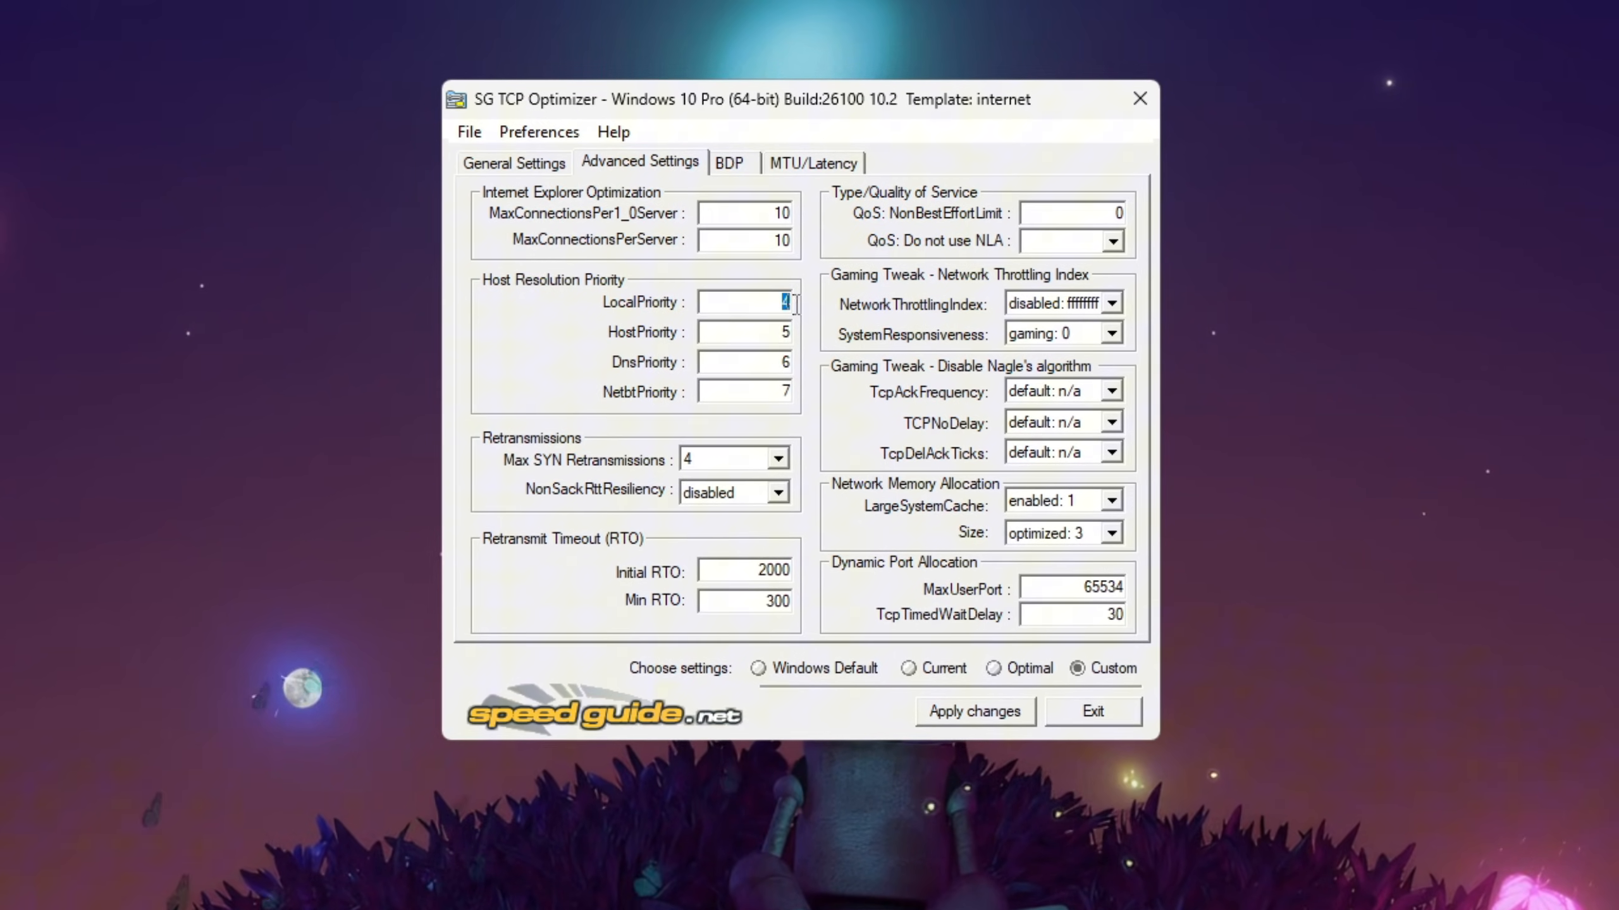
click(742, 363)
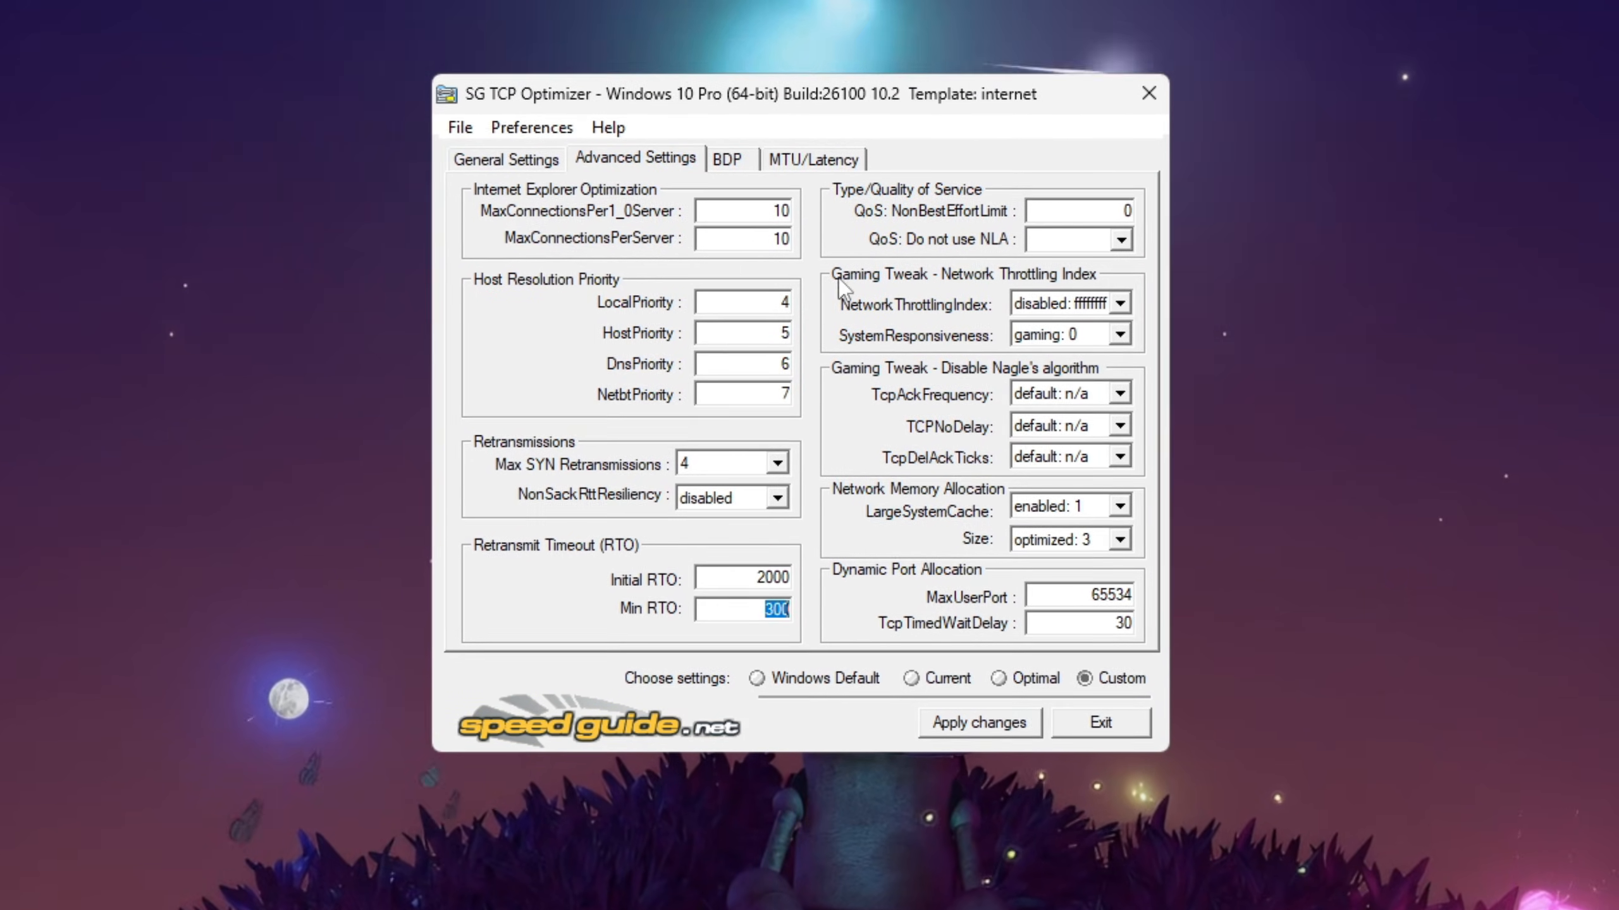
click(1063, 302)
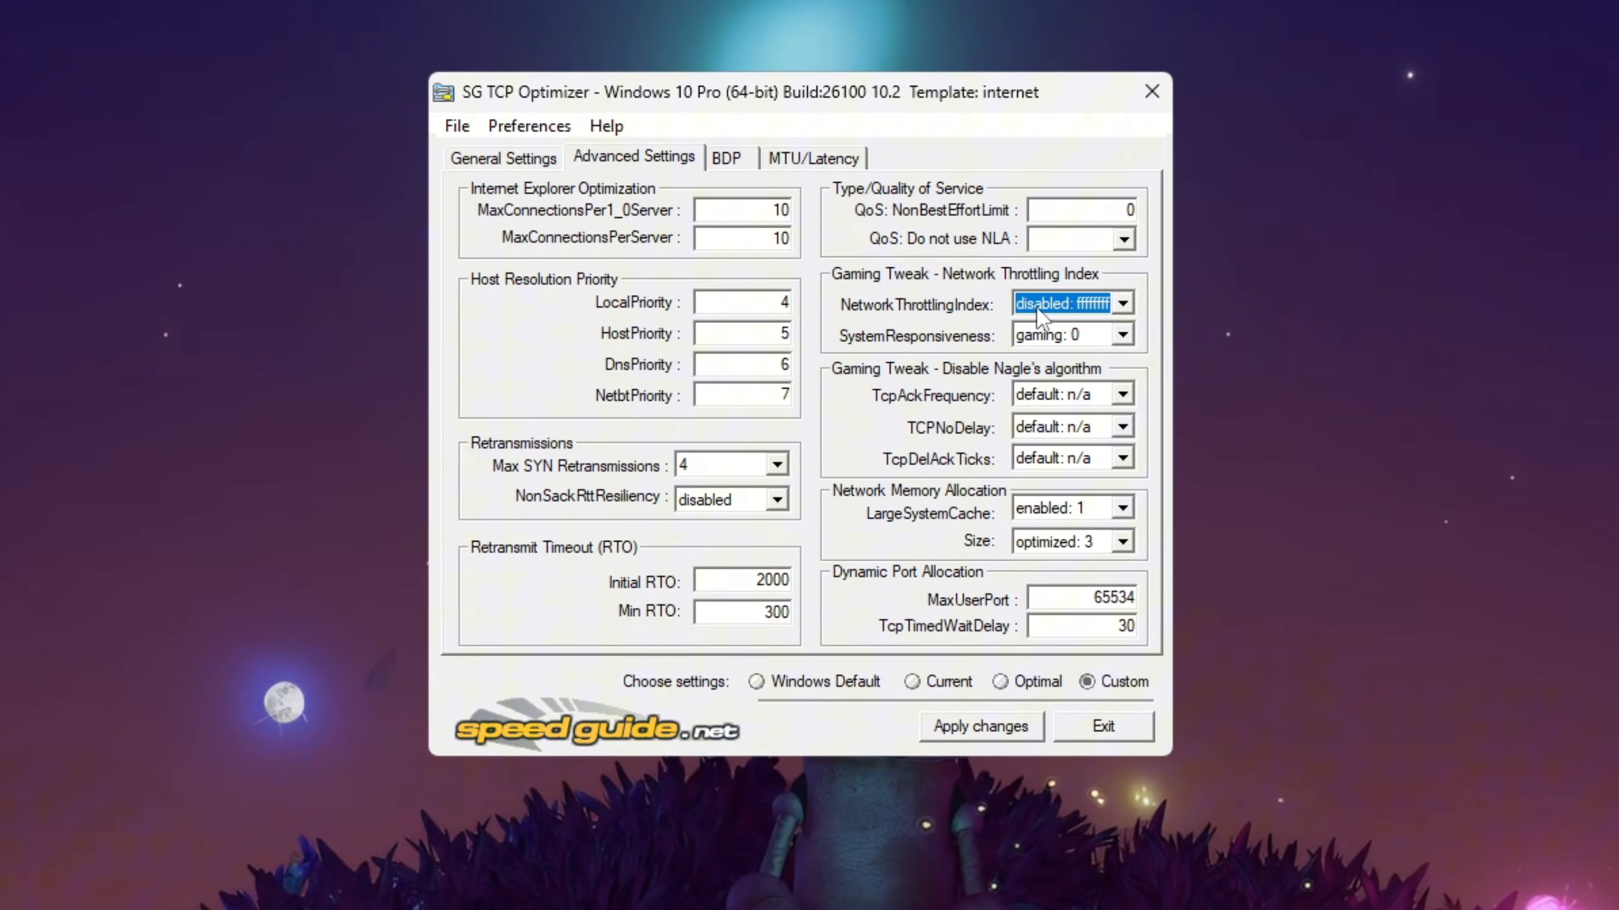
click(1072, 334)
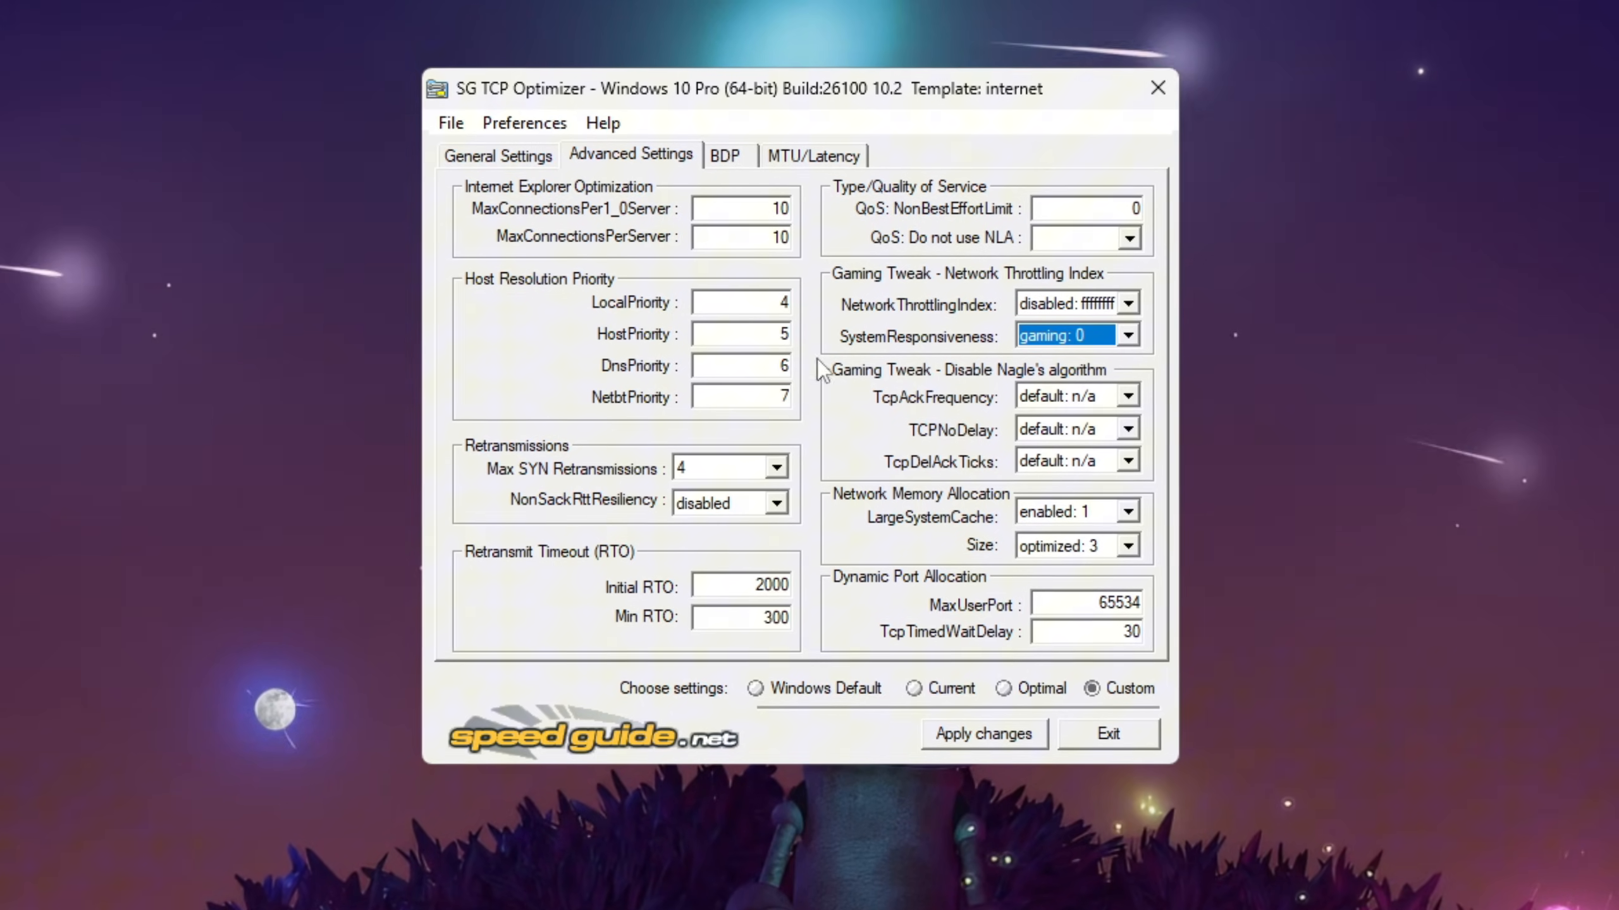
click(1131, 513)
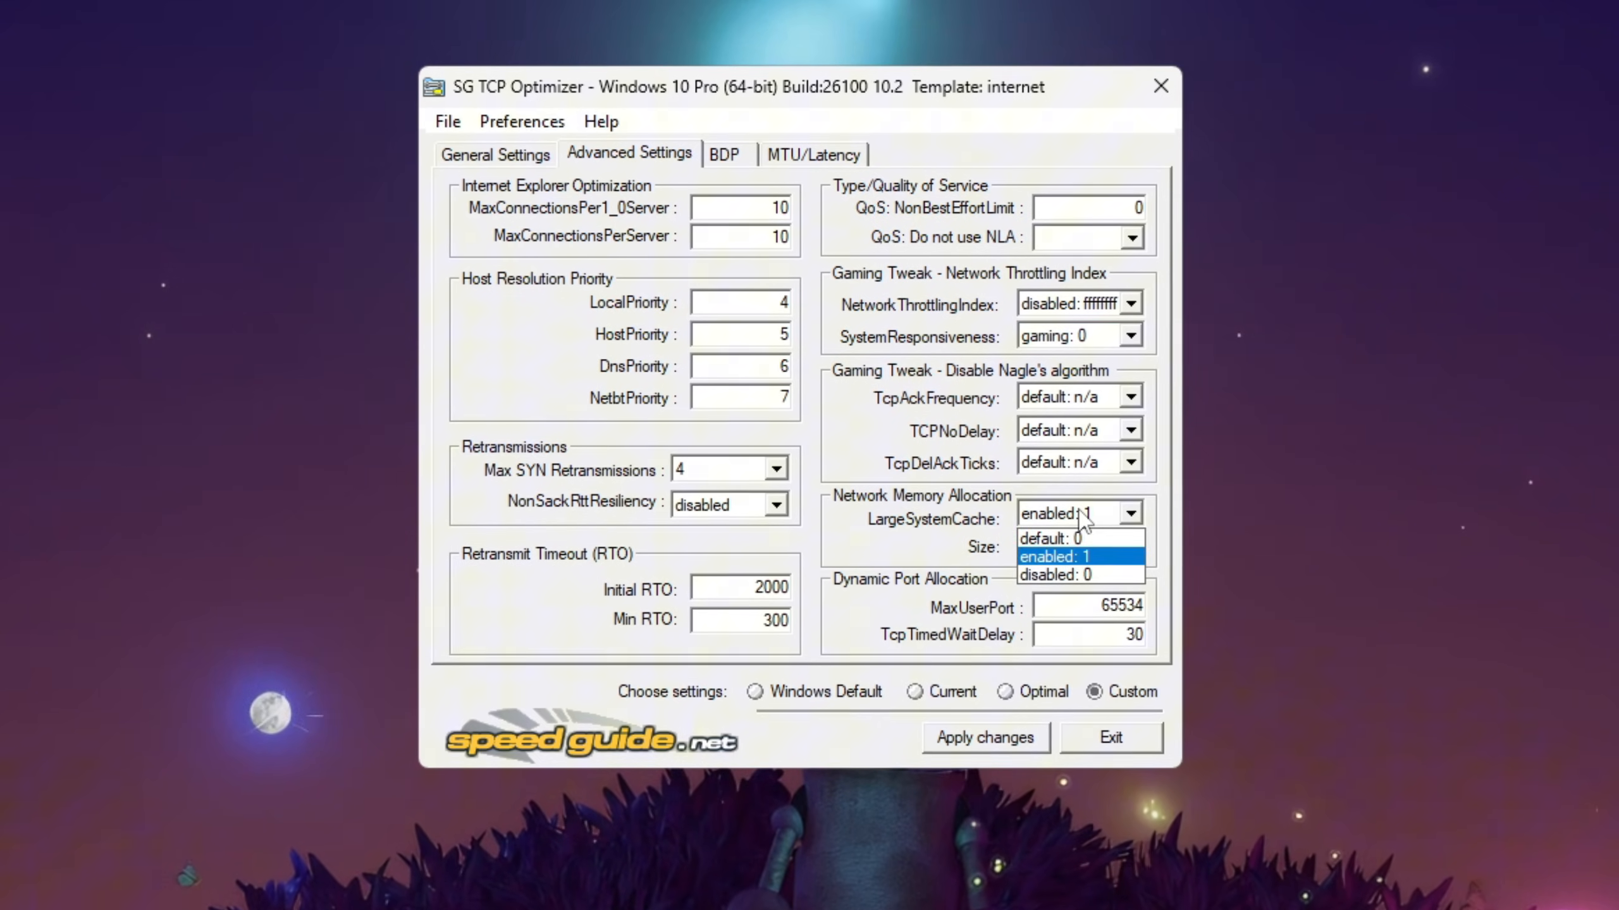
click(1047, 557)
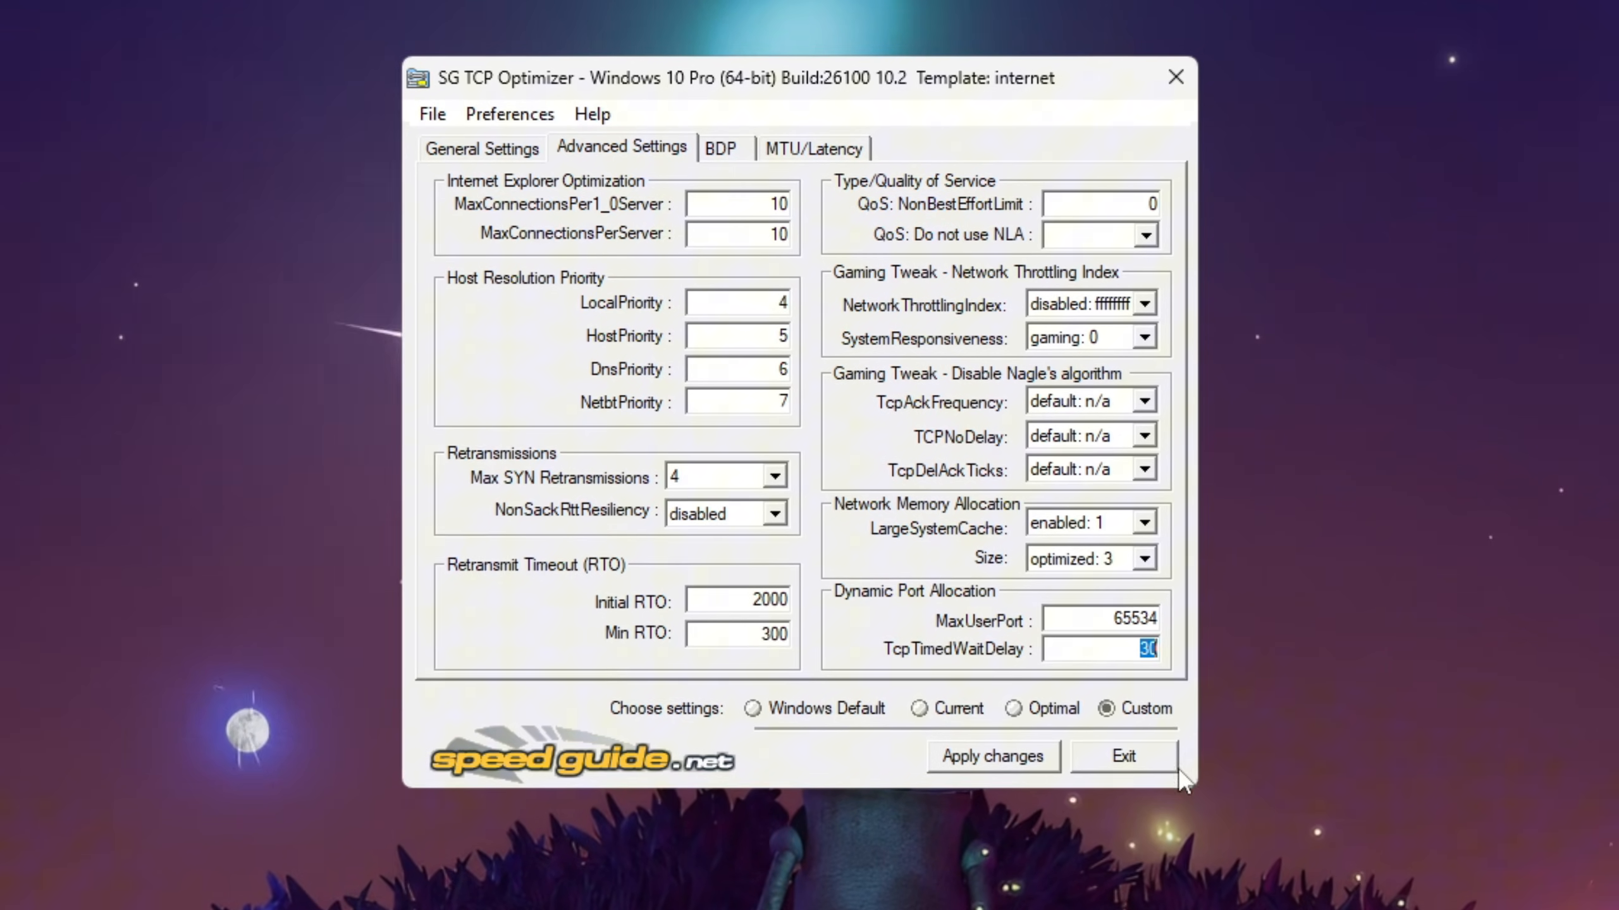
Step: Apply the custom settings, reviewing the pending changes list and confirming with Backup kept
click(991, 756)
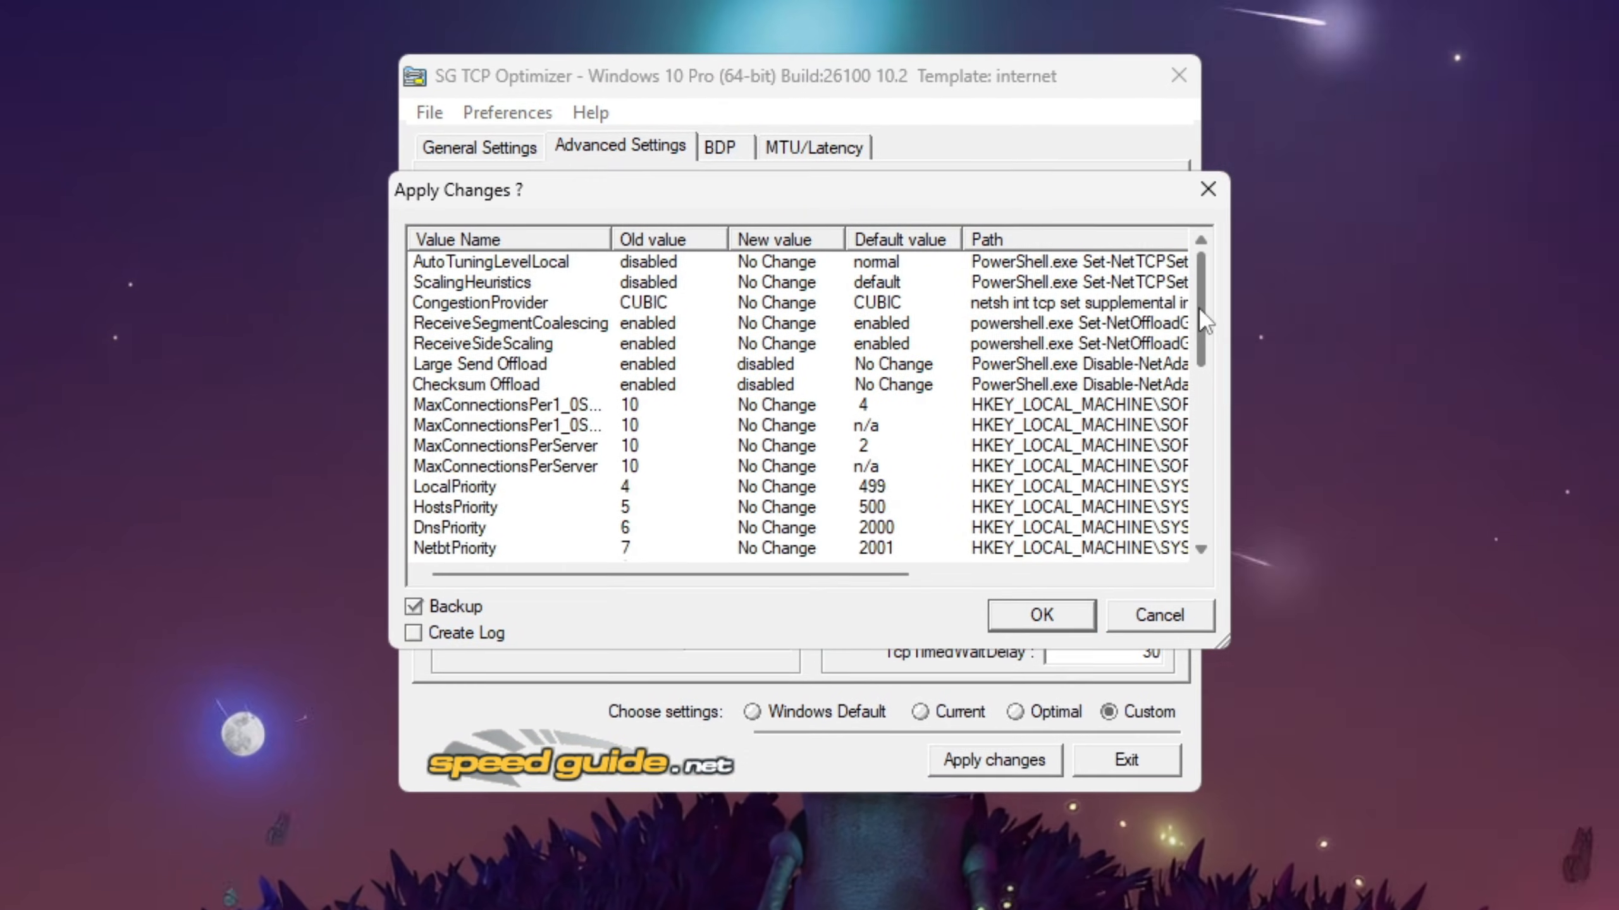
scroll(down, 3)
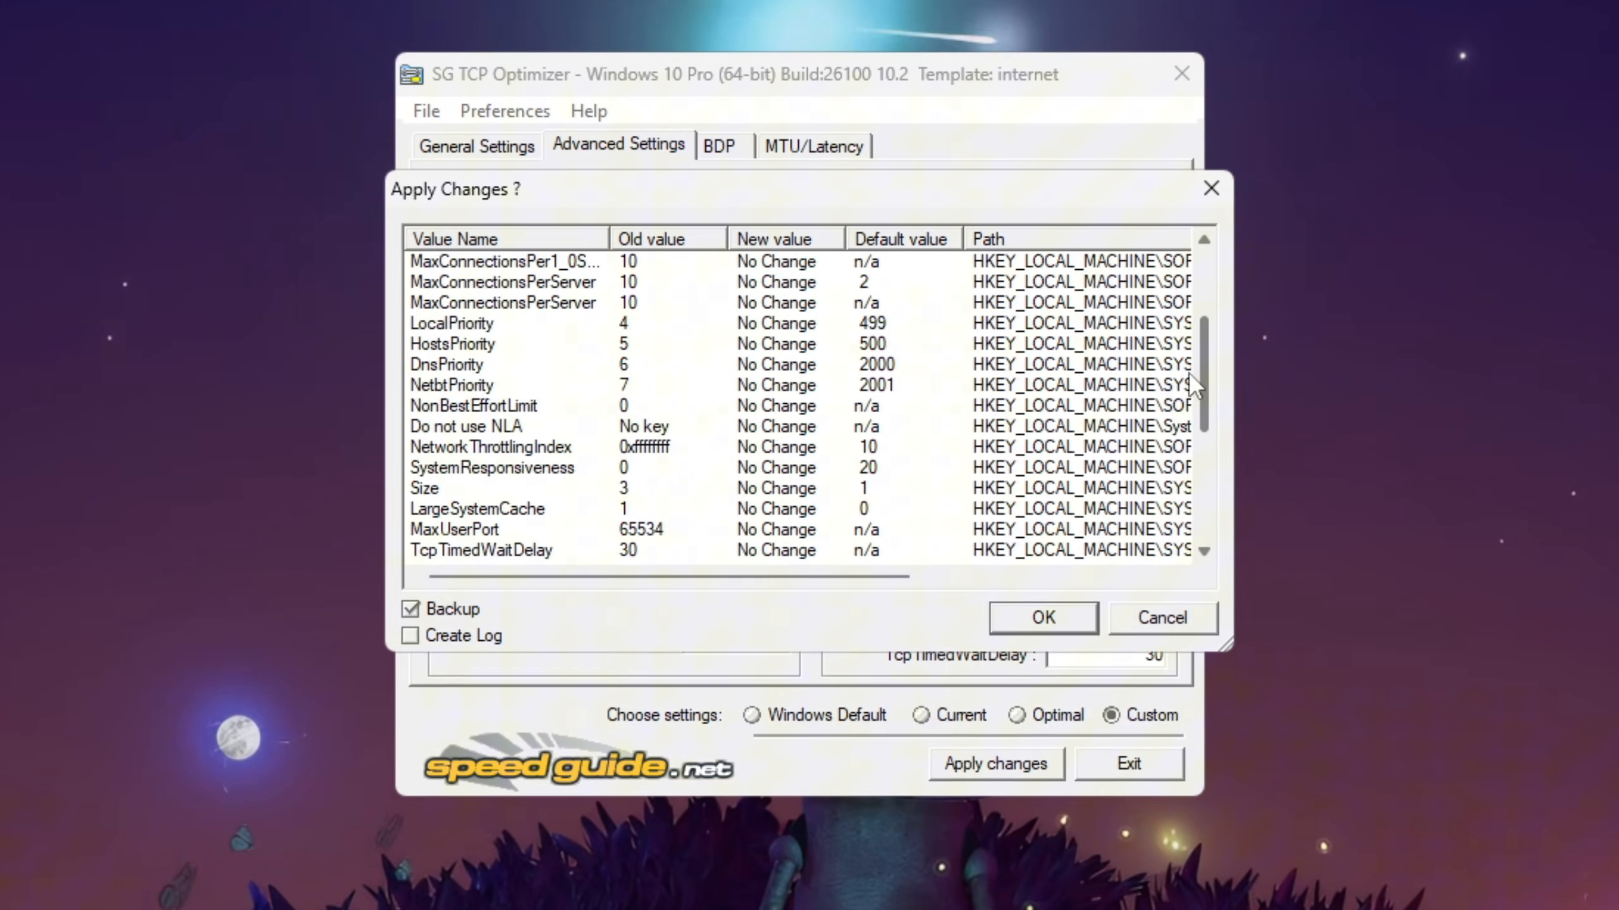
scroll(down, 3)
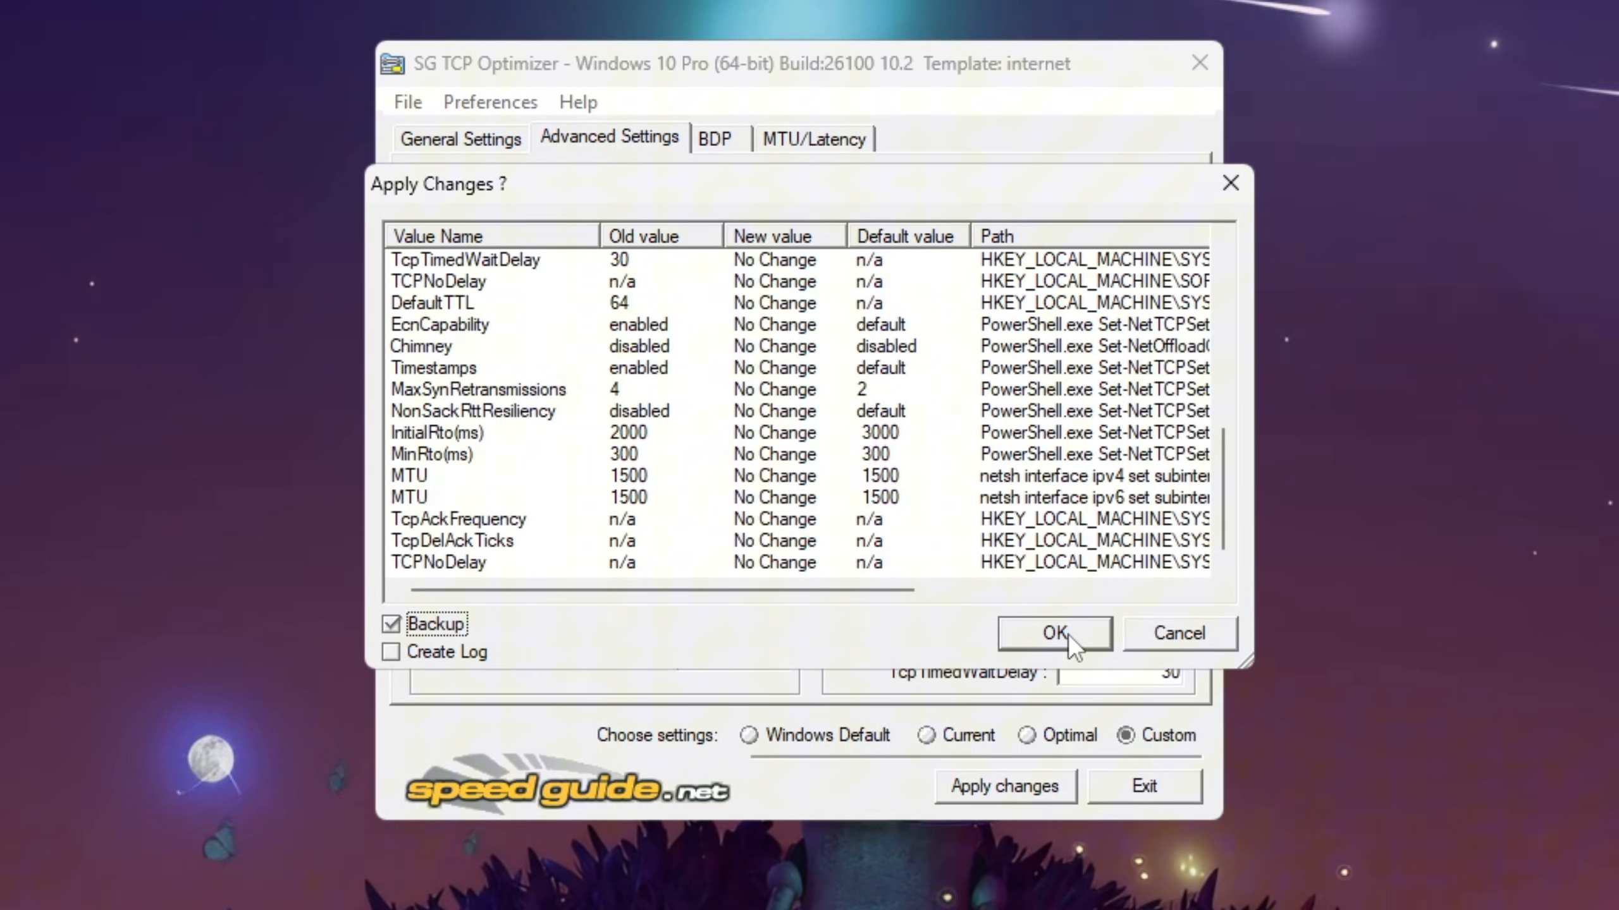
click(1053, 633)
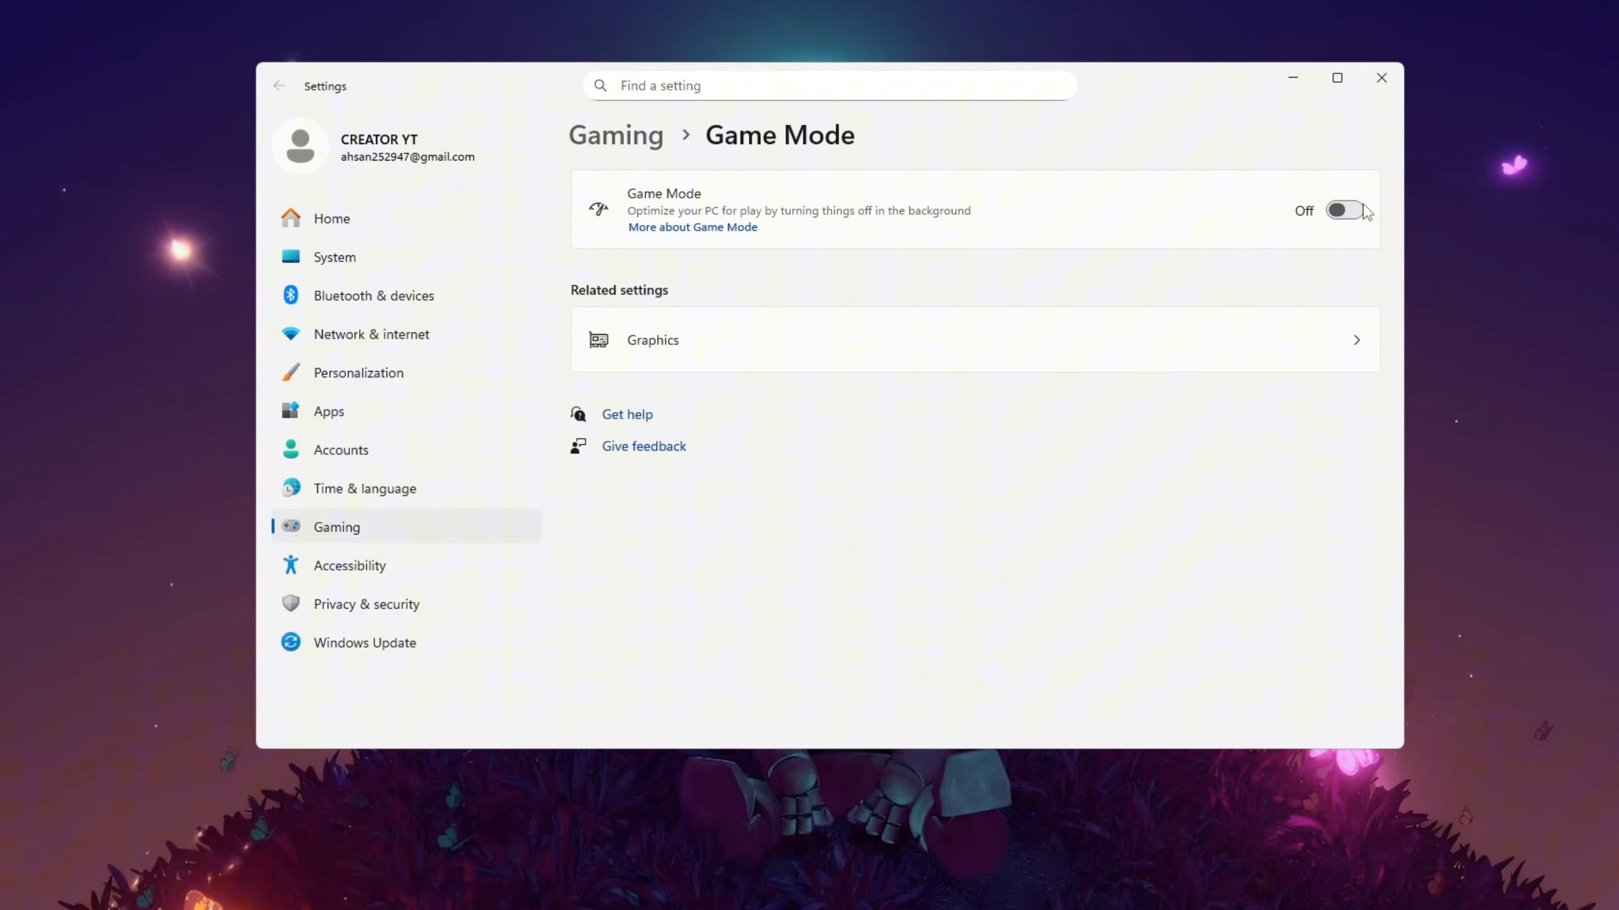
Step: Switch Game Mode on in Settings > Gaming
click(1347, 211)
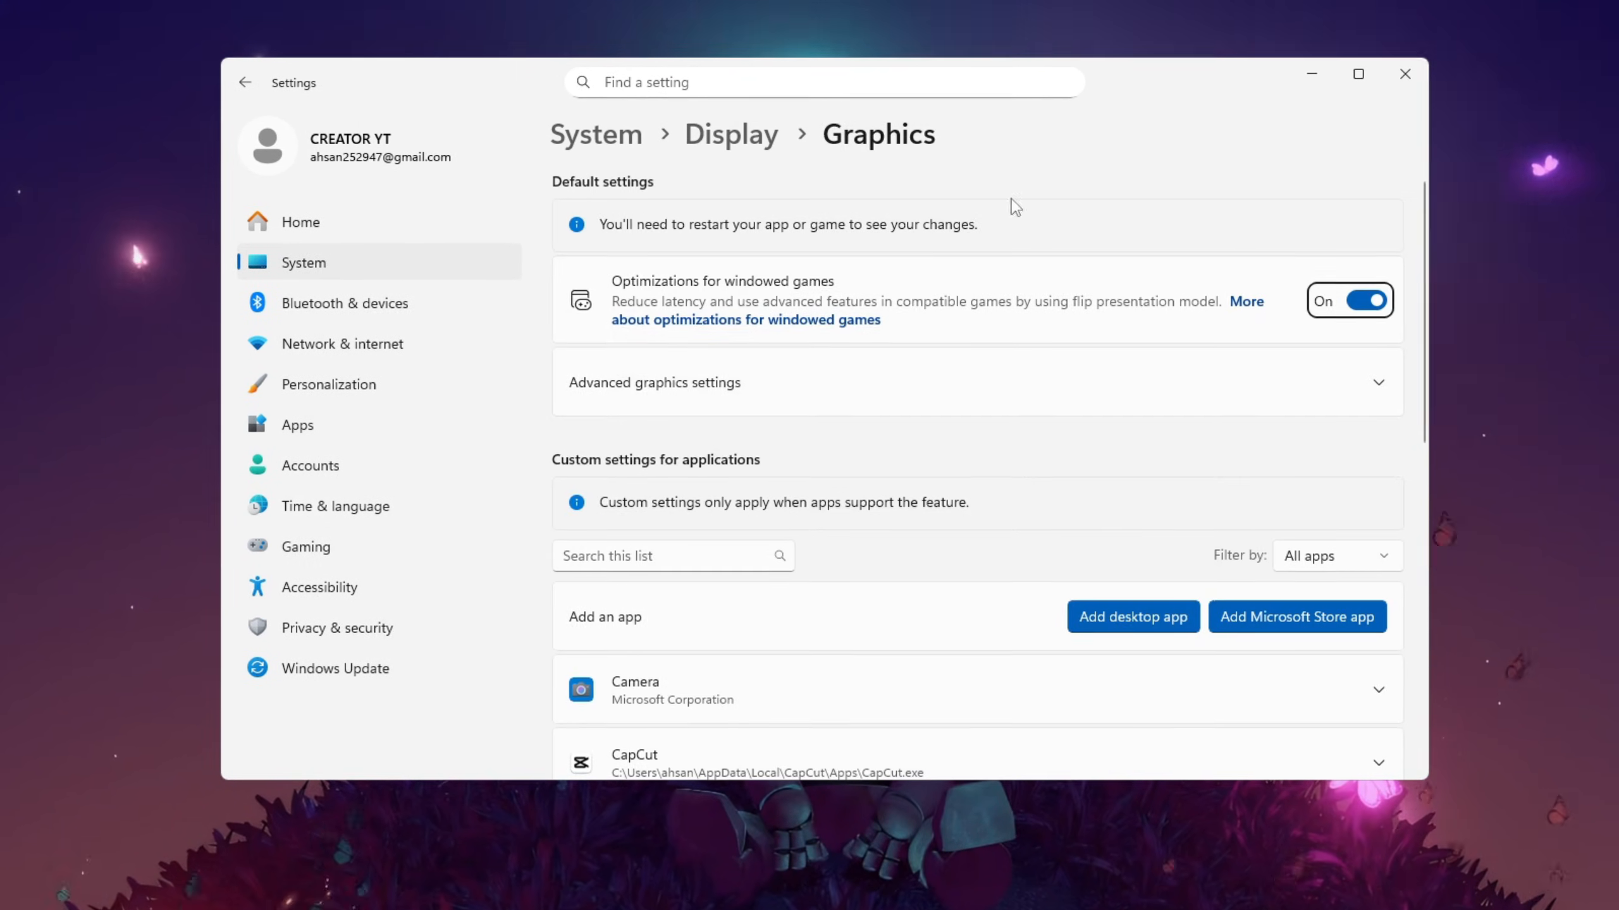
Step: Scroll the Graphics app list to Fortnite's entry showing its High Performance GPU preference
scroll(down, 3)
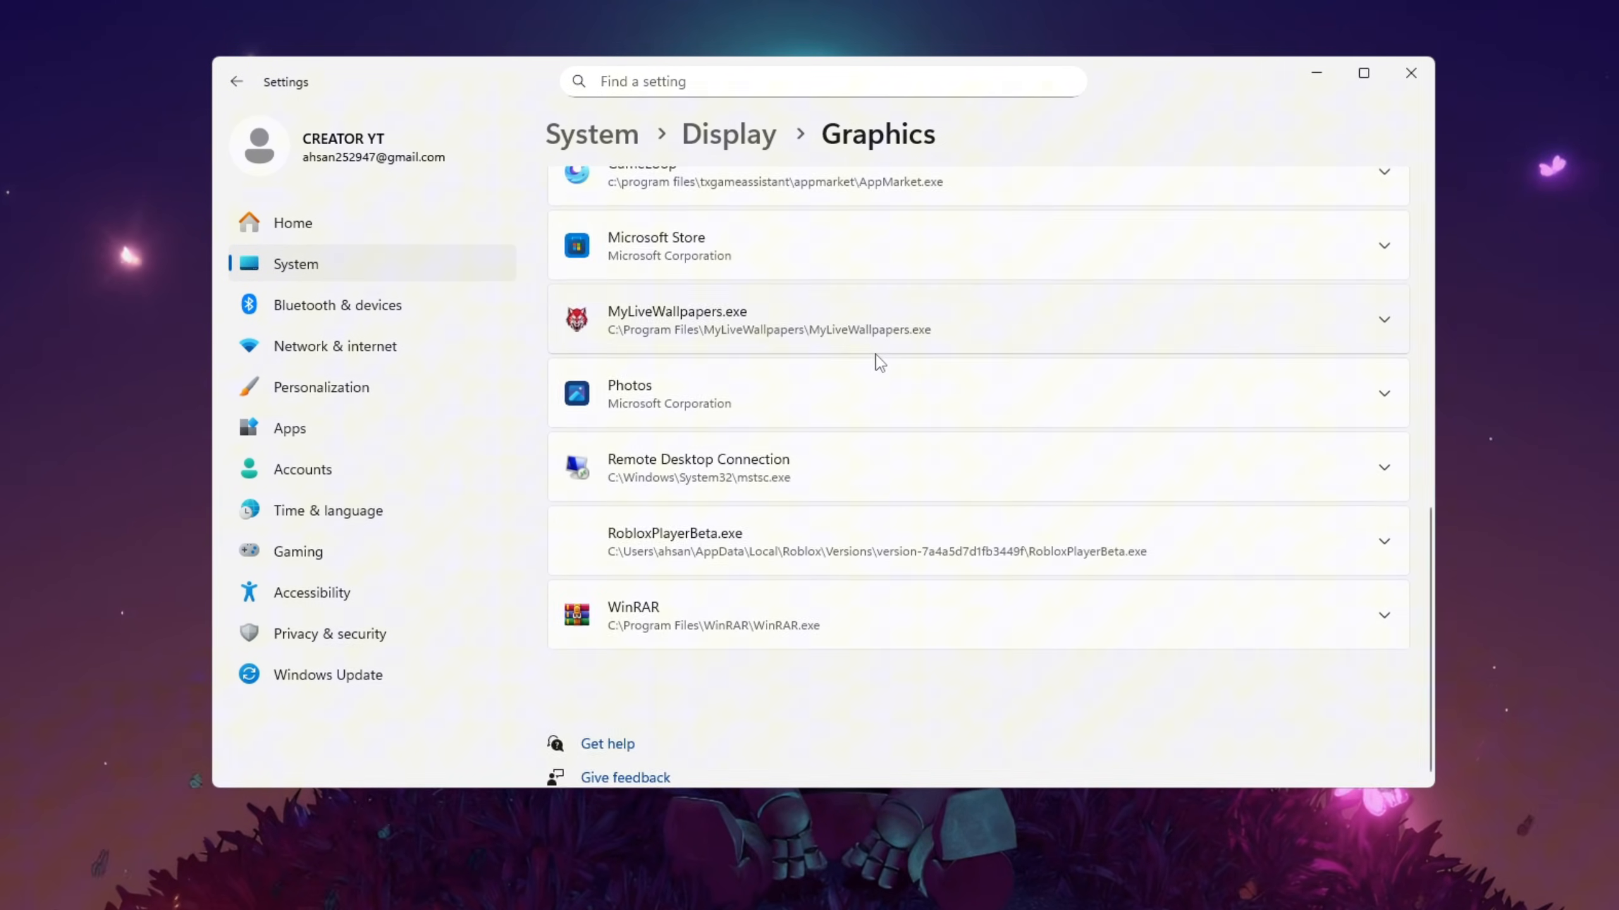
scroll(up, 3)
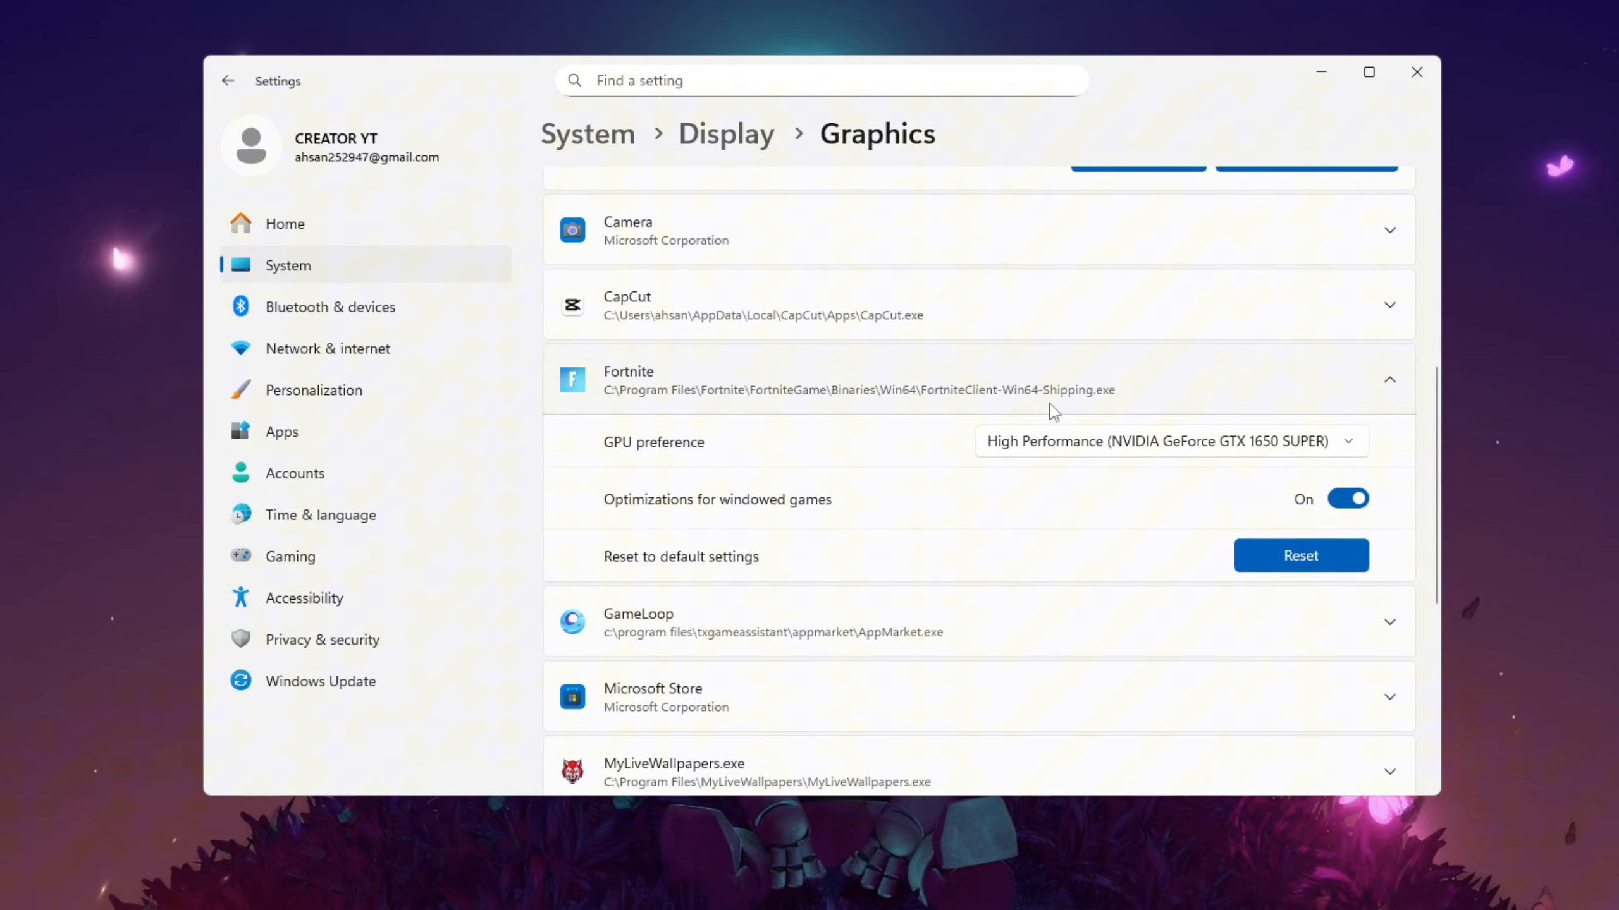